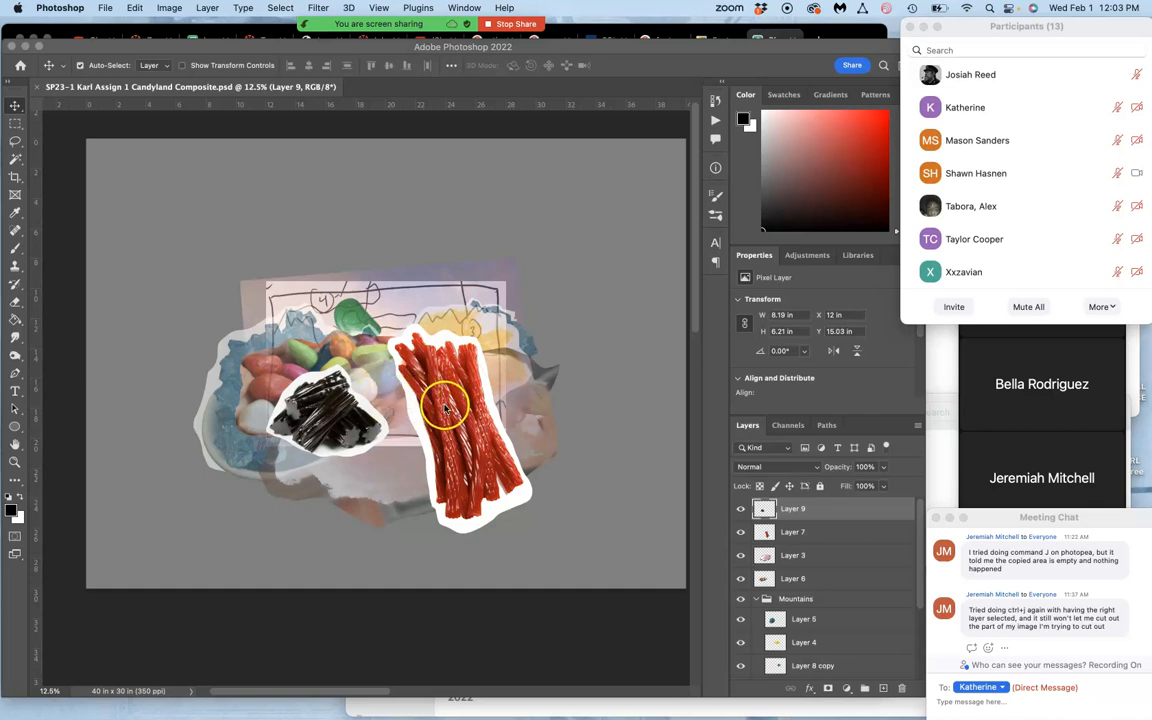
{"action": "mouse_move", "coordinate": [184, 226]}
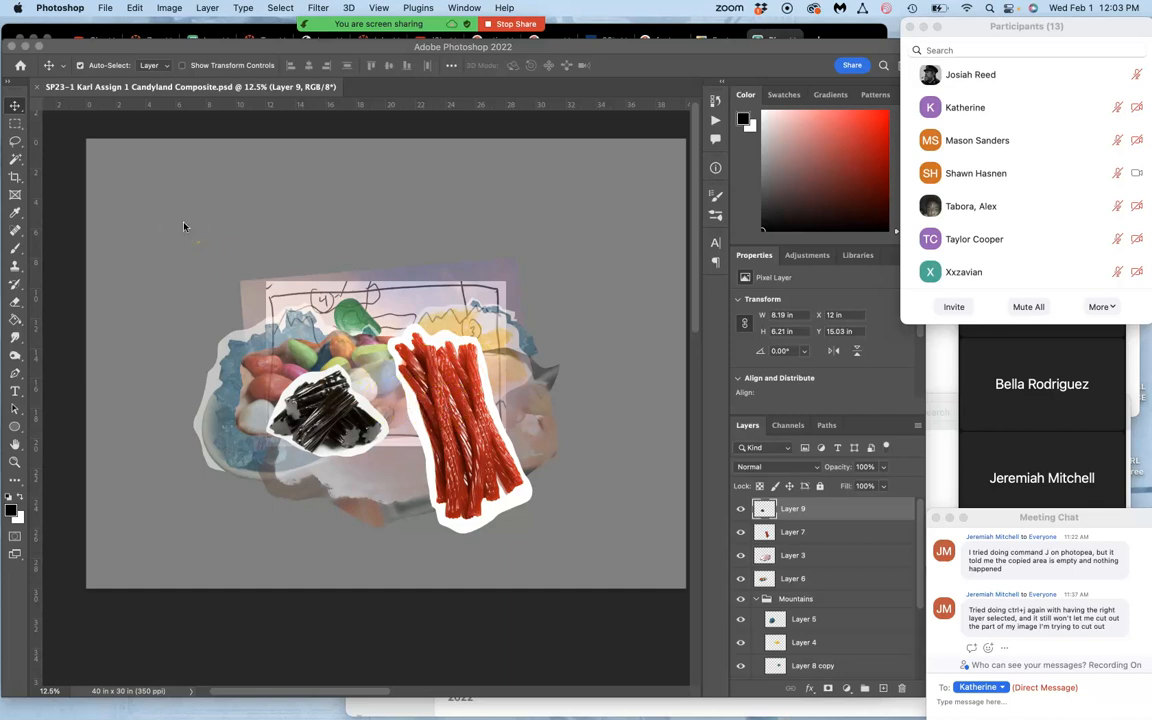
{"action": "mouse_move", "coordinate": [98, 188]}
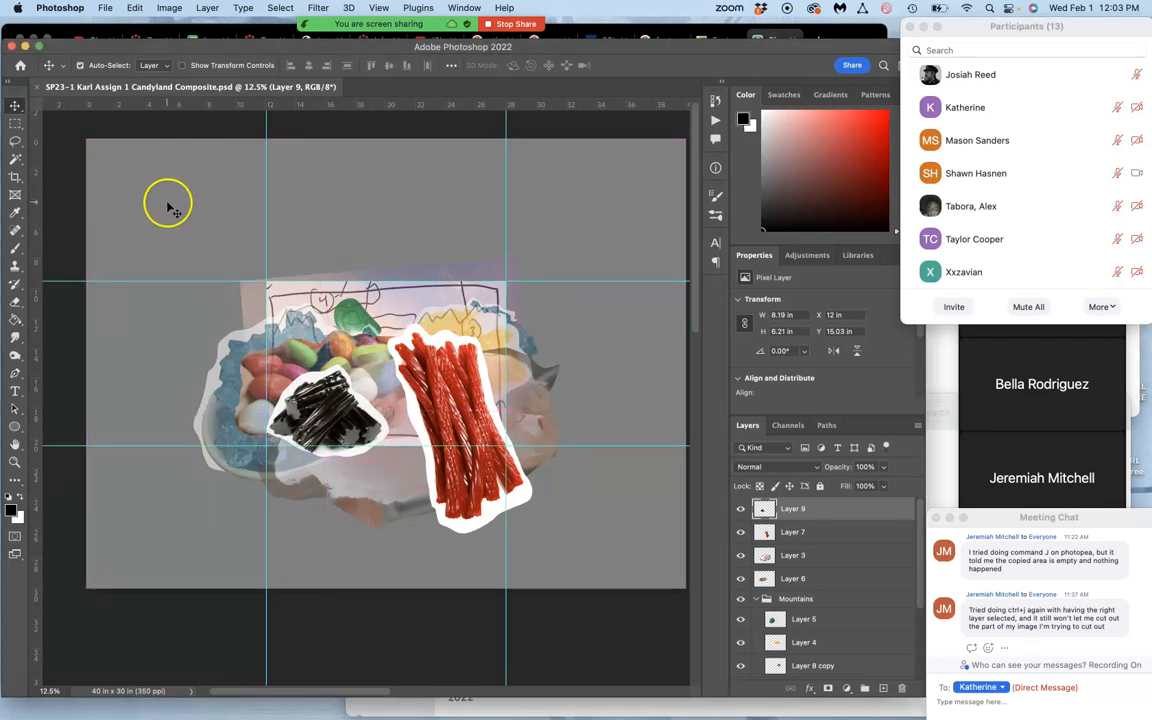
- Crop the canvas to a tighter frame around the candy pieces with the Crop tool
{"action": "left_click", "coordinate": [16, 178]}
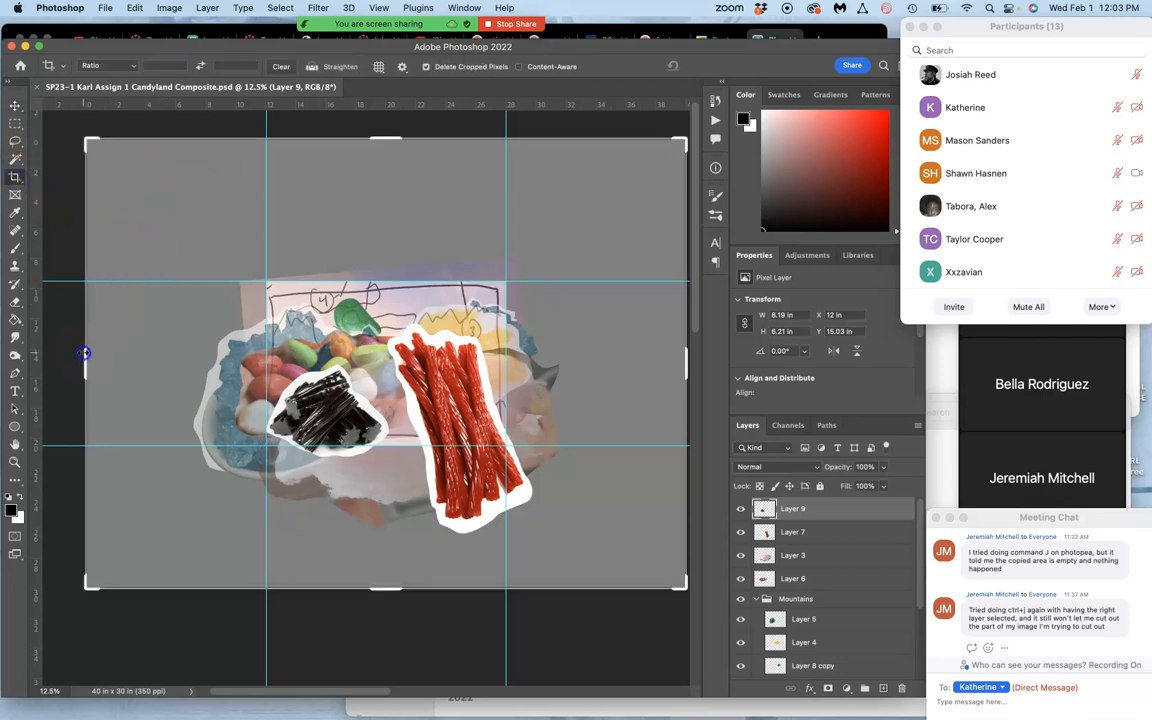
{"action": "left_click_drag", "start_coordinate": [84, 354], "coordinate": [156, 354]}
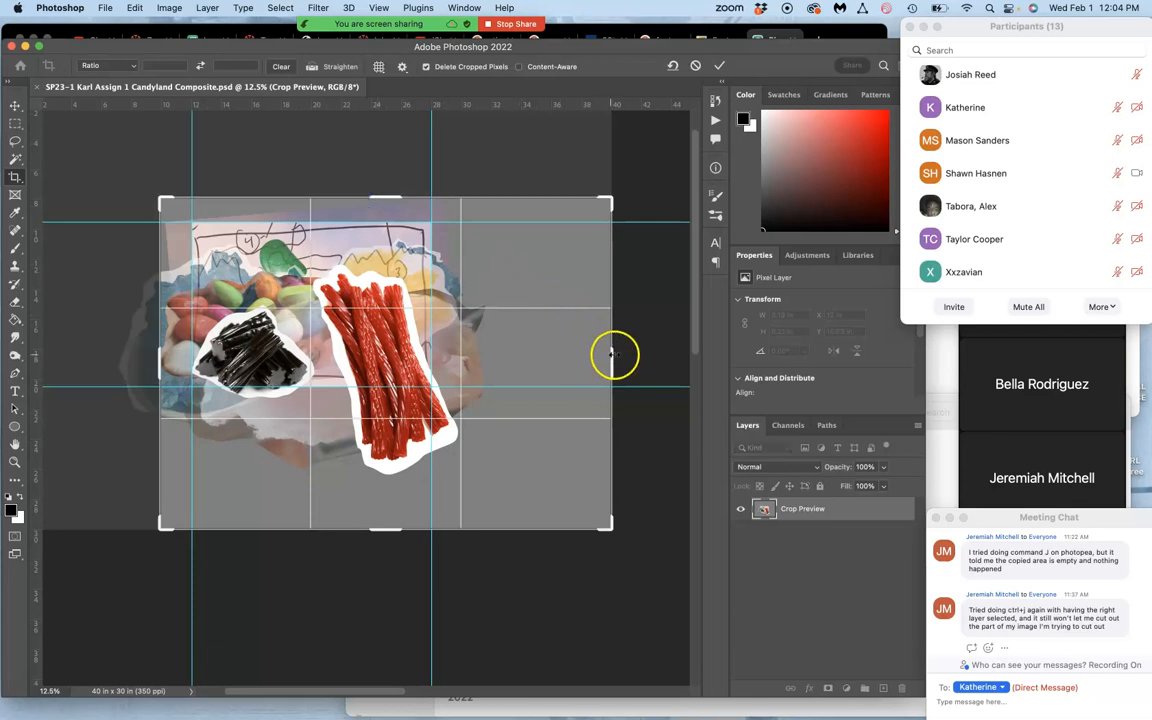
{"action": "left_click_drag", "start_coordinate": [616, 356], "coordinate": [540, 348]}
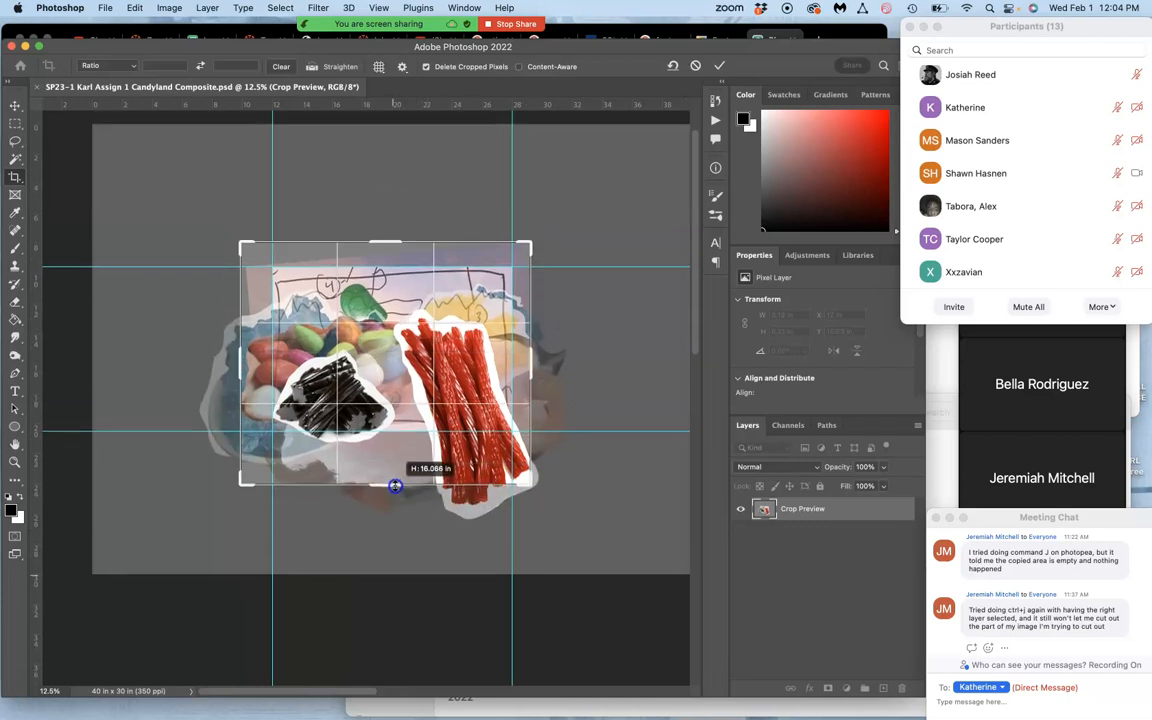
{"action": "left_click_drag", "start_coordinate": [392, 486], "coordinate": [392, 472]}
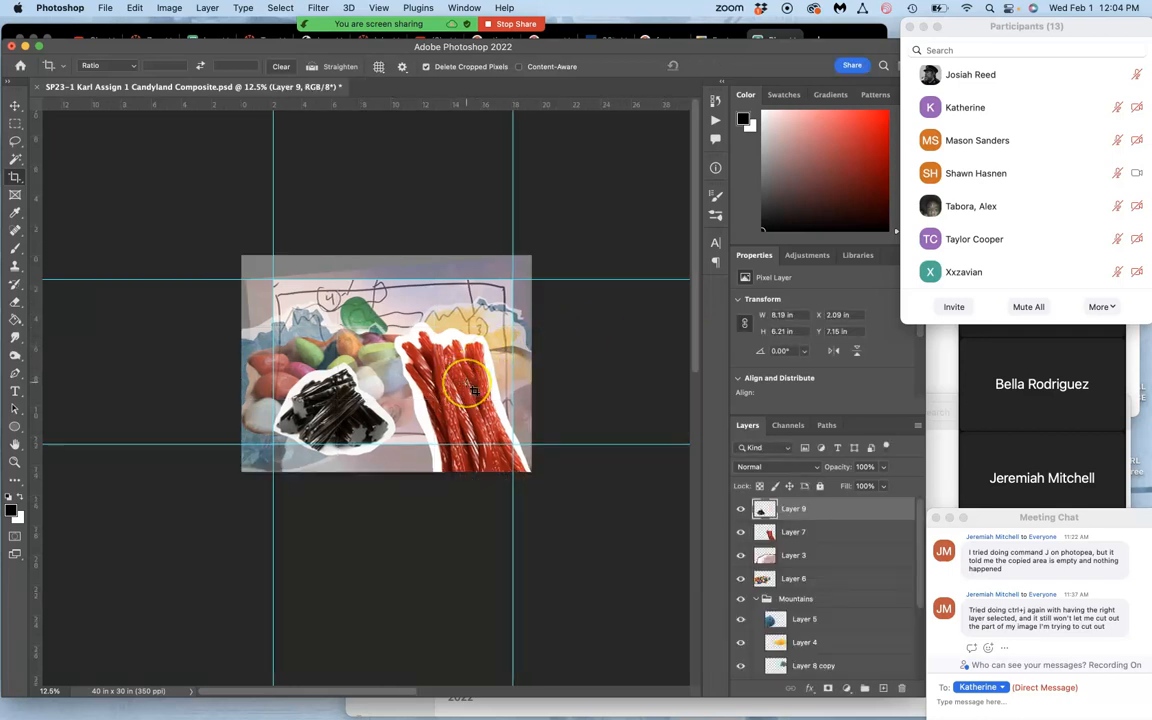
{"action": "left_click_drag", "start_coordinate": [470, 384], "coordinate": [410, 444]}
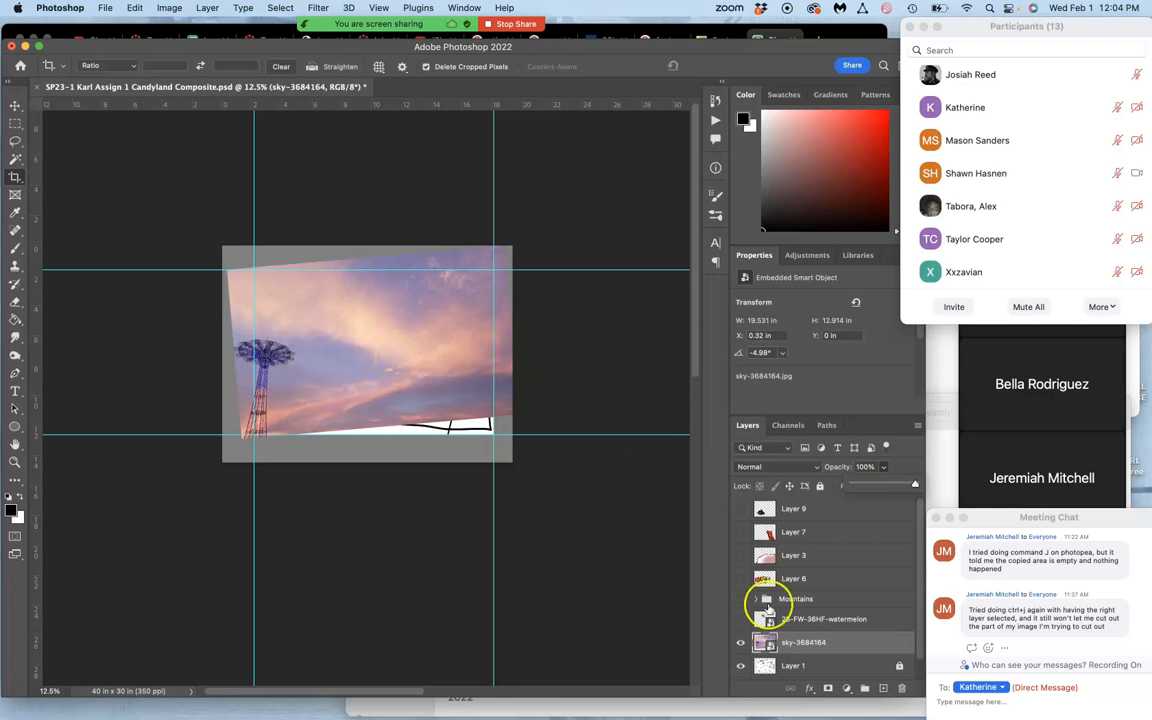
- Hide the candy layers and Mountains group, leaving the sky and watermelon layers visible
{"action": "right_click", "coordinate": [764, 610]}
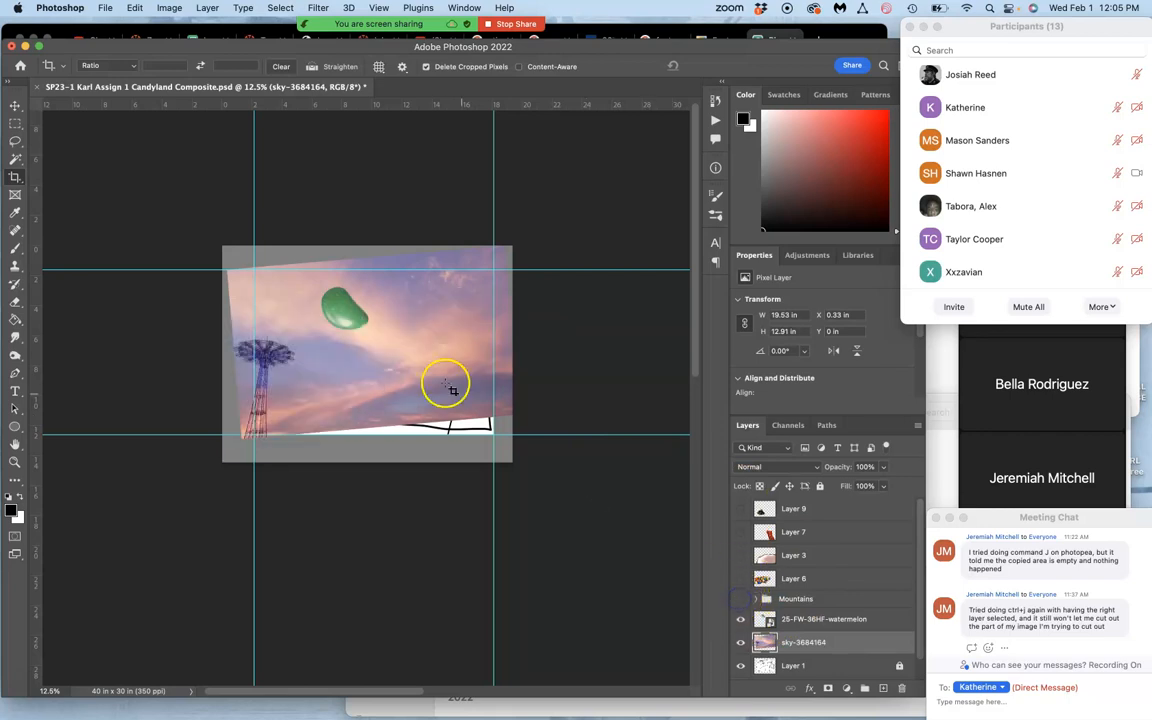
{"action": "mouse_move", "coordinate": [636, 456]}
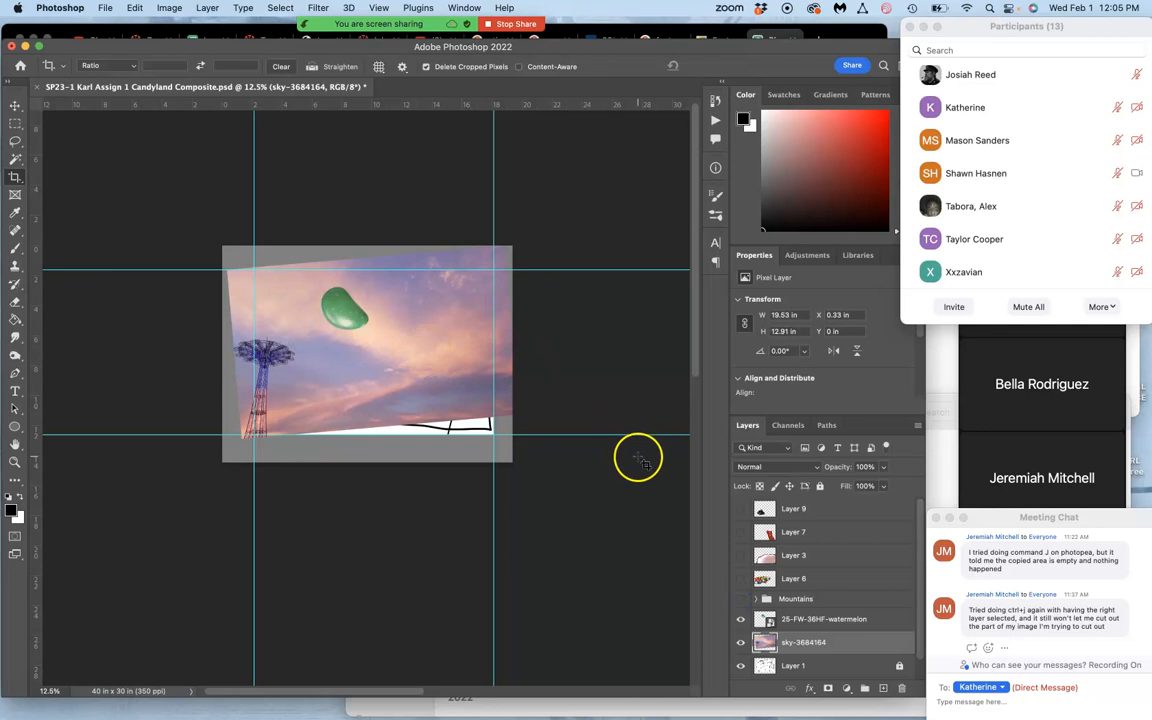
{"action": "right_click", "coordinate": [790, 618]}
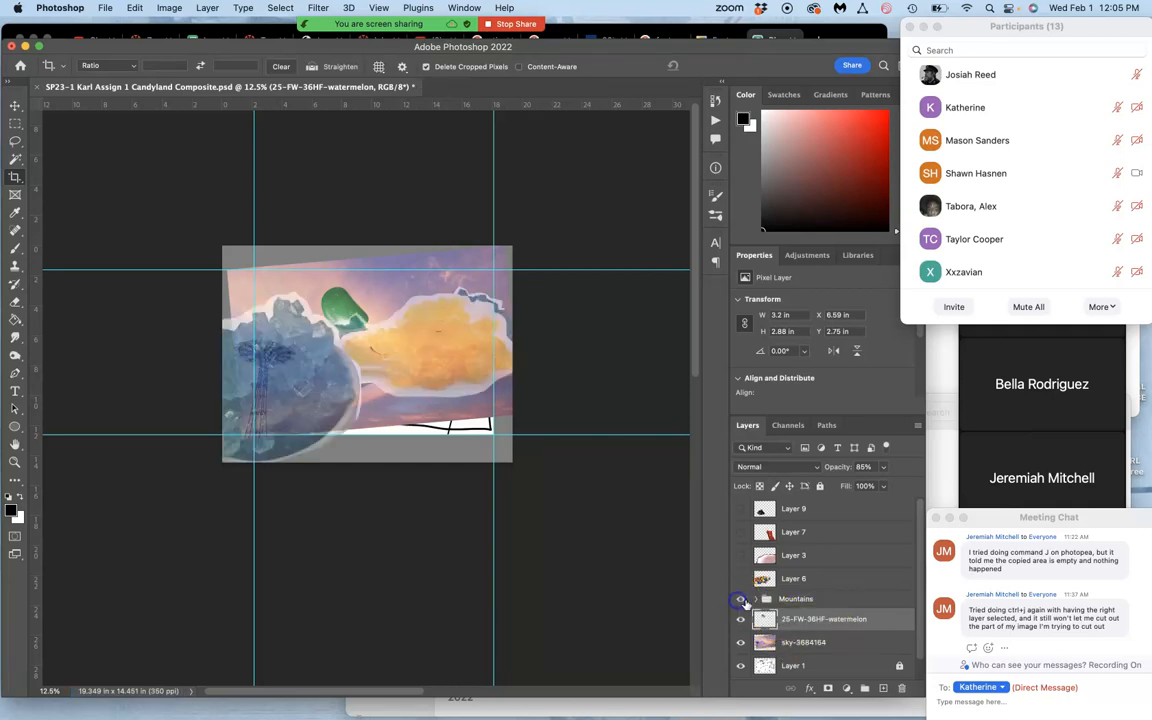
{"action": "left_click", "coordinate": [796, 598]}
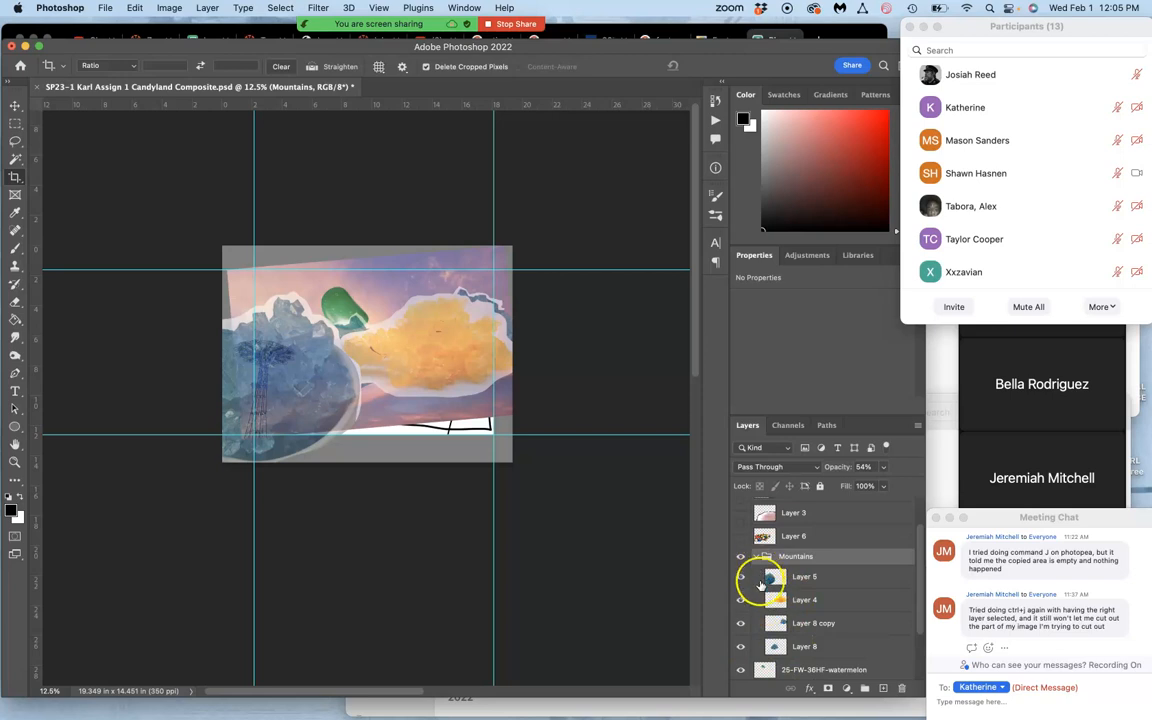
{"action": "scroll", "scroll_direction": "down", "scroll_amount": 3}
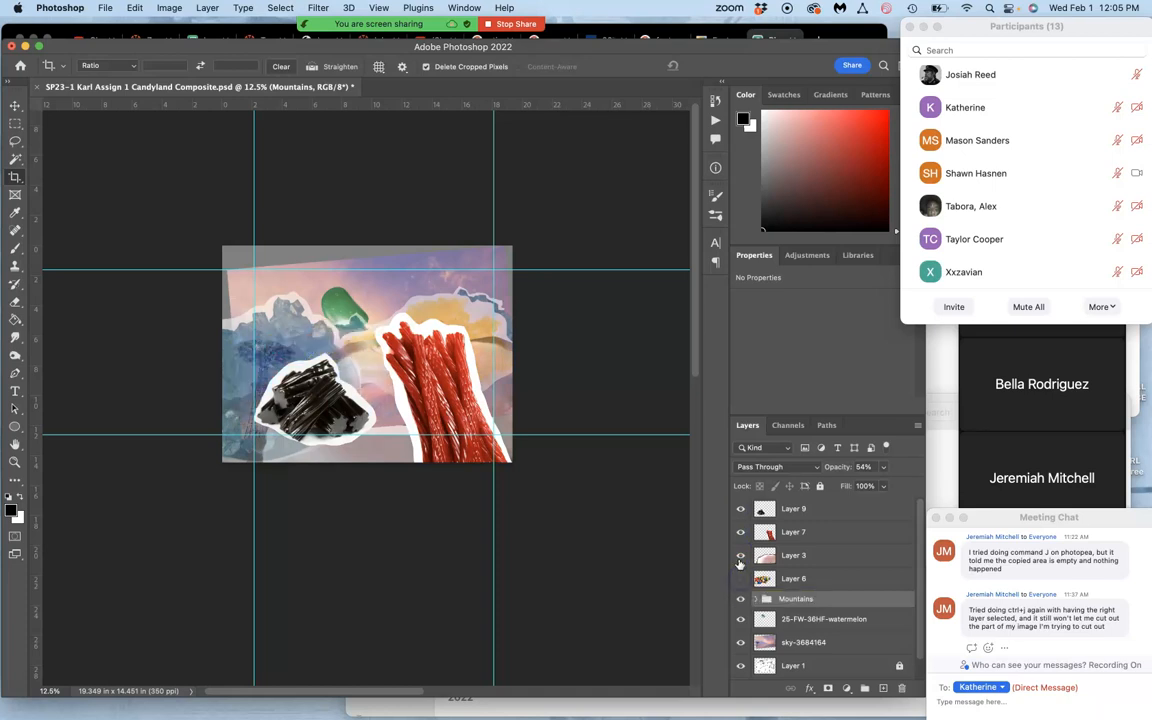
{"action": "left_click", "coordinate": [740, 508]}
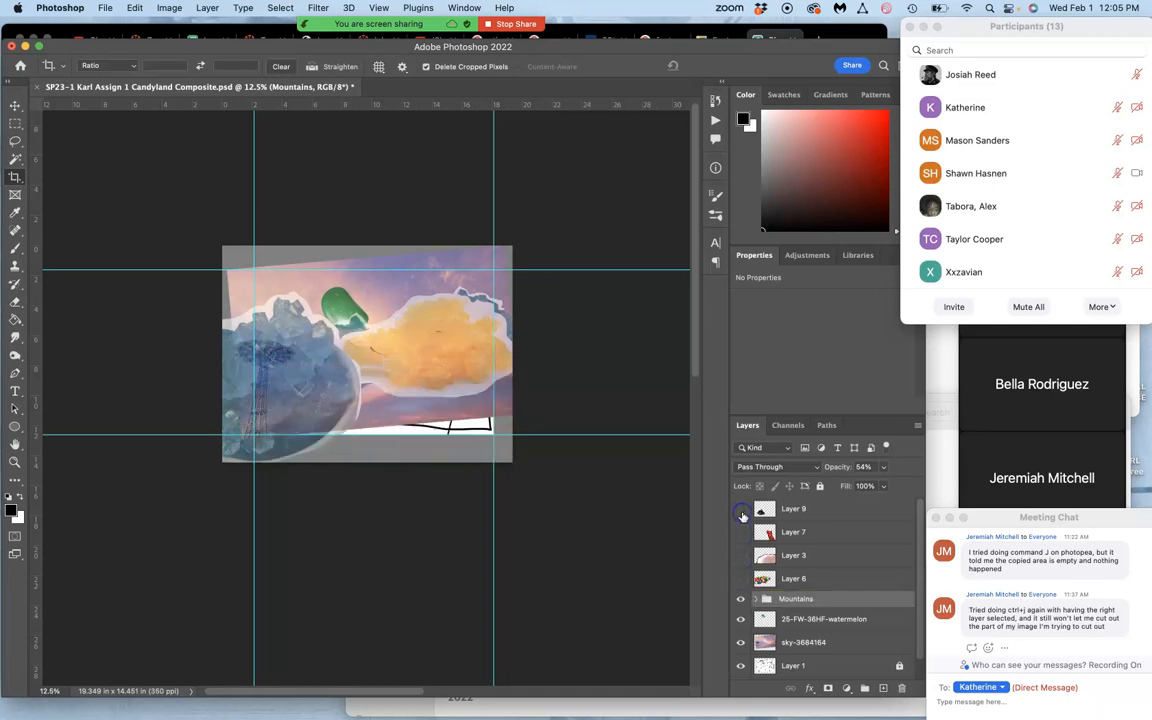
{"action": "left_click", "coordinate": [740, 508]}
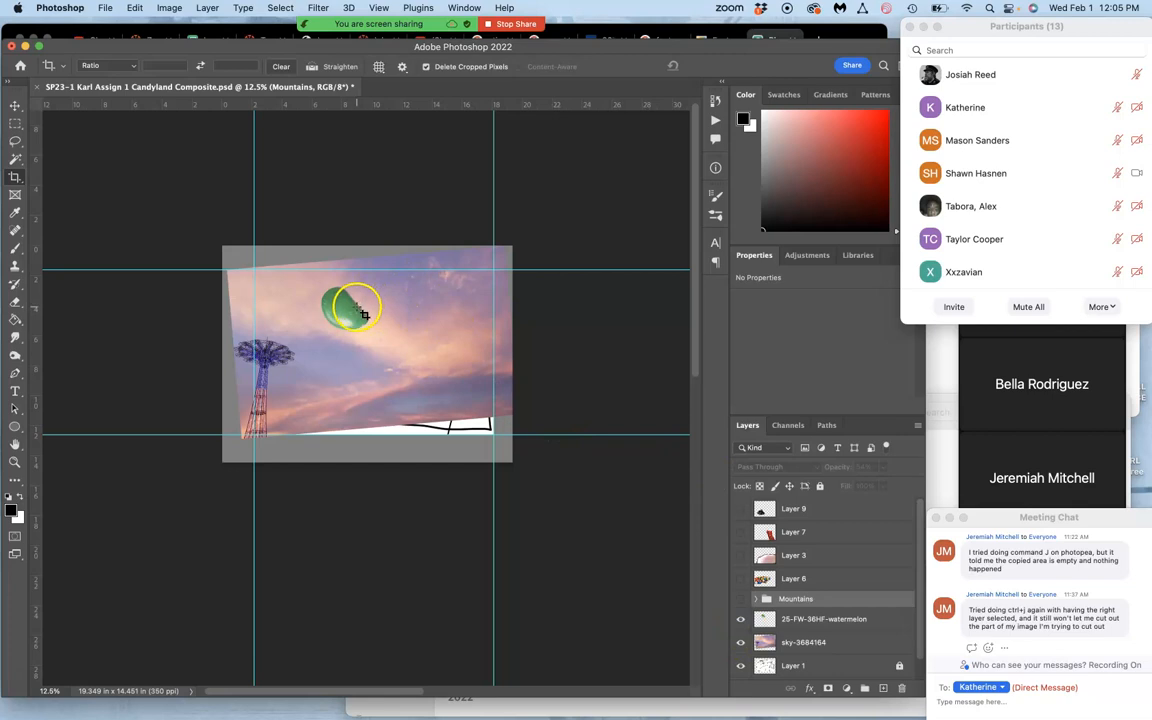
{"action": "left_click_drag", "start_coordinate": [358, 308], "coordinate": [344, 316]}
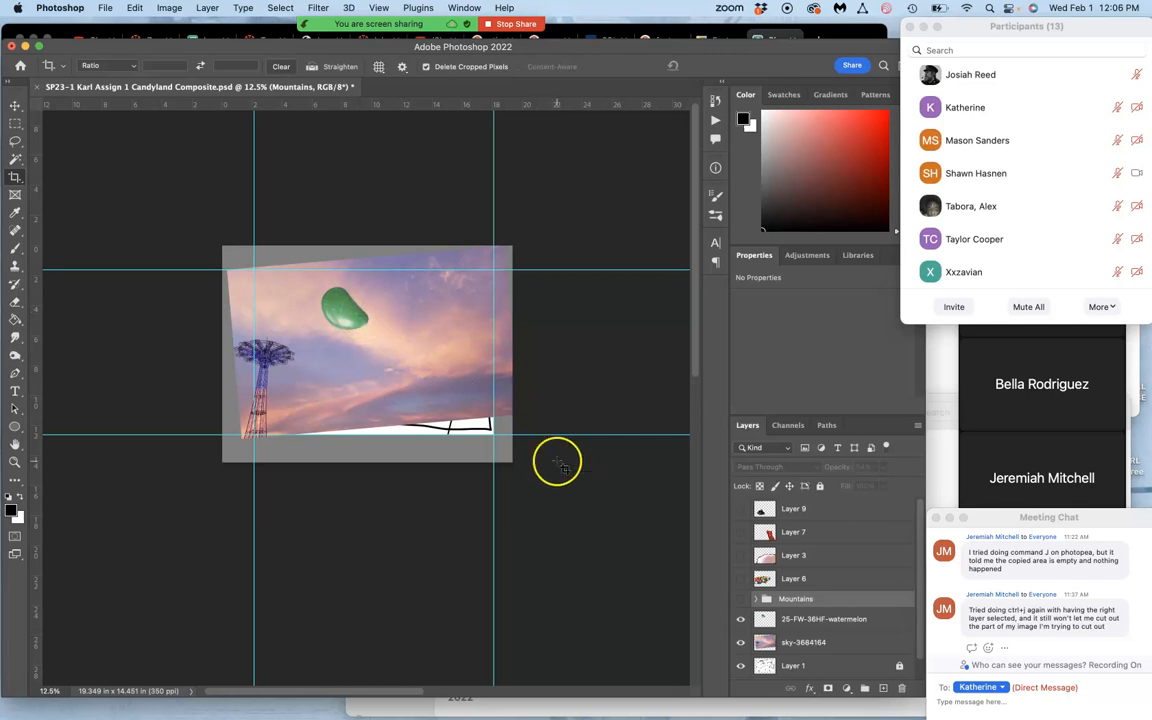
- Select the jellybean layer and open Image > Adjustments > Levels for it
{"action": "left_click", "coordinate": [824, 618]}
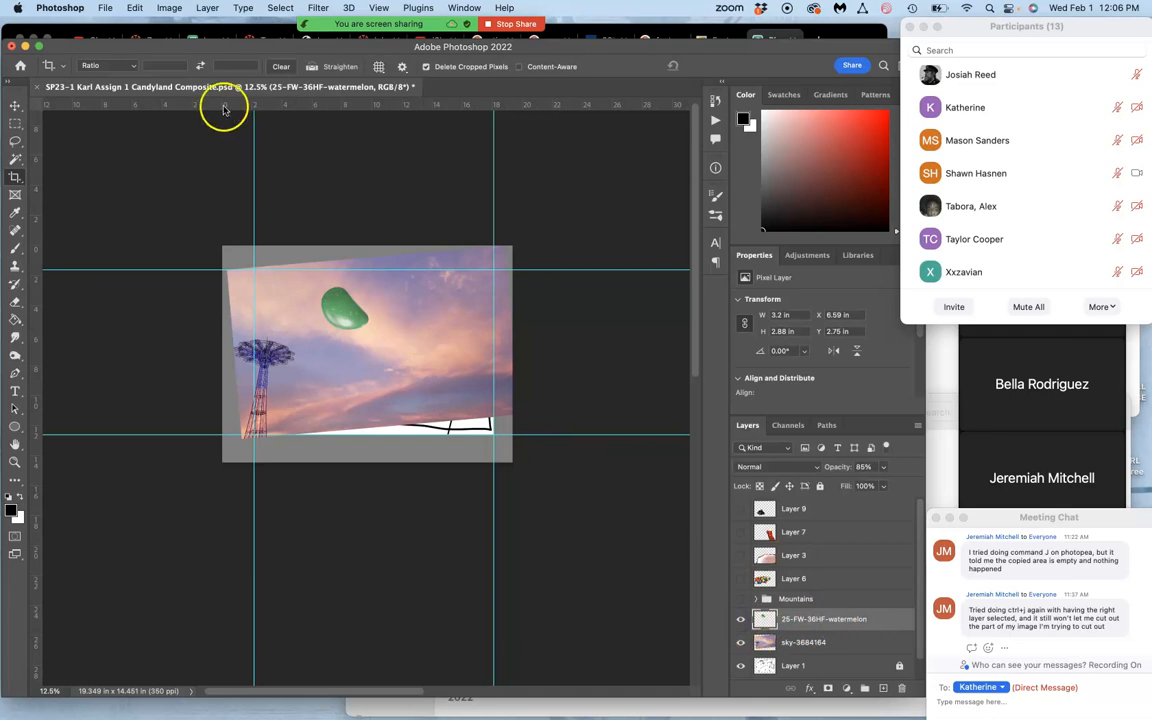
{"action": "left_click", "coordinate": [168, 8]}
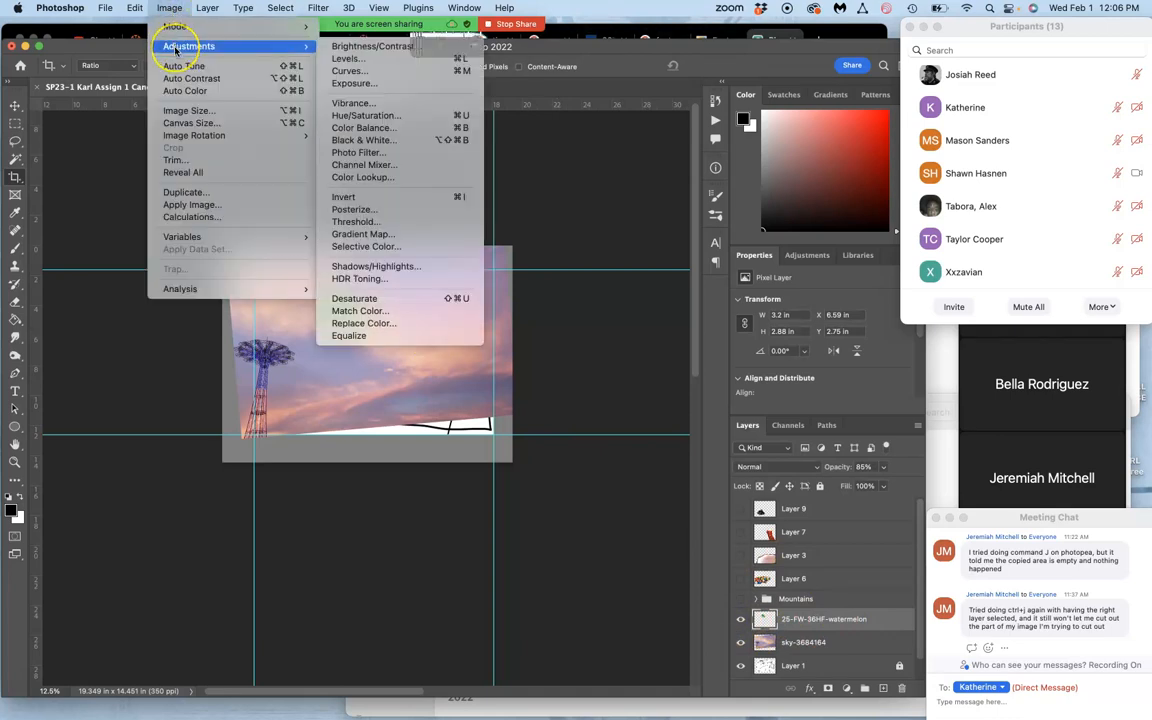
{"action": "left_click", "coordinate": [208, 8]}
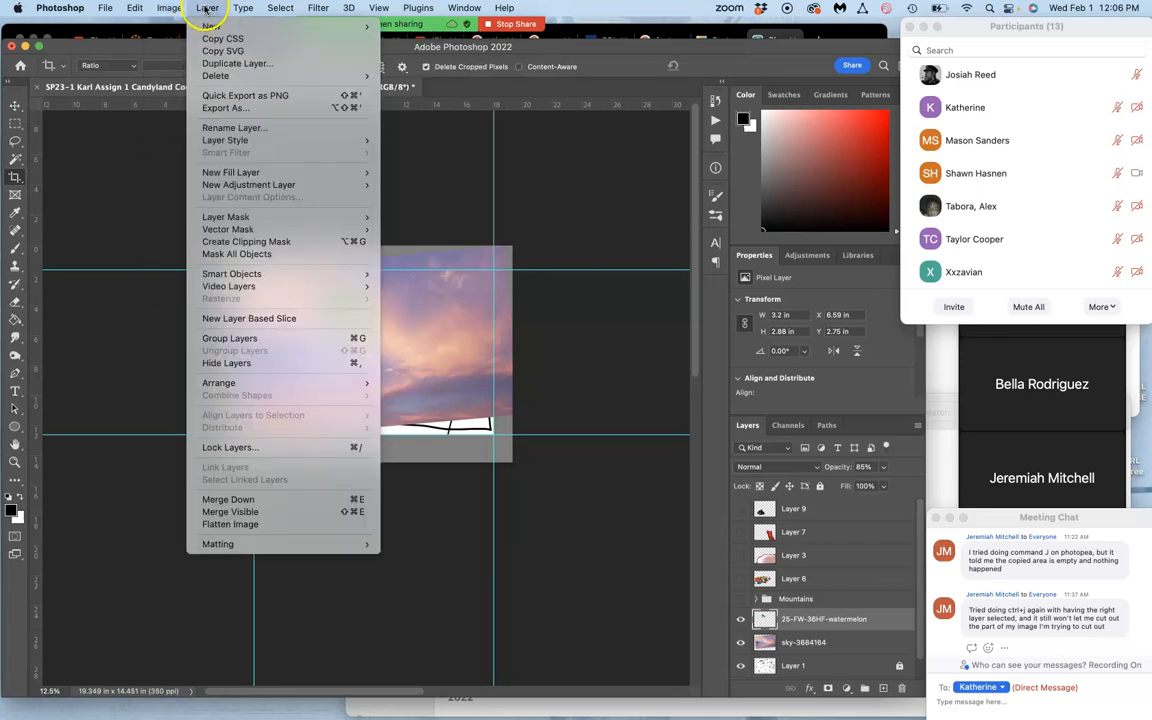
{"action": "mouse_move", "coordinate": [232, 172]}
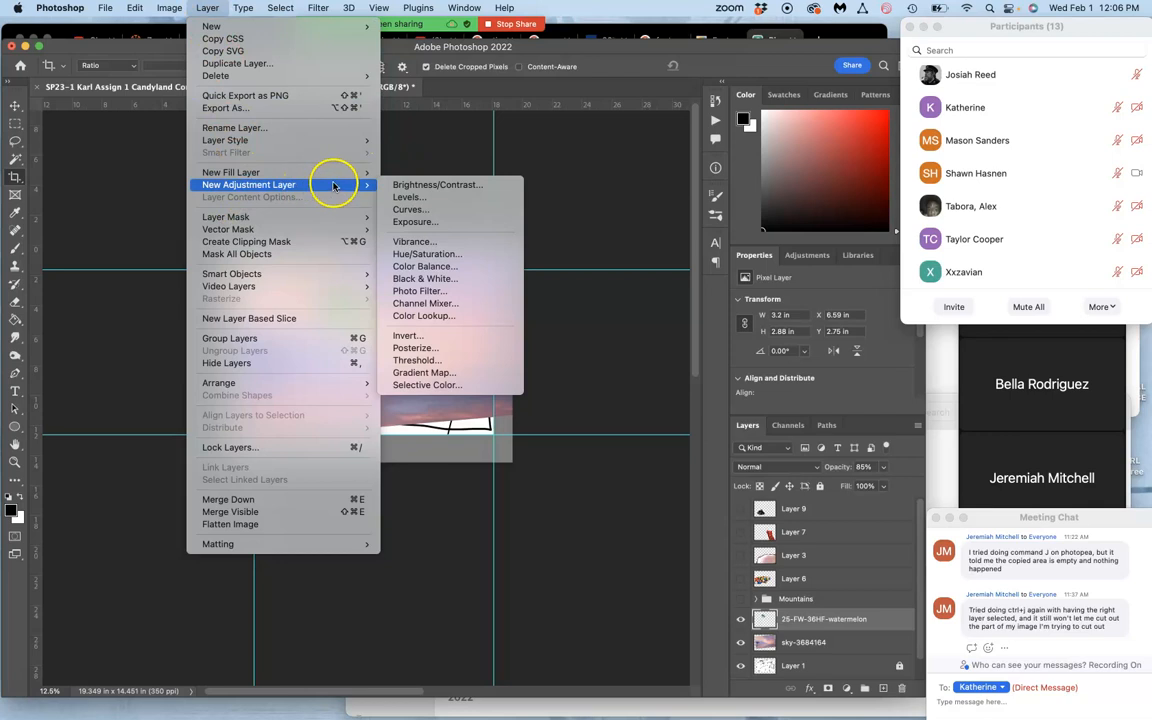
{"action": "mouse_move", "coordinate": [408, 336]}
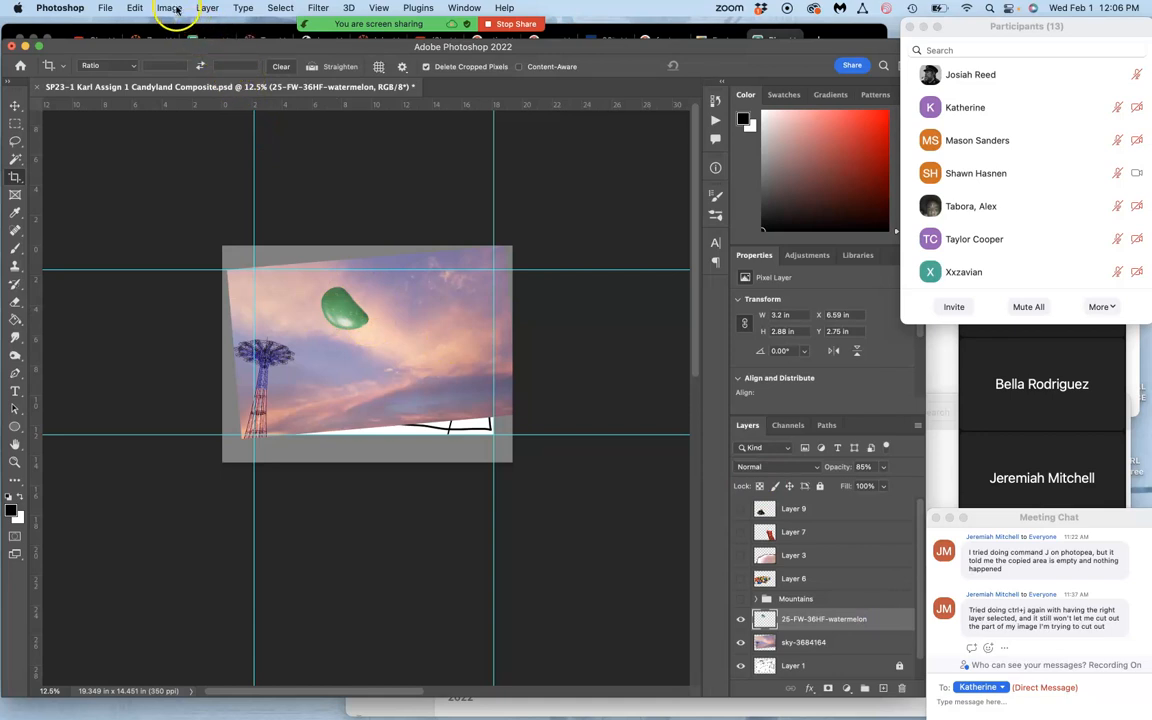
{"action": "left_click", "coordinate": [168, 8]}
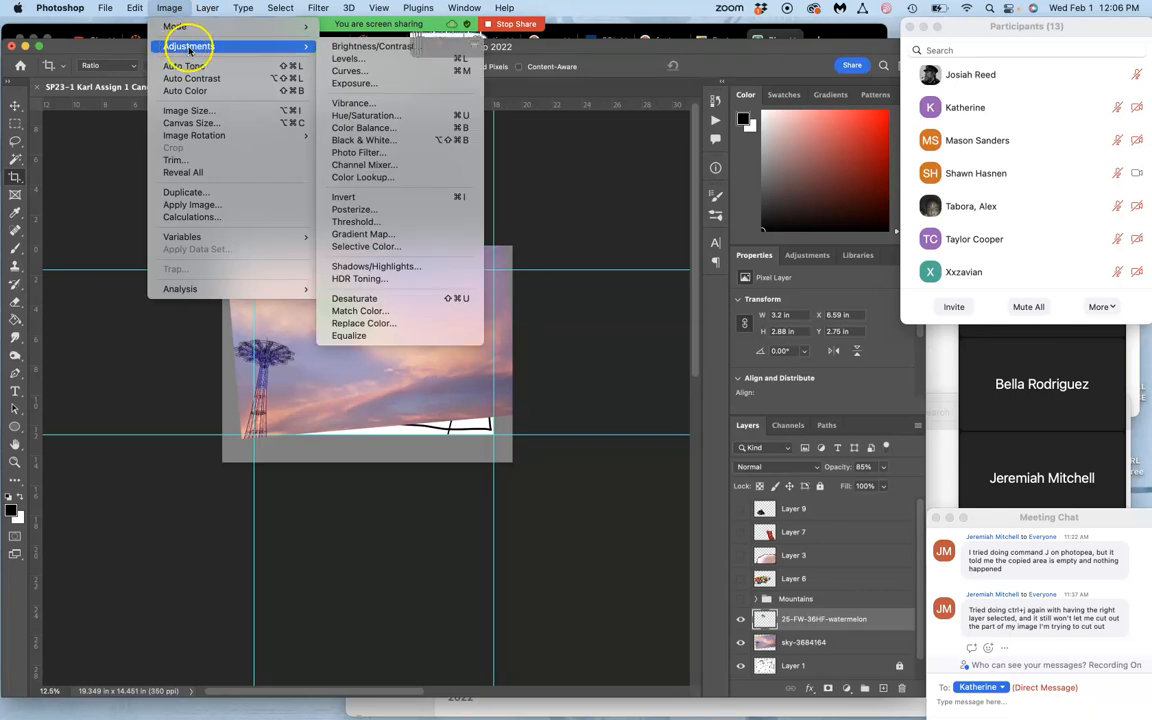
{"action": "mouse_move", "coordinate": [348, 58]}
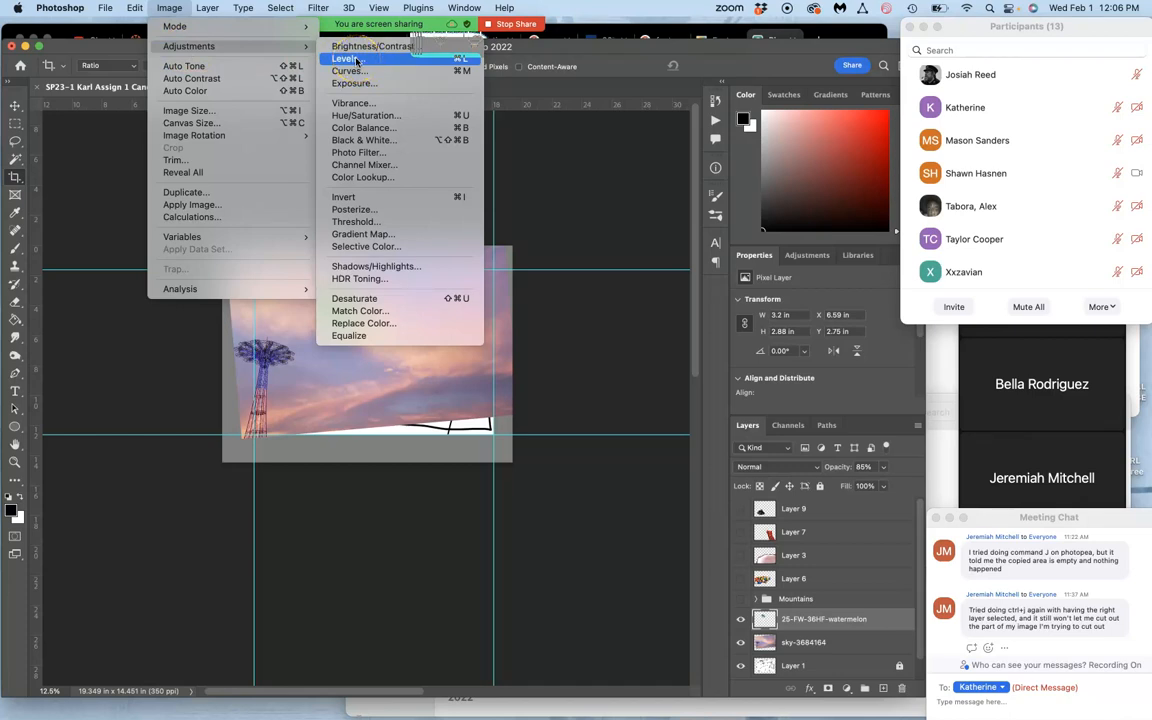
{"action": "mouse_move", "coordinate": [364, 128]}
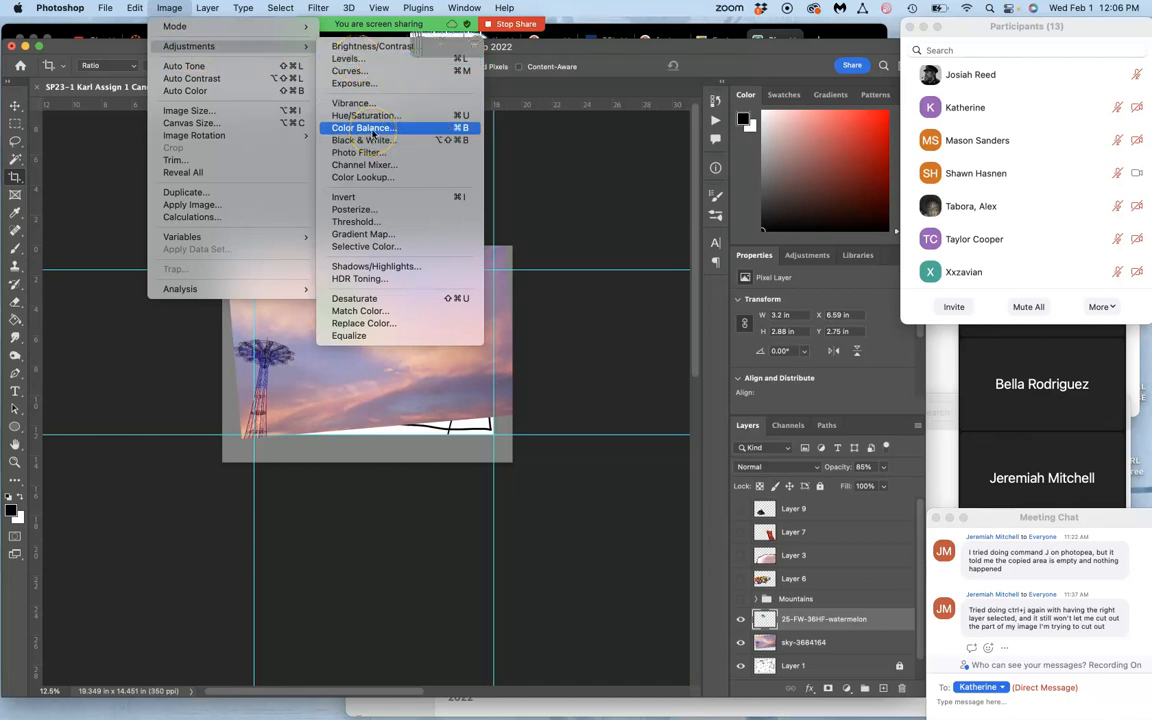
{"action": "mouse_move", "coordinate": [364, 114]}
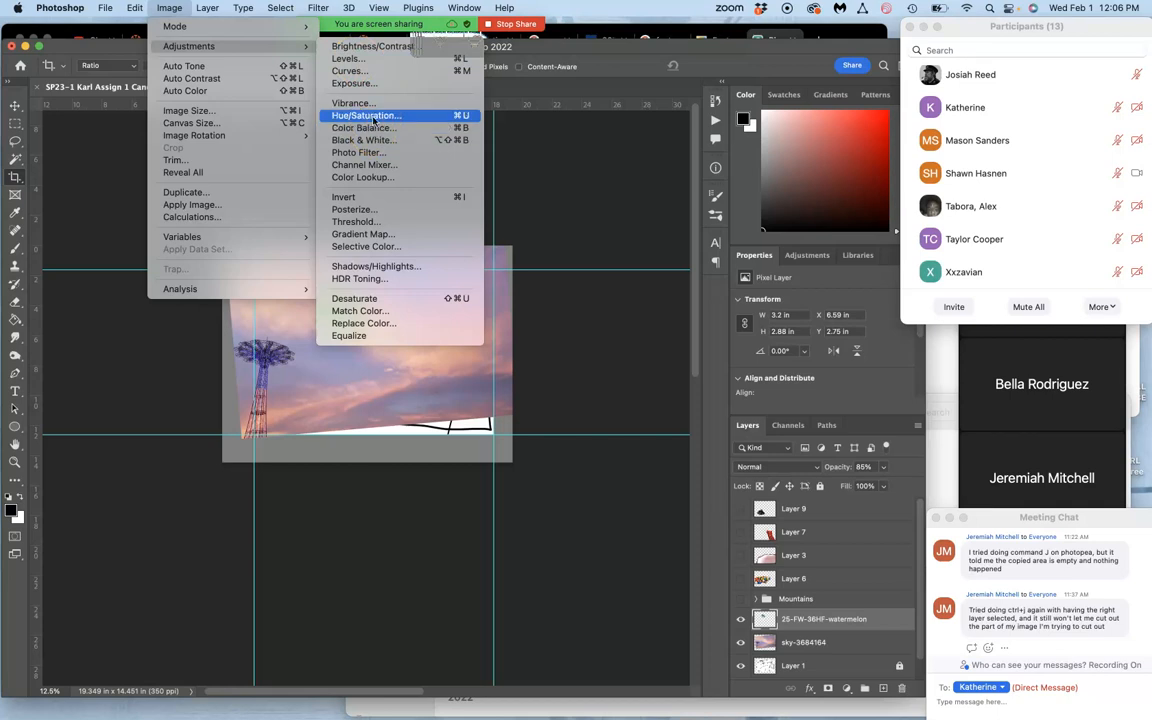
{"action": "left_click", "coordinate": [344, 58]}
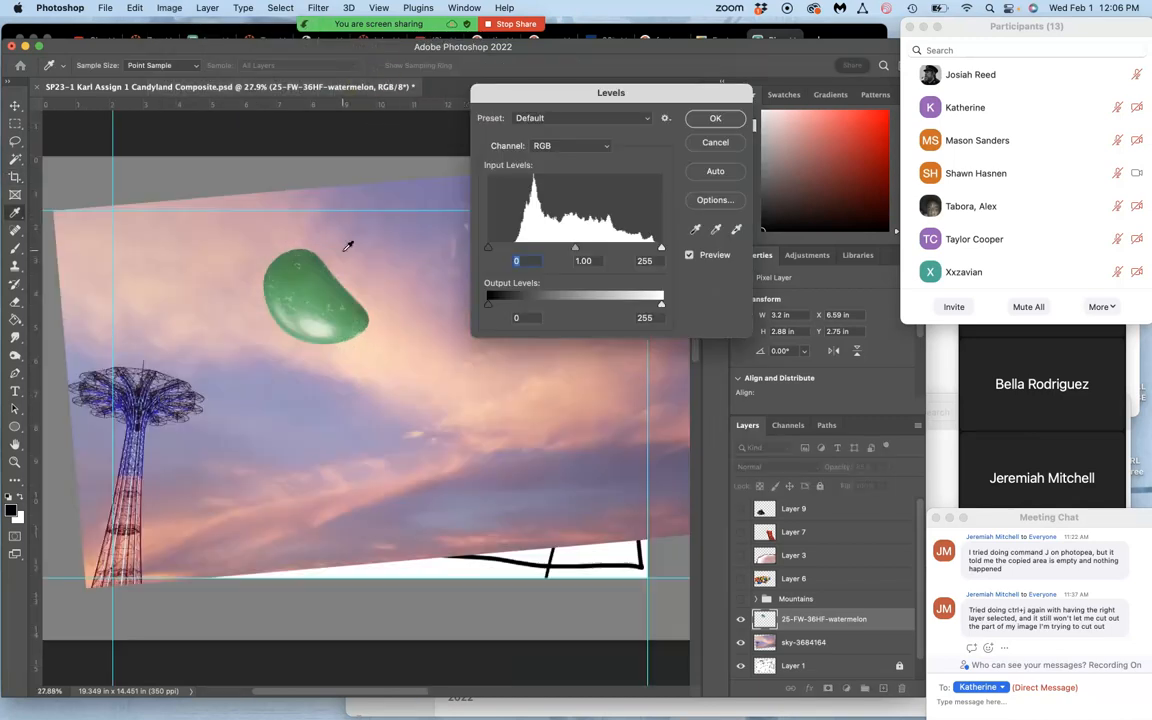
{"action": "mouse_move", "coordinate": [576, 248]}
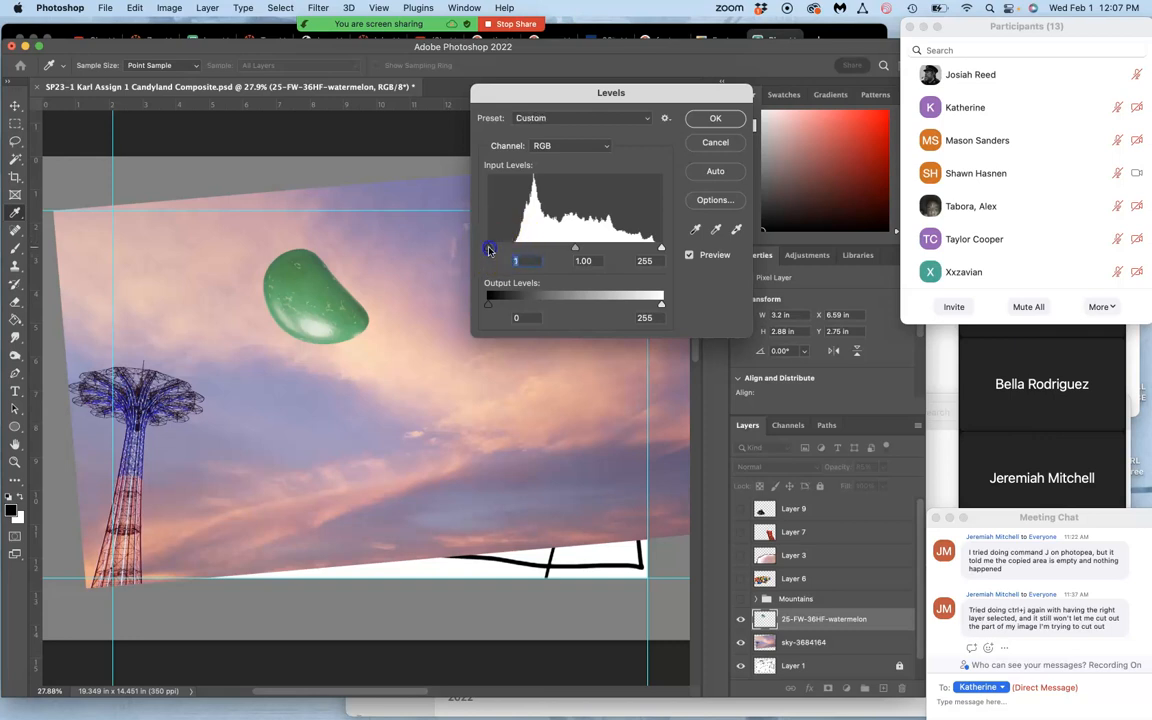
- Fine-tune the moon's shadow and highlight input levels, nudging the midtones back and forth
{"action": "left_click_drag", "start_coordinate": [490, 248], "coordinate": [516, 248]}
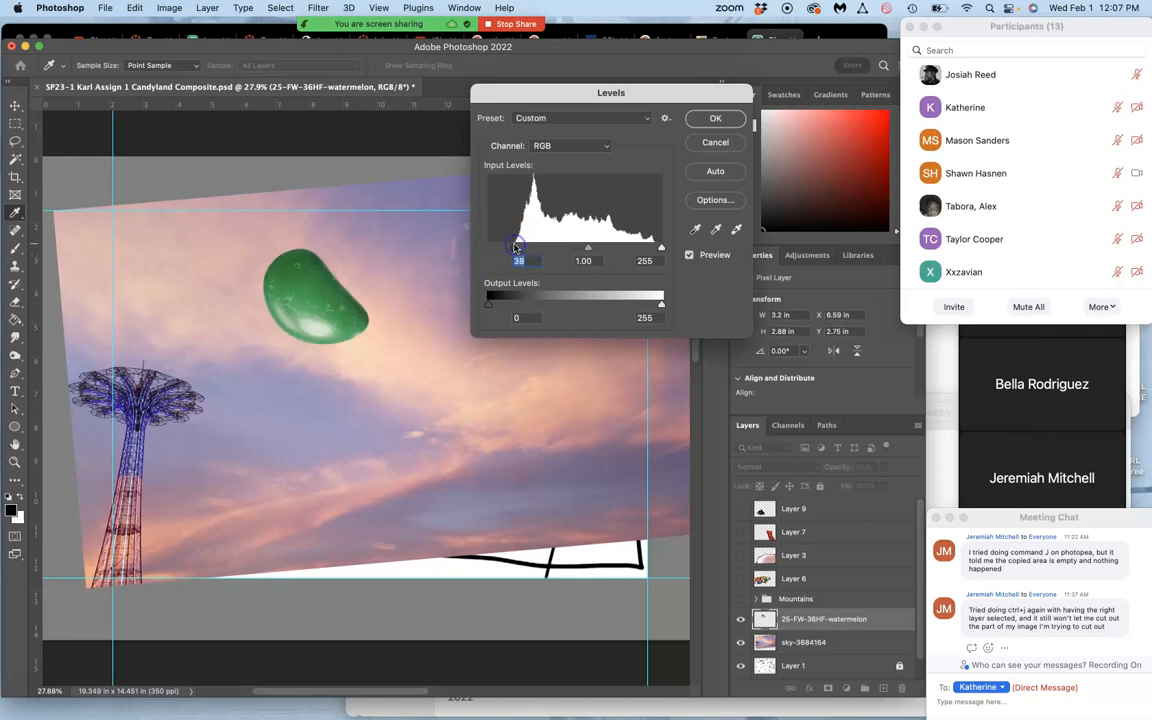
{"action": "left_click_drag", "start_coordinate": [516, 246], "coordinate": [520, 246]}
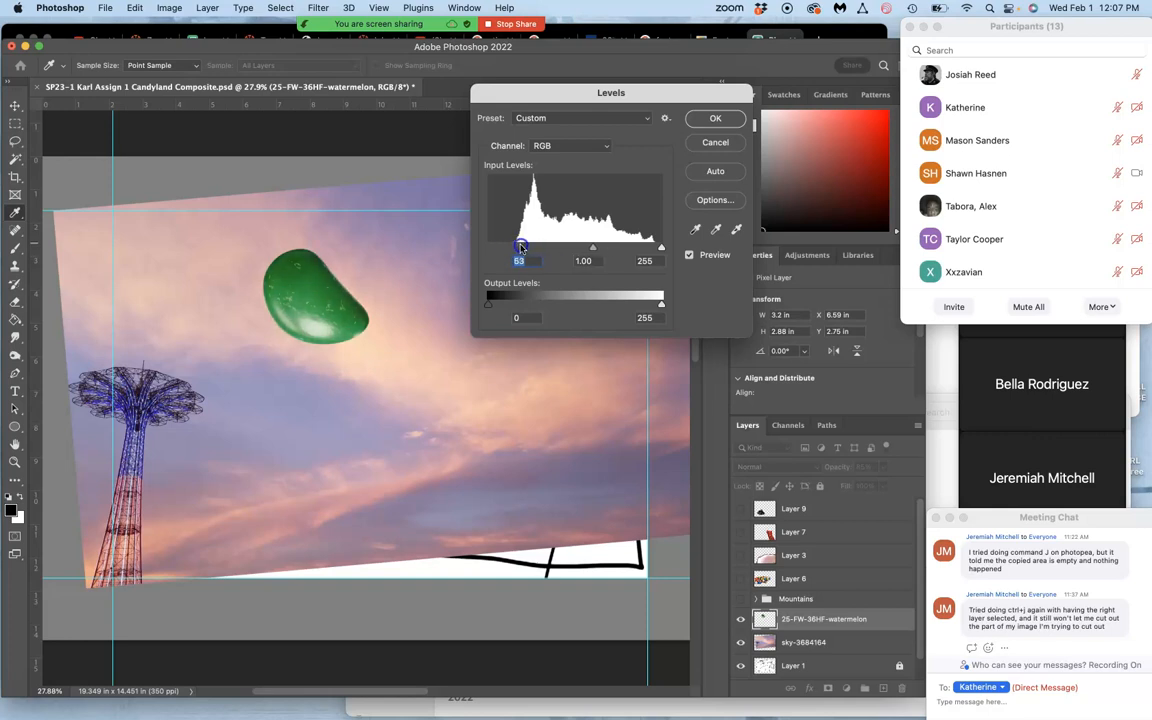
{"action": "left_click_drag", "start_coordinate": [520, 246], "coordinate": [480, 246]}
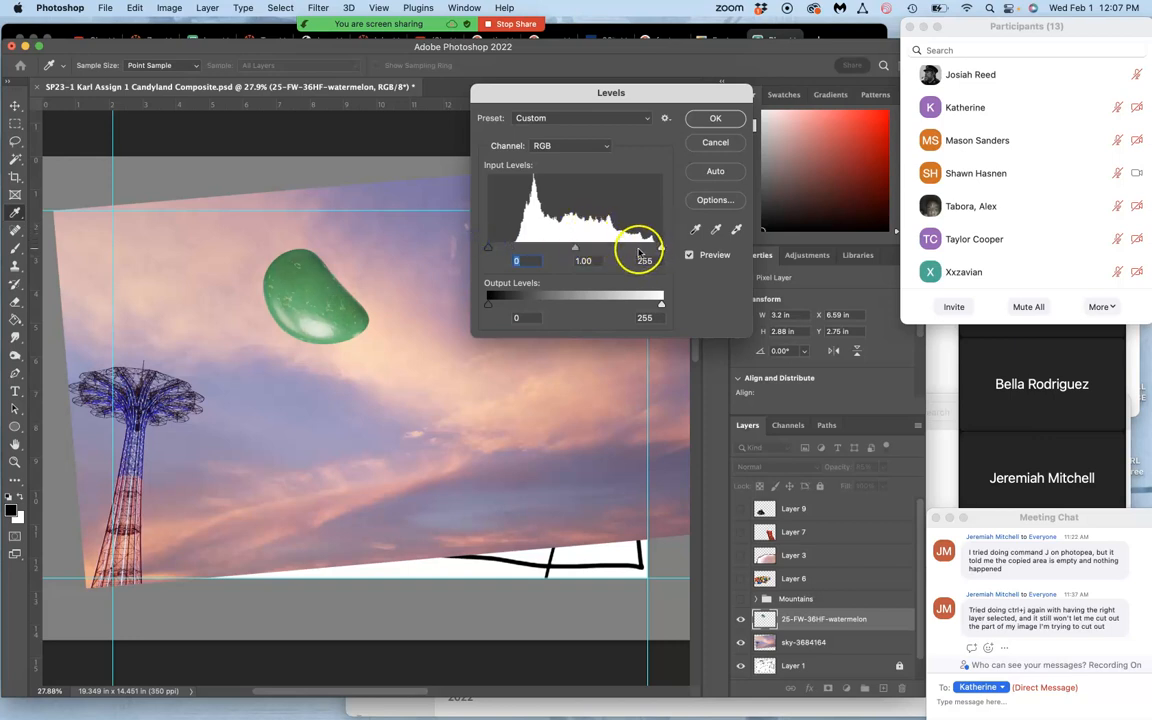
{"action": "left_click_drag", "start_coordinate": [648, 248], "coordinate": [590, 248]}
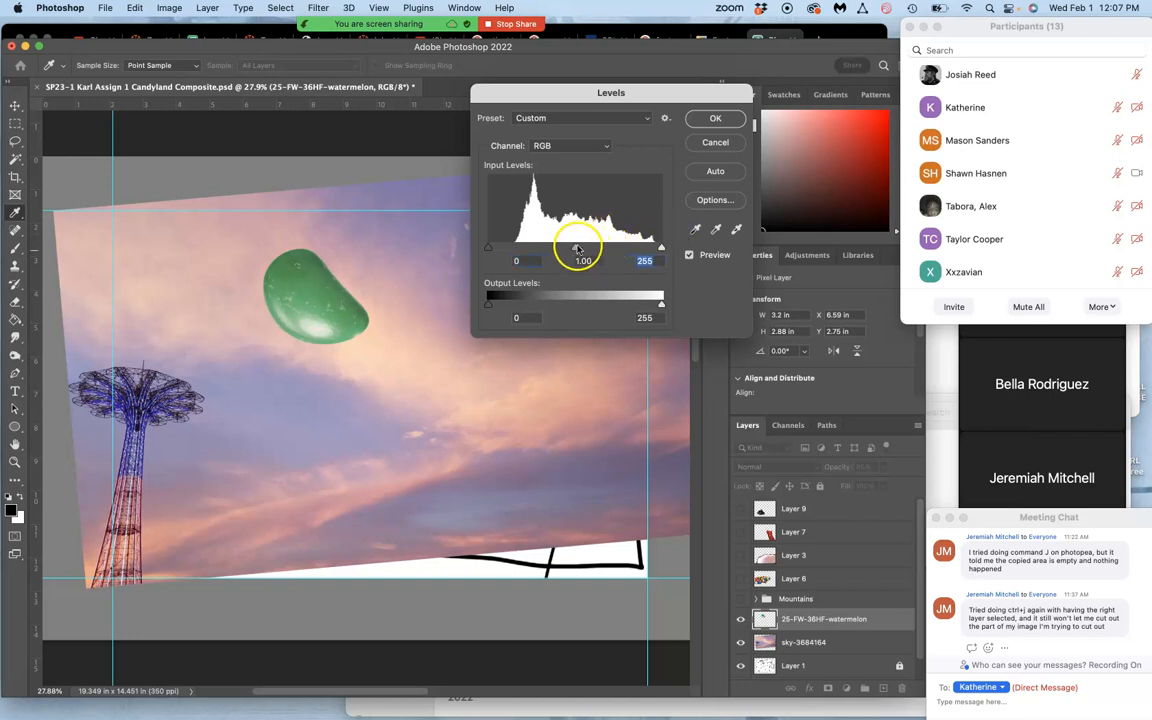
{"action": "left_click_drag", "start_coordinate": [584, 248], "coordinate": [564, 248]}
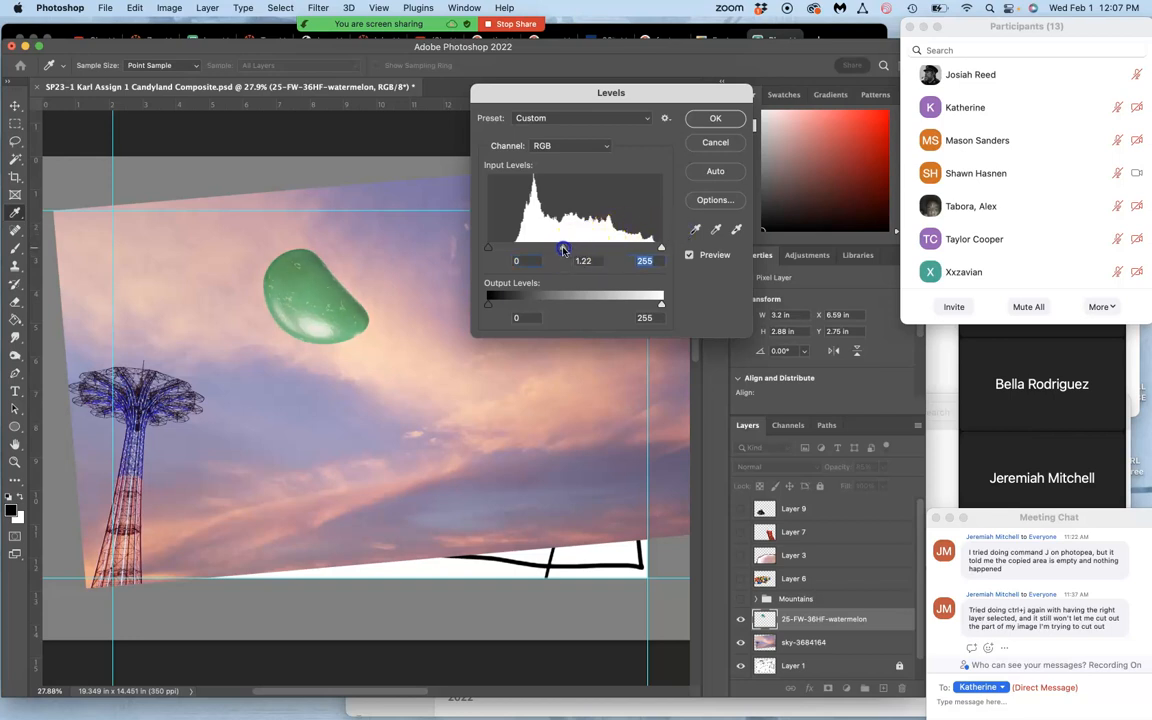
{"action": "left_click_drag", "start_coordinate": [564, 248], "coordinate": [572, 248]}
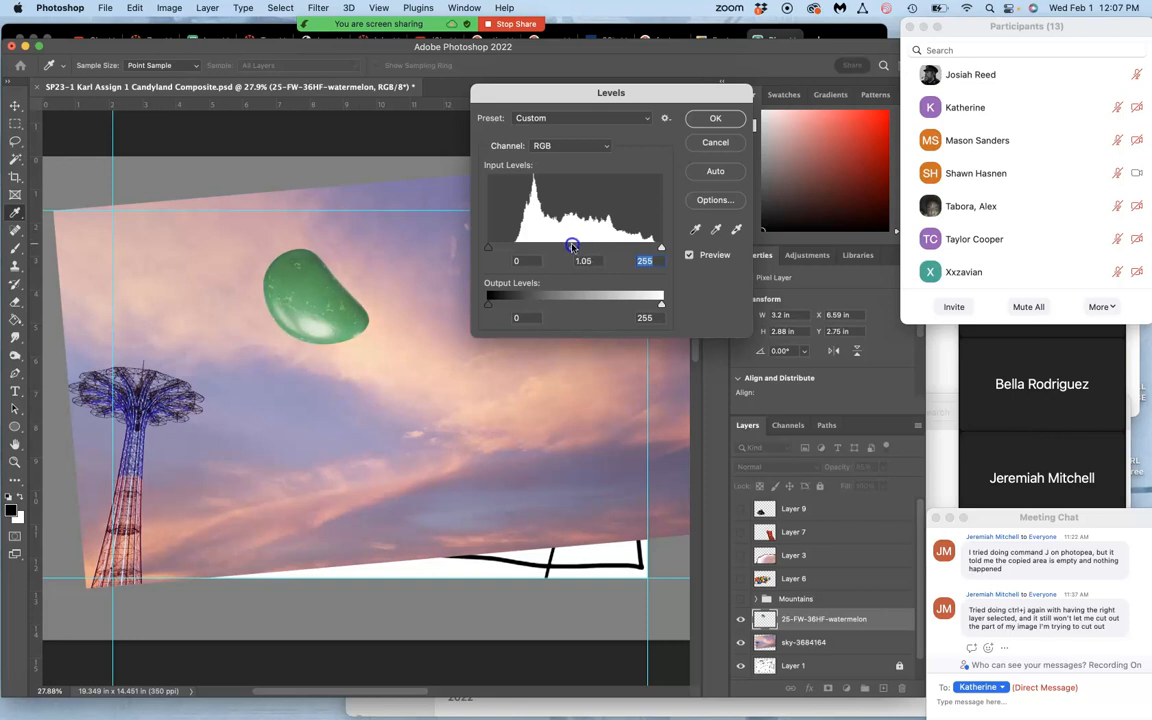
{"action": "left_click_drag", "start_coordinate": [572, 246], "coordinate": [608, 240]}
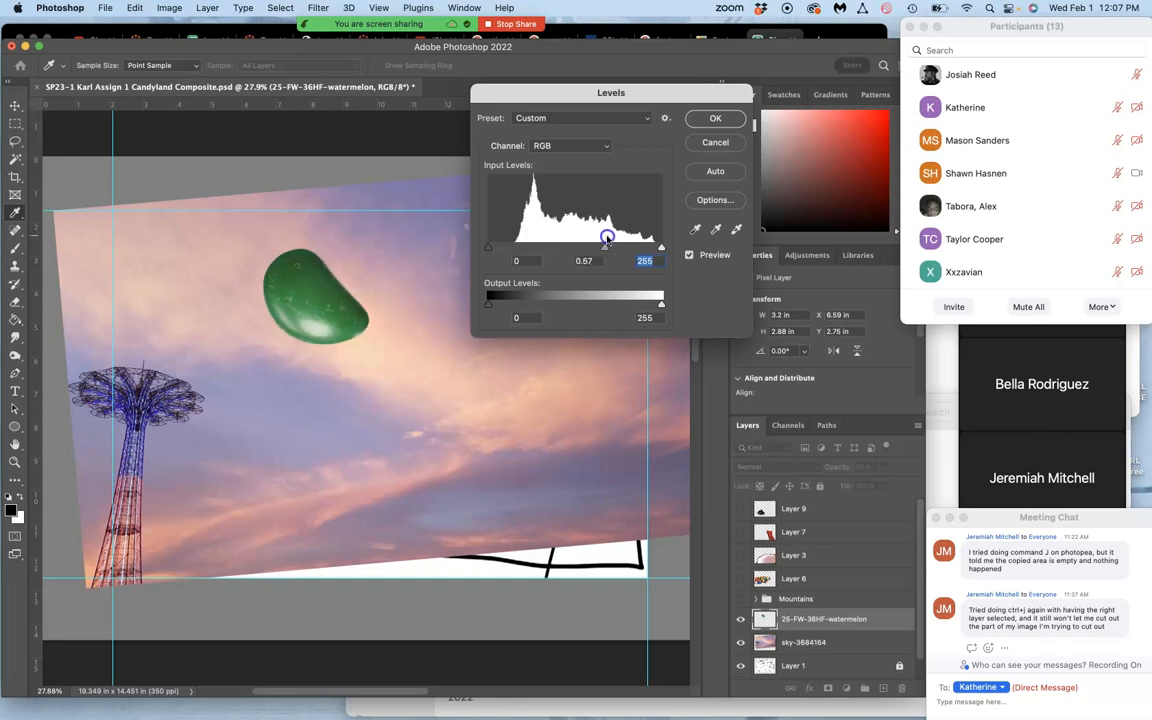
- Settle the moon's midtone input at about 1.34 for a lighter green and apply the Levels
{"action": "left_click_drag", "start_coordinate": [604, 244], "coordinate": [552, 244]}
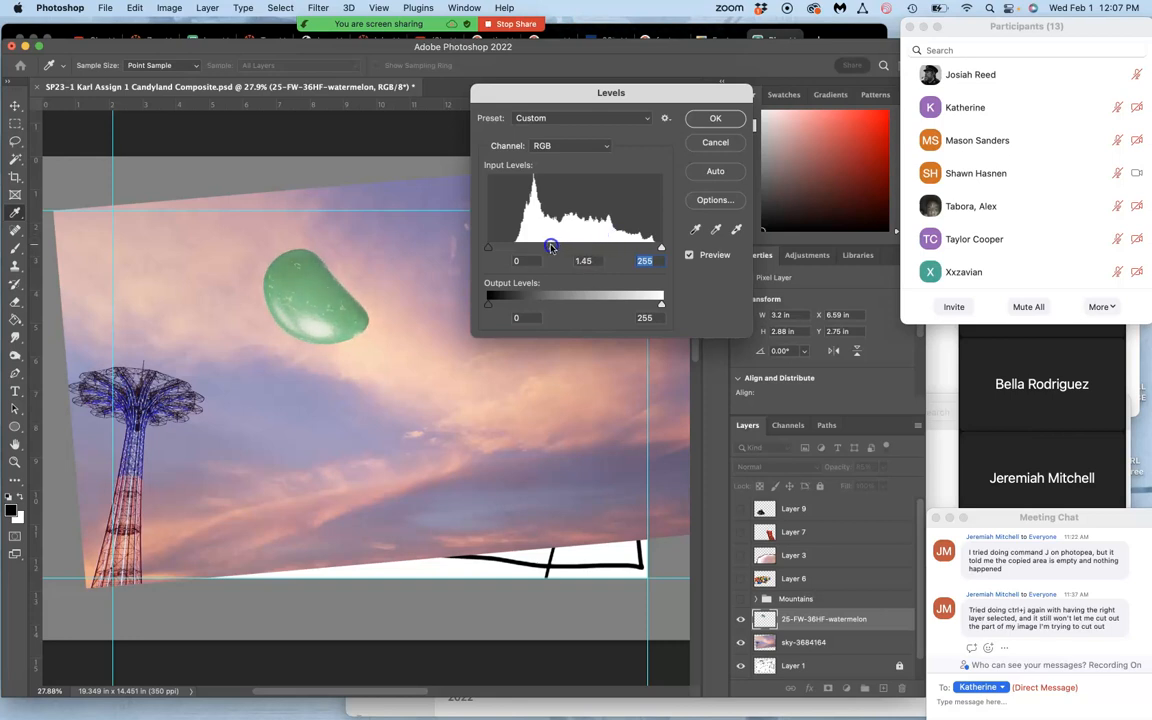
{"action": "left_click_drag", "start_coordinate": [552, 246], "coordinate": [552, 246]}
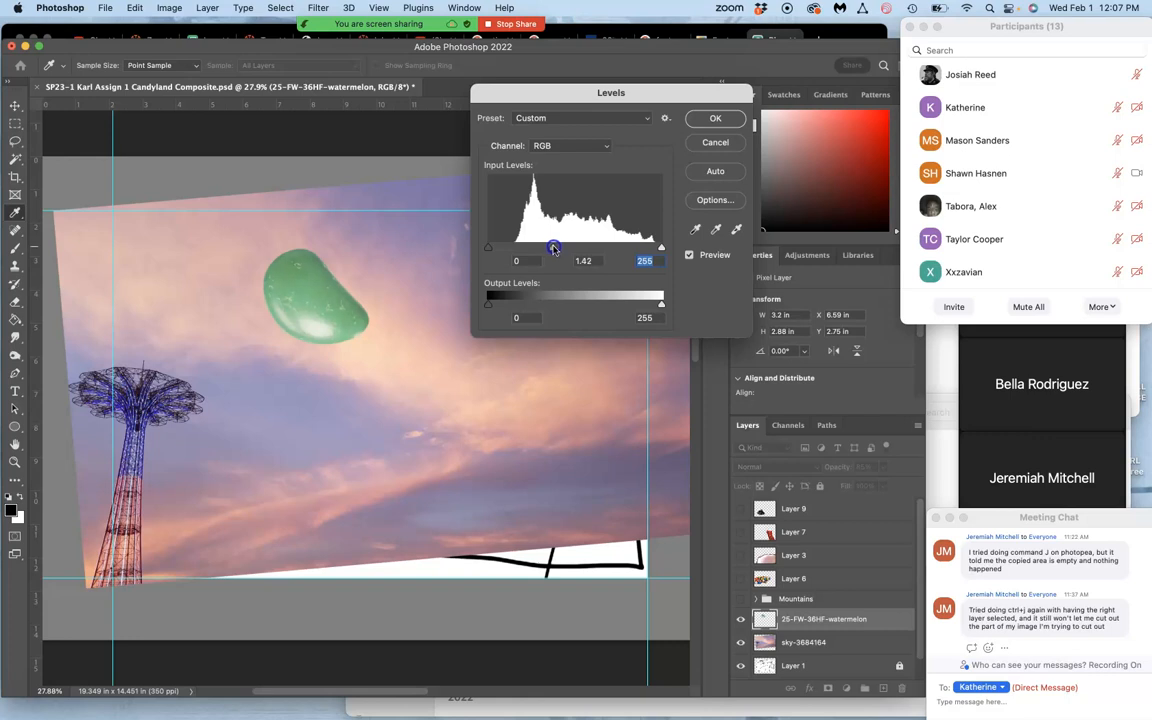
{"action": "left_click_drag", "start_coordinate": [552, 248], "coordinate": [588, 248]}
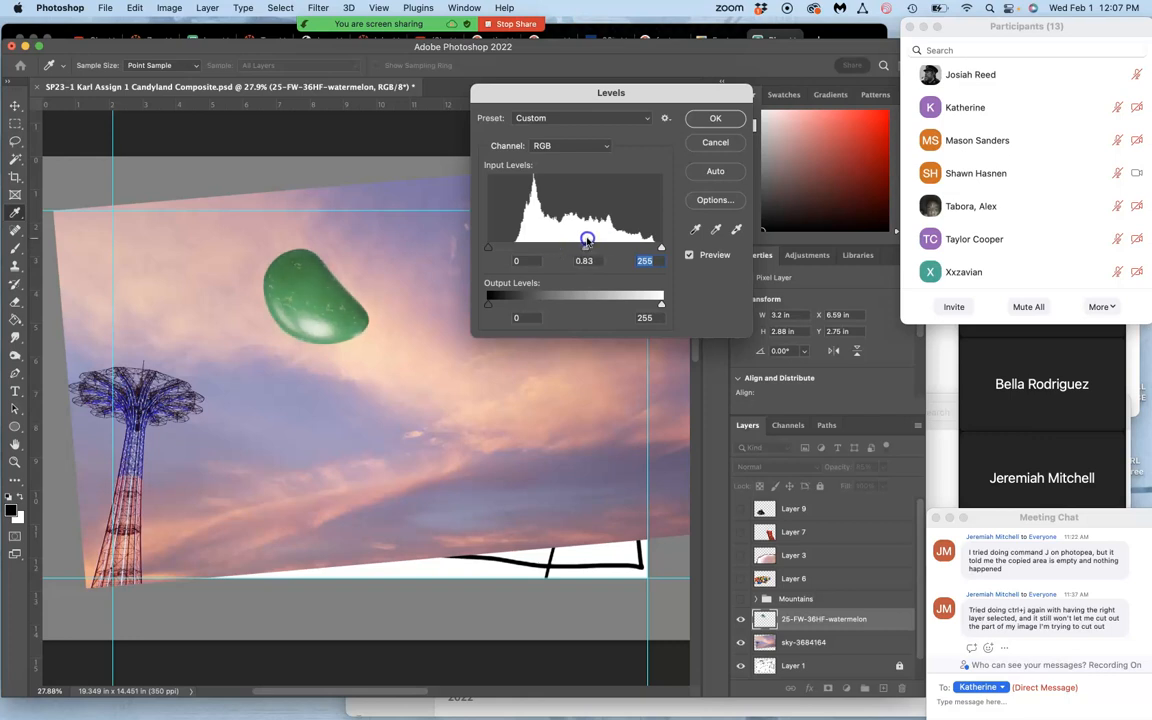
{"action": "left_click_drag", "start_coordinate": [588, 244], "coordinate": [560, 244]}
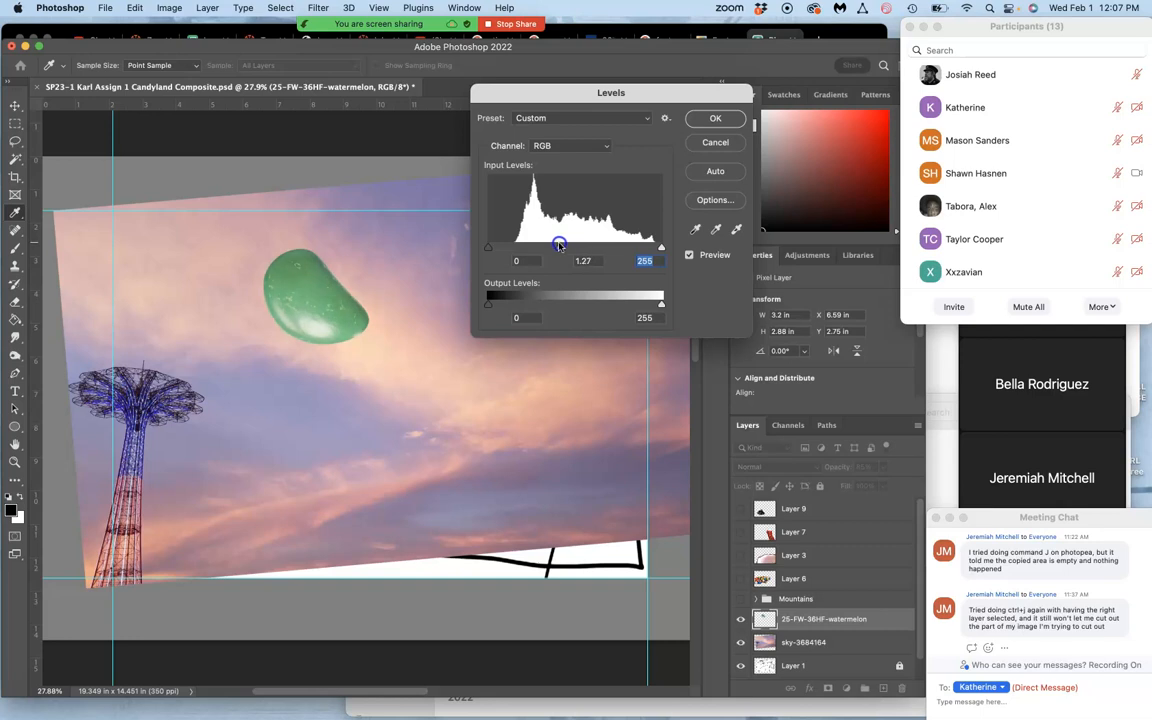
{"action": "left_click_drag", "start_coordinate": [560, 244], "coordinate": [556, 244]}
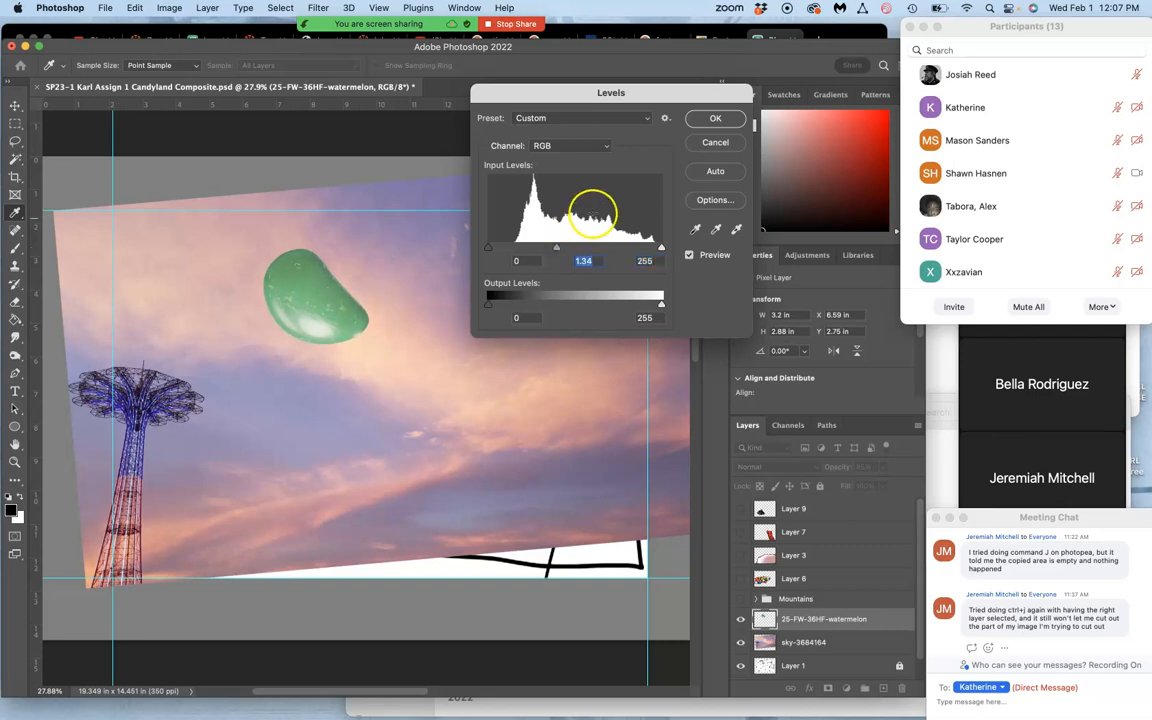
{"action": "left_click", "coordinate": [716, 116]}
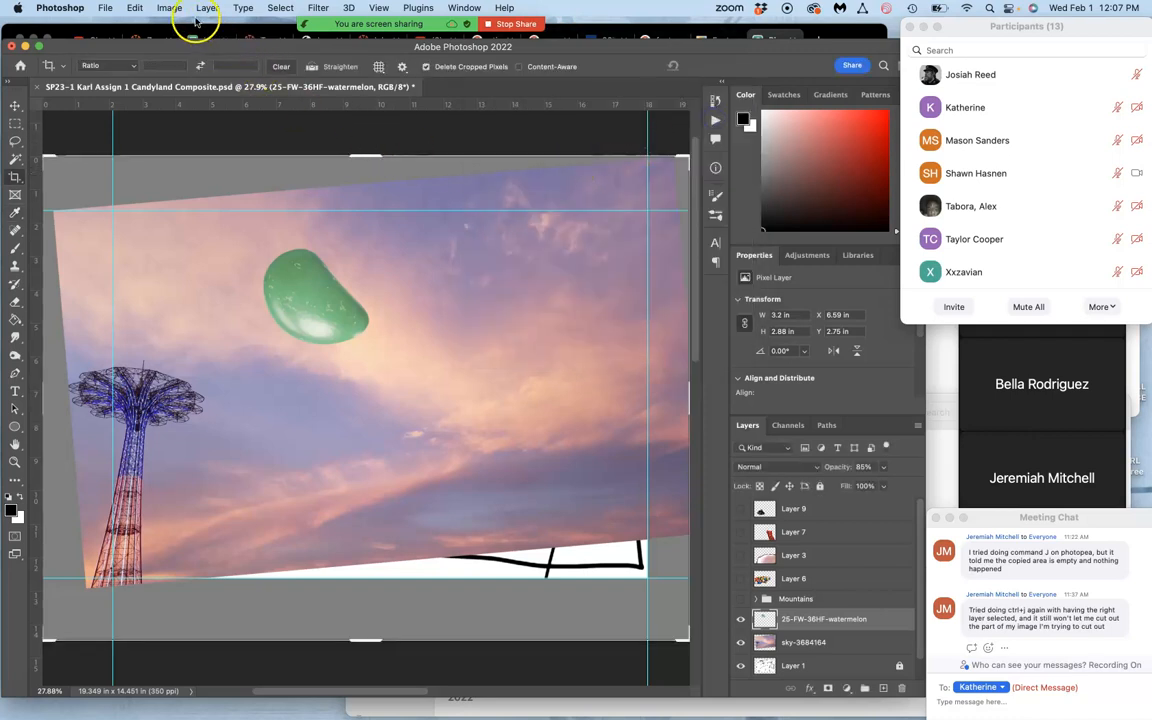
- In a second Levels pass, test lowering the moon's output highlights, then restore them
{"action": "left_click", "coordinate": [168, 8]}
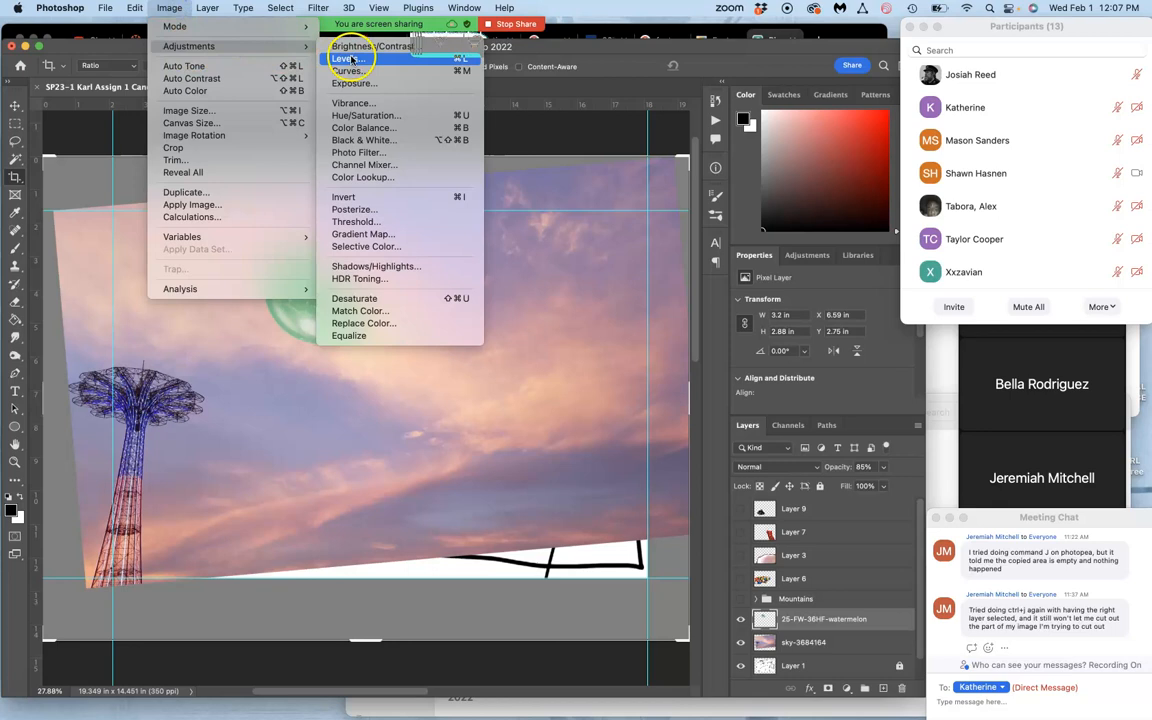
{"action": "left_click", "coordinate": [344, 58]}
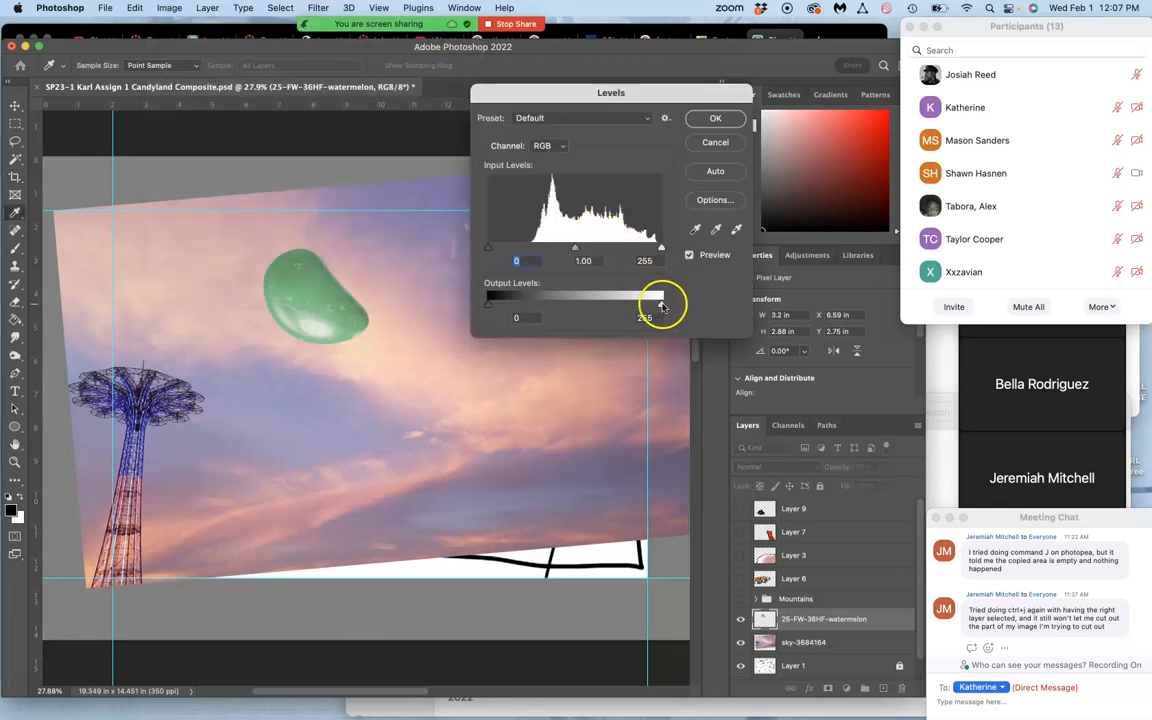
{"action": "left_click_drag", "start_coordinate": [660, 308], "coordinate": [608, 308]}
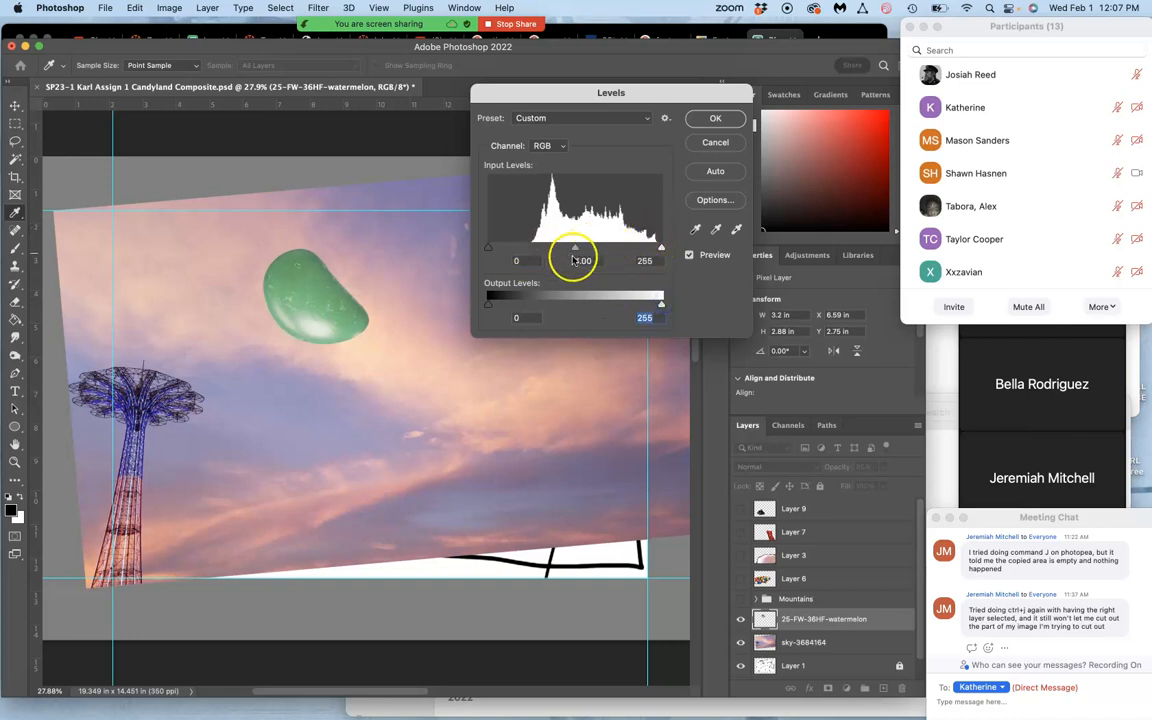
{"action": "left_click_drag", "start_coordinate": [660, 304], "coordinate": [640, 304]}
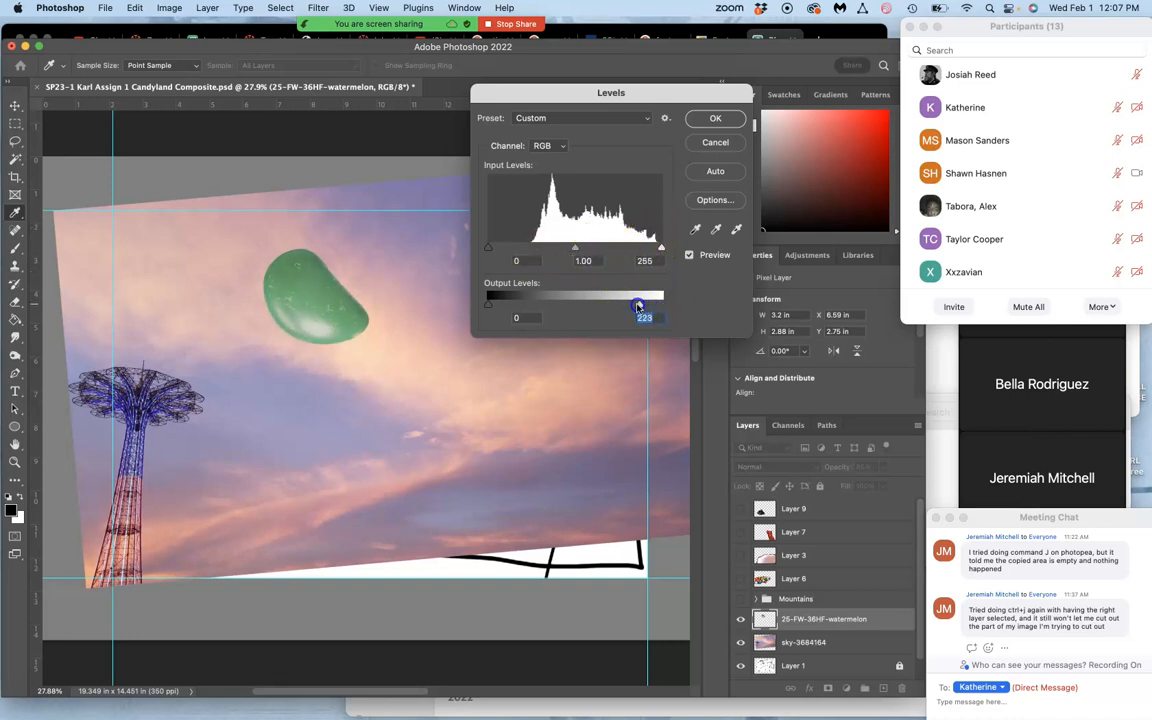
{"action": "left_click_drag", "start_coordinate": [638, 306], "coordinate": [604, 308]}
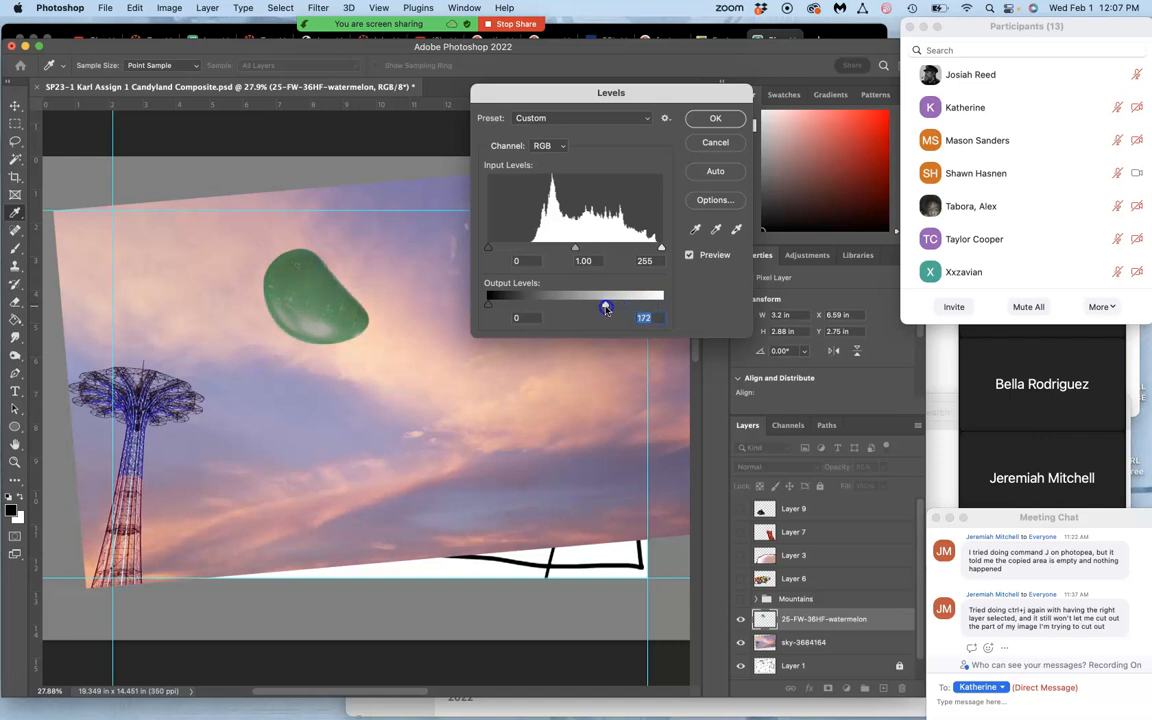
{"action": "left_click_drag", "start_coordinate": [604, 308], "coordinate": [572, 308]}
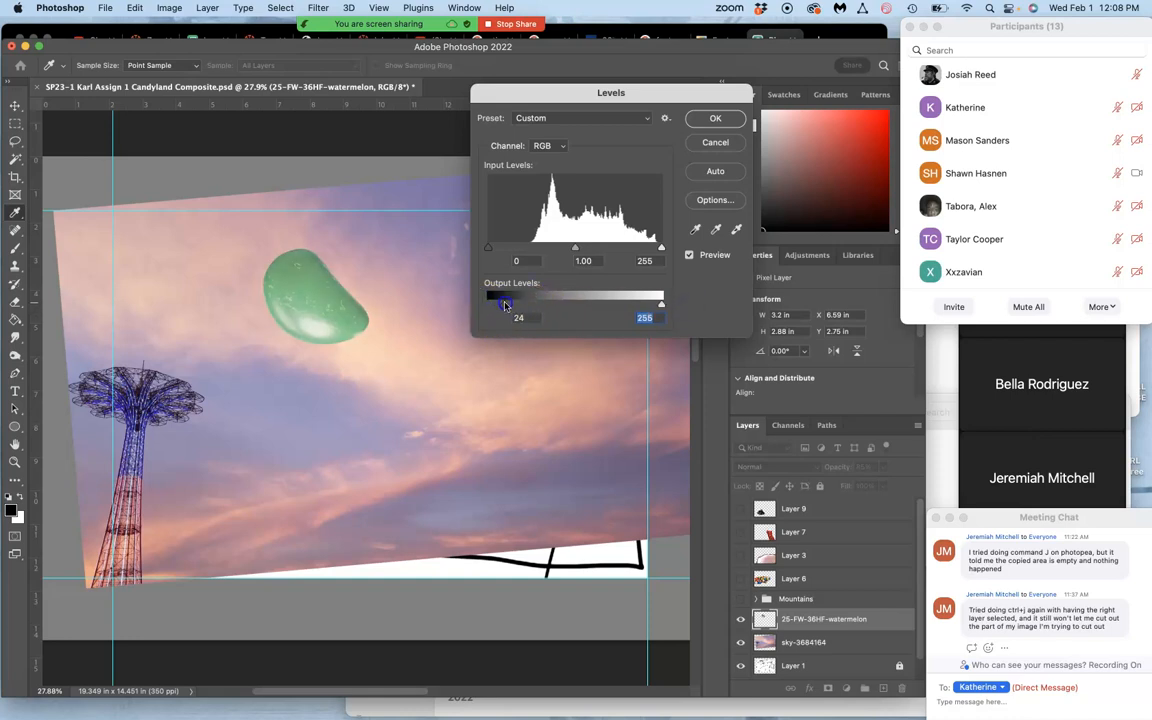
- Lift the moon's Output Levels black point to about 39 for a paler green and apply
{"action": "left_click_drag", "start_coordinate": [504, 304], "coordinate": [566, 296]}
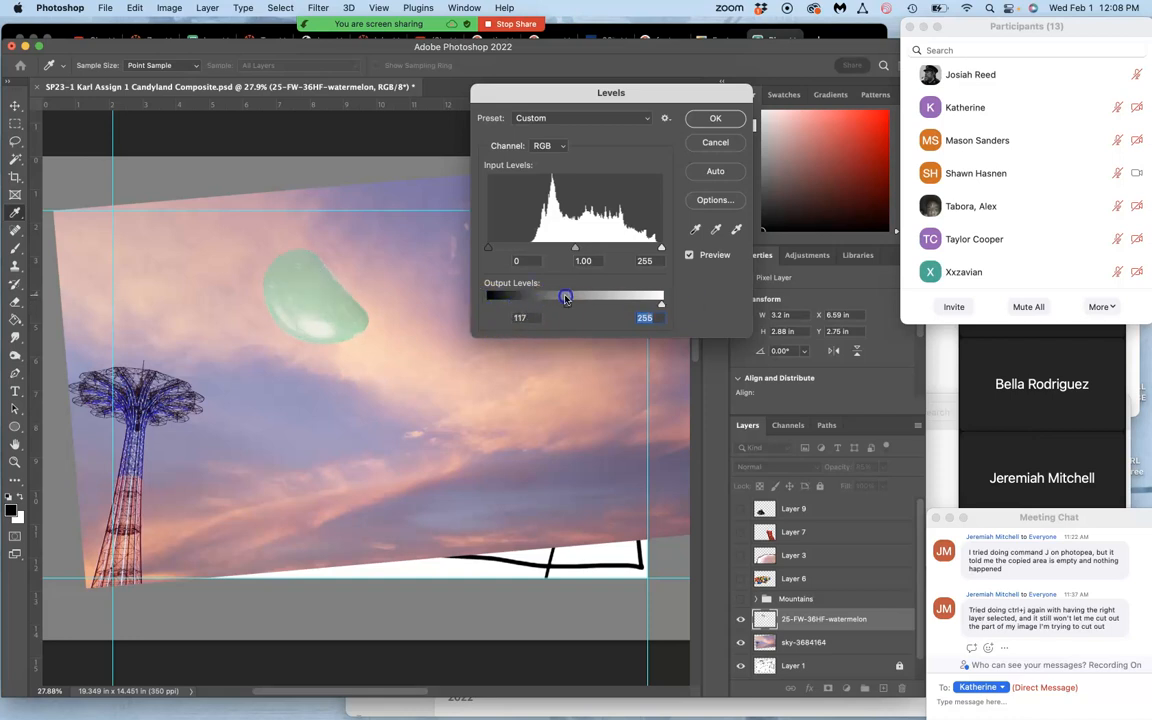
{"action": "left_click_drag", "start_coordinate": [564, 296], "coordinate": [520, 306]}
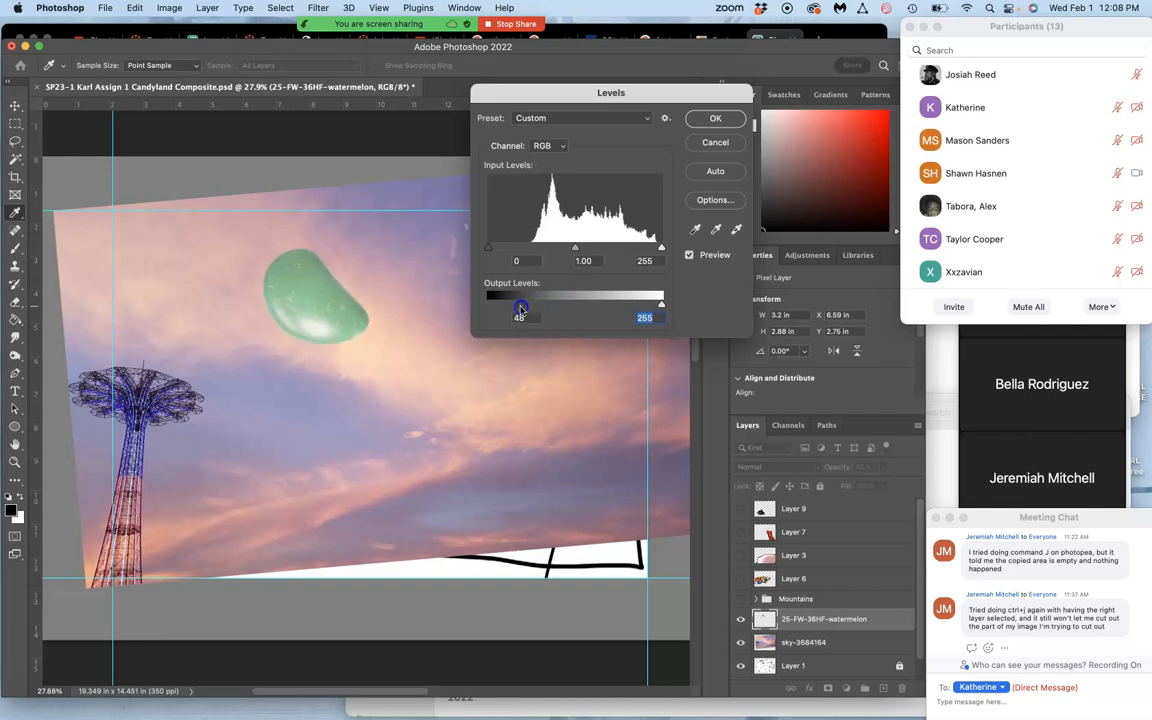
{"action": "left_click_drag", "start_coordinate": [520, 304], "coordinate": [518, 304]}
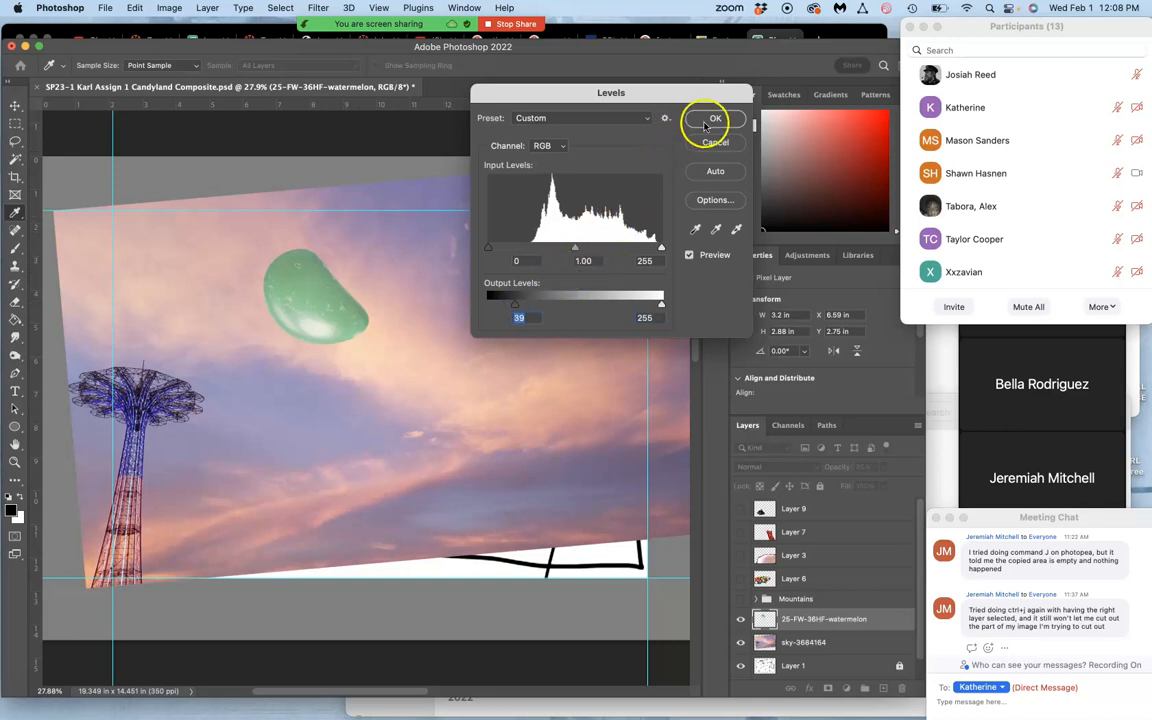
{"action": "left_click", "coordinate": [716, 118]}
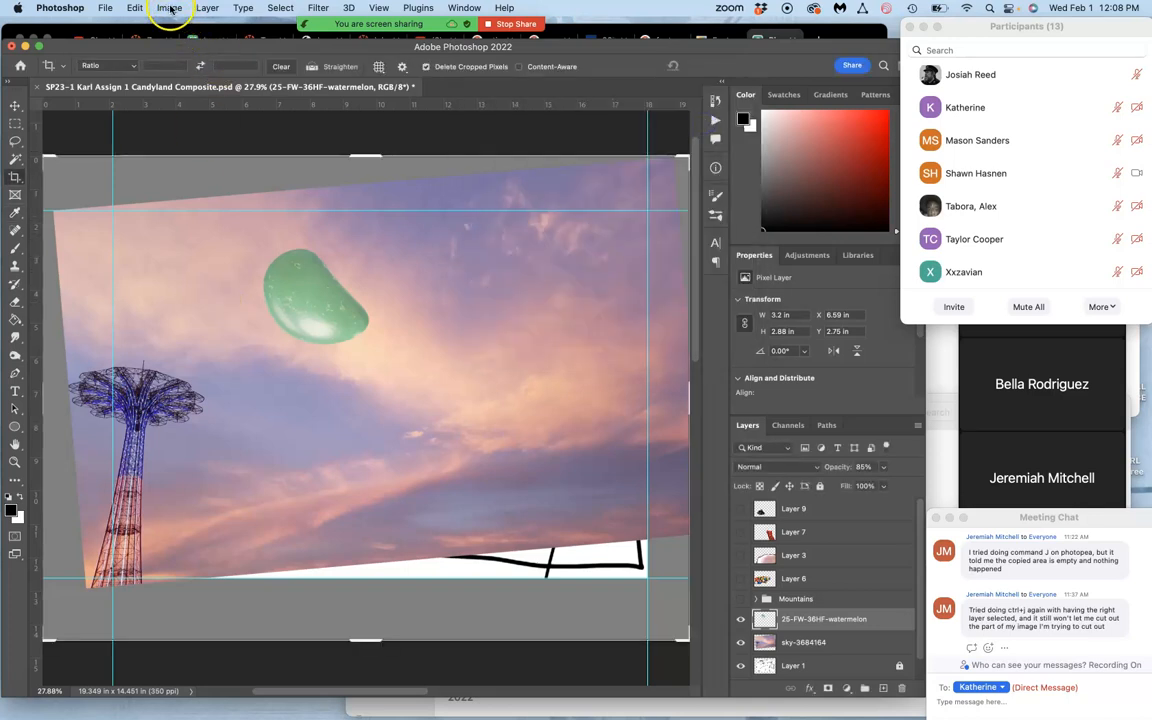
- In Color Balance Midtones, shift the moon's magenta–green balance to about -28 toward magenta
{"action": "left_click", "coordinate": [168, 8]}
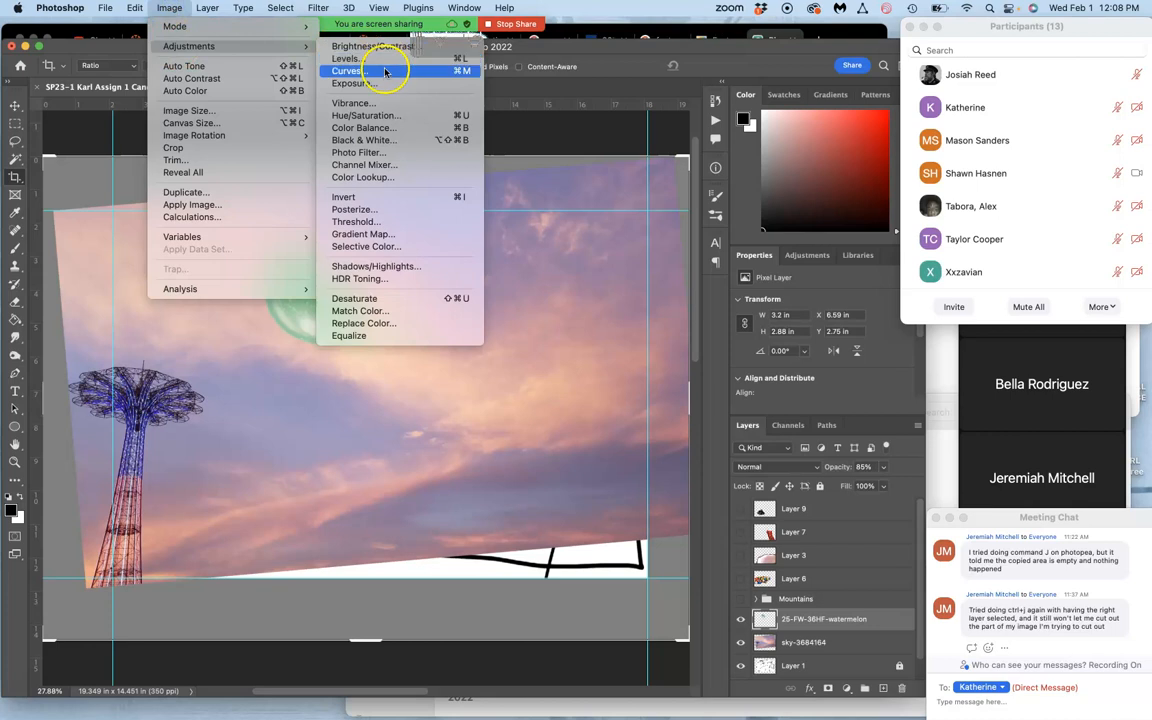
{"action": "left_click", "coordinate": [364, 128]}
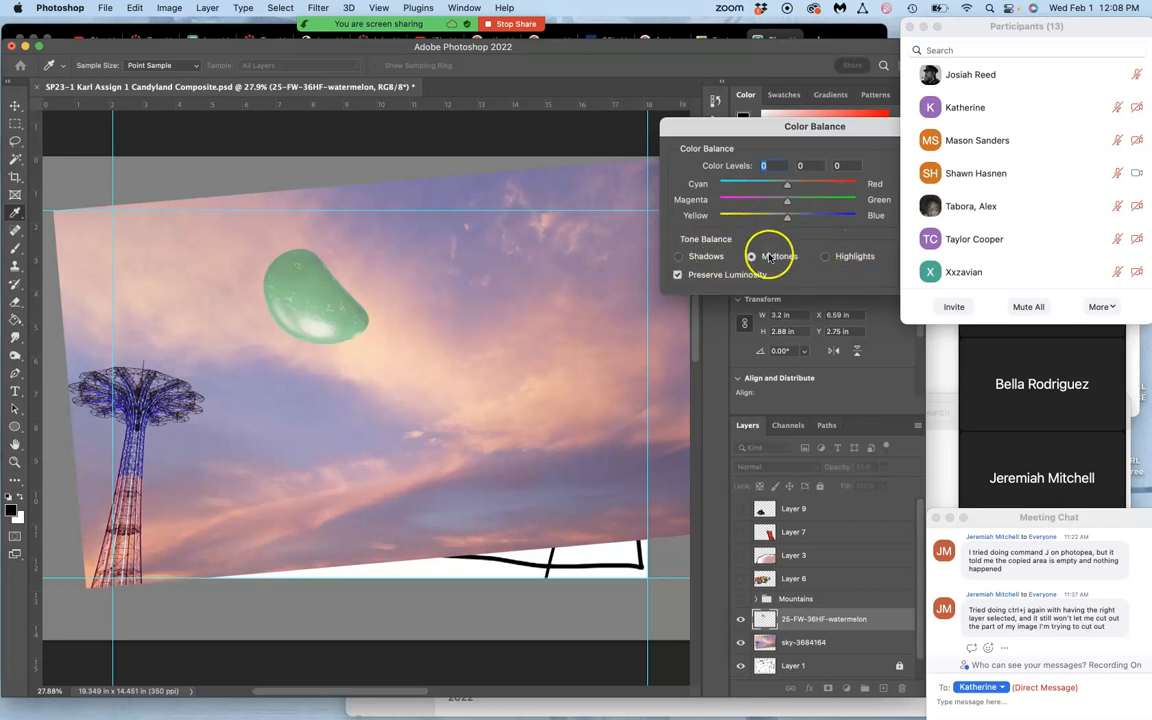
{"action": "left_click_drag", "start_coordinate": [790, 204], "coordinate": [786, 204]}
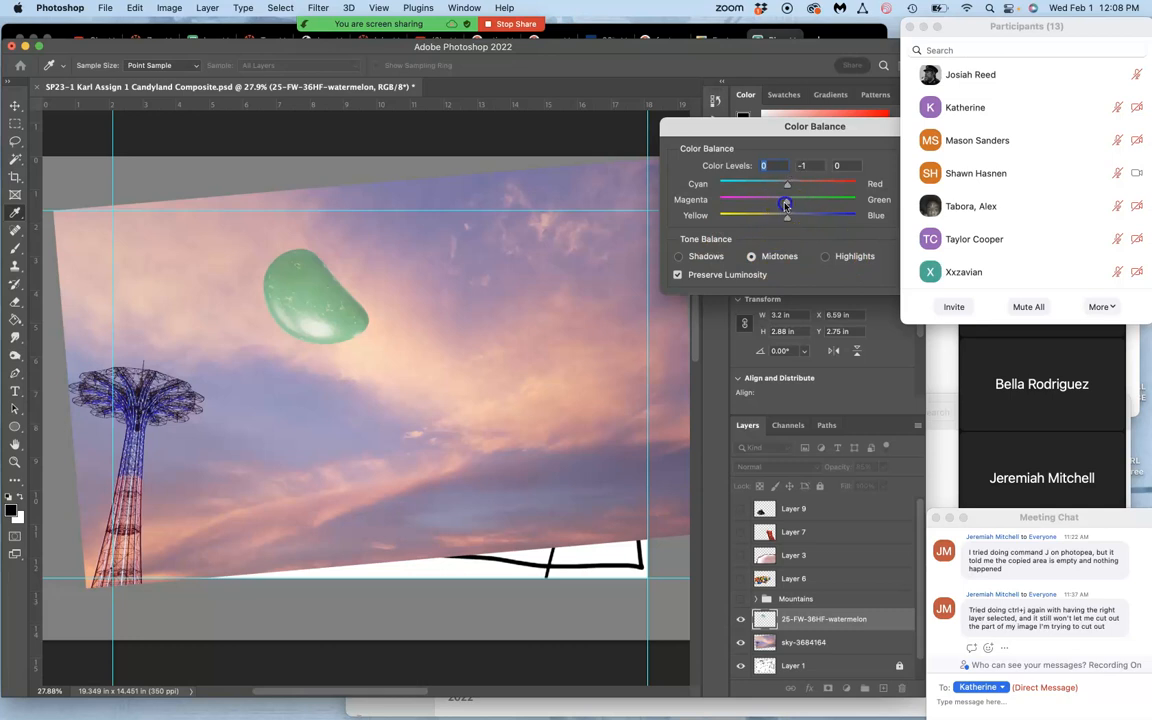
{"action": "left_click_drag", "start_coordinate": [788, 204], "coordinate": [842, 204]}
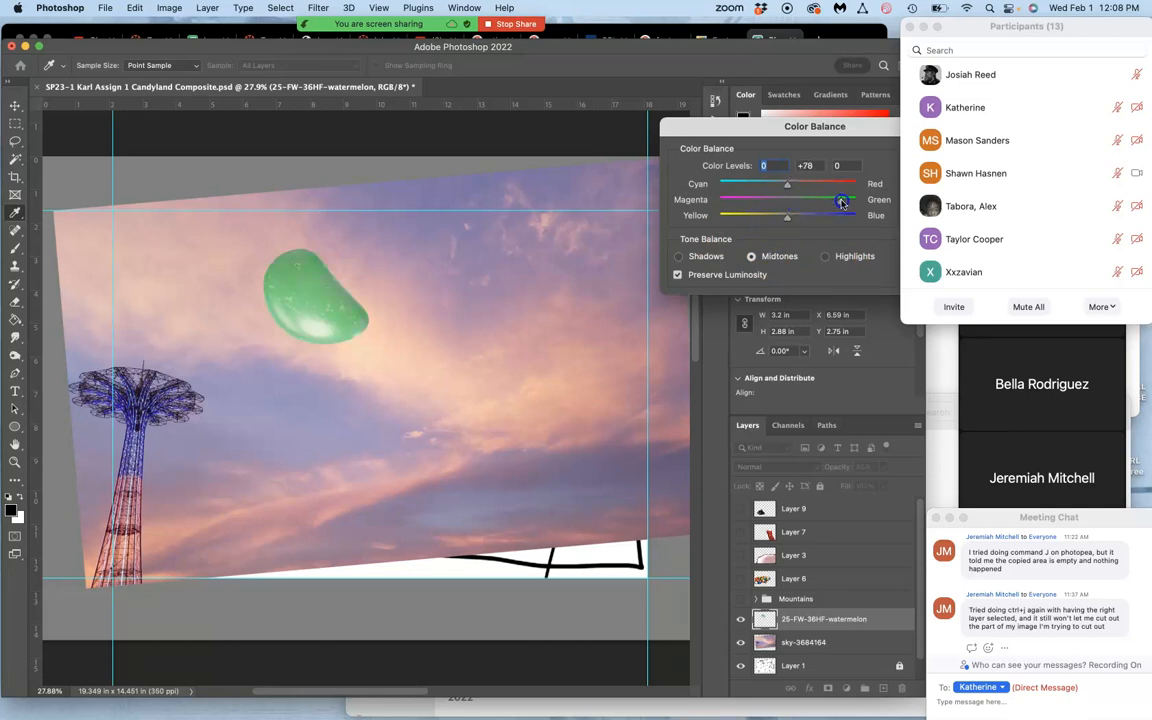
{"action": "left_click_drag", "start_coordinate": [844, 204], "coordinate": [782, 204]}
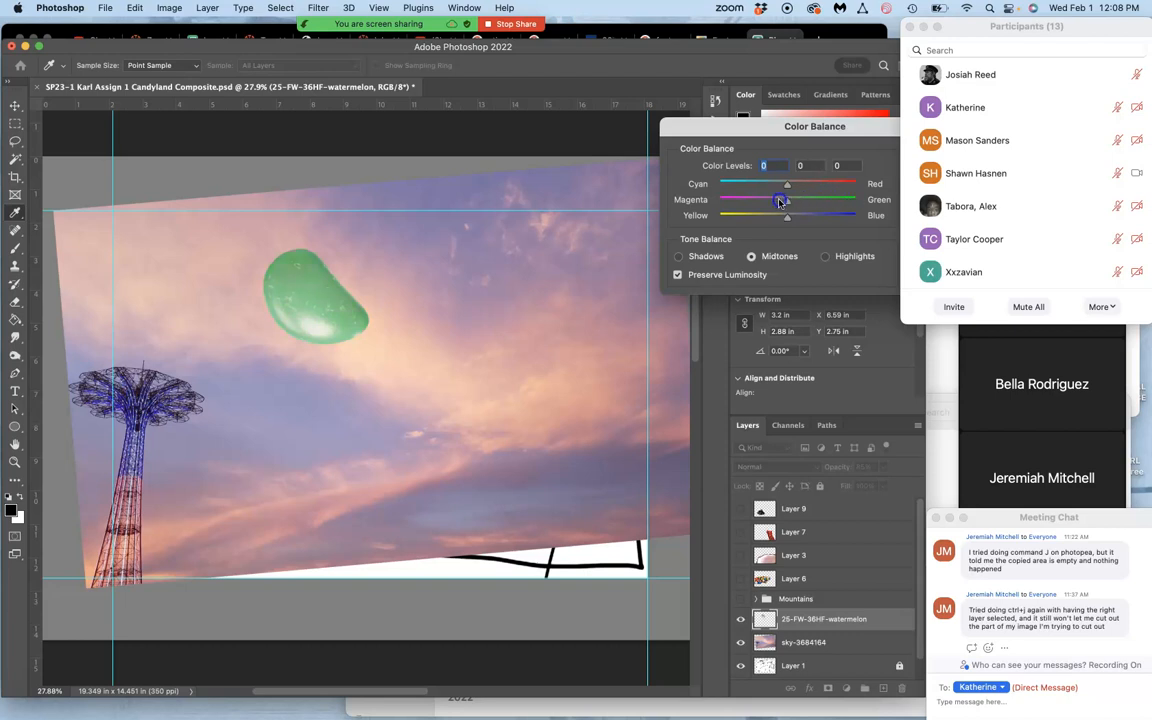
{"action": "left_click_drag", "start_coordinate": [788, 204], "coordinate": [750, 204]}
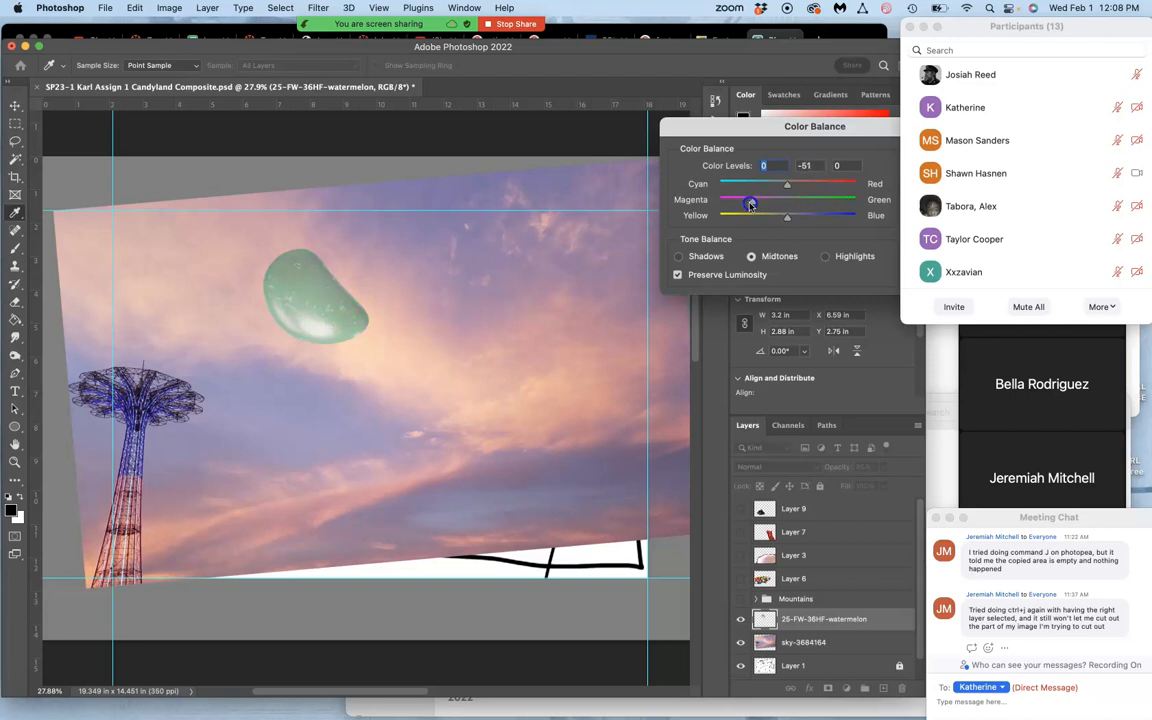
{"action": "left_click_drag", "start_coordinate": [756, 206], "coordinate": [748, 206]}
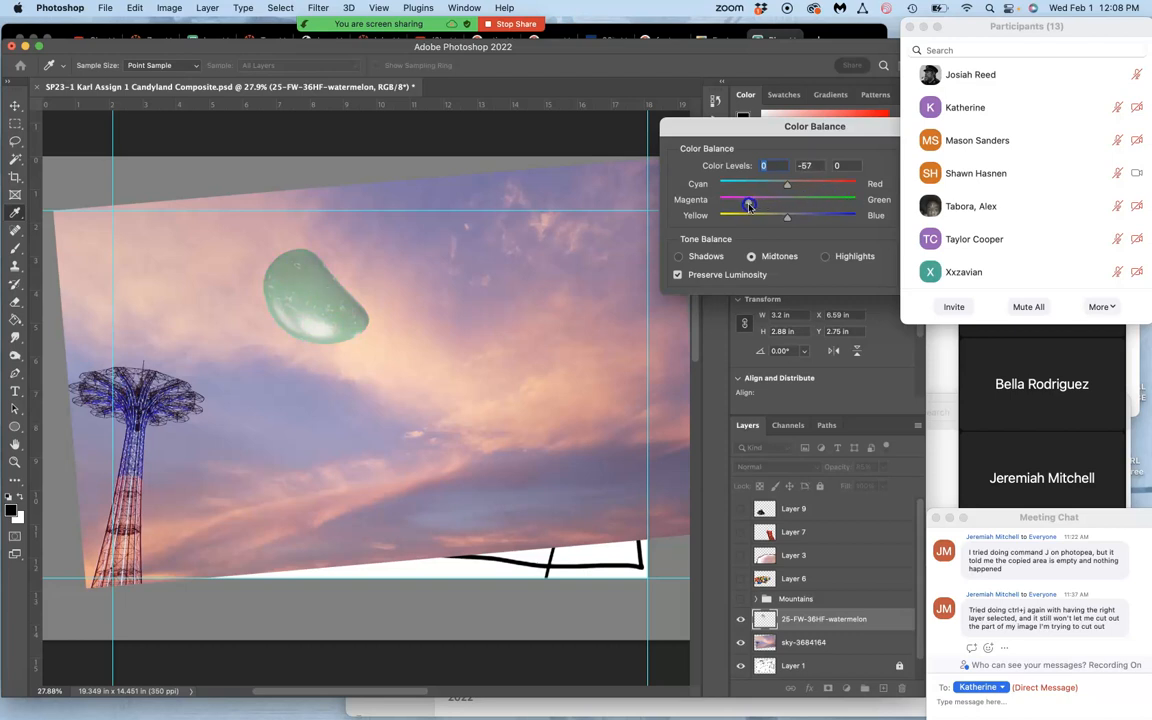
{"action": "left_click_drag", "start_coordinate": [748, 204], "coordinate": [756, 204]}
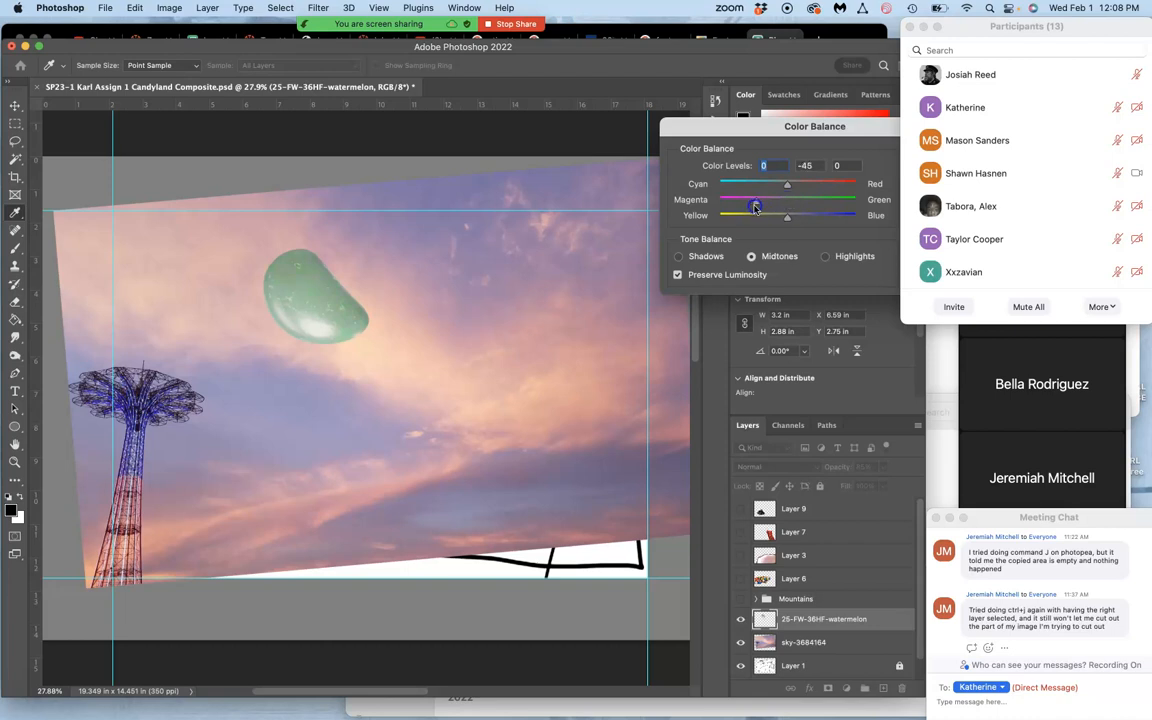
{"action": "left_click_drag", "start_coordinate": [760, 208], "coordinate": [750, 208]}
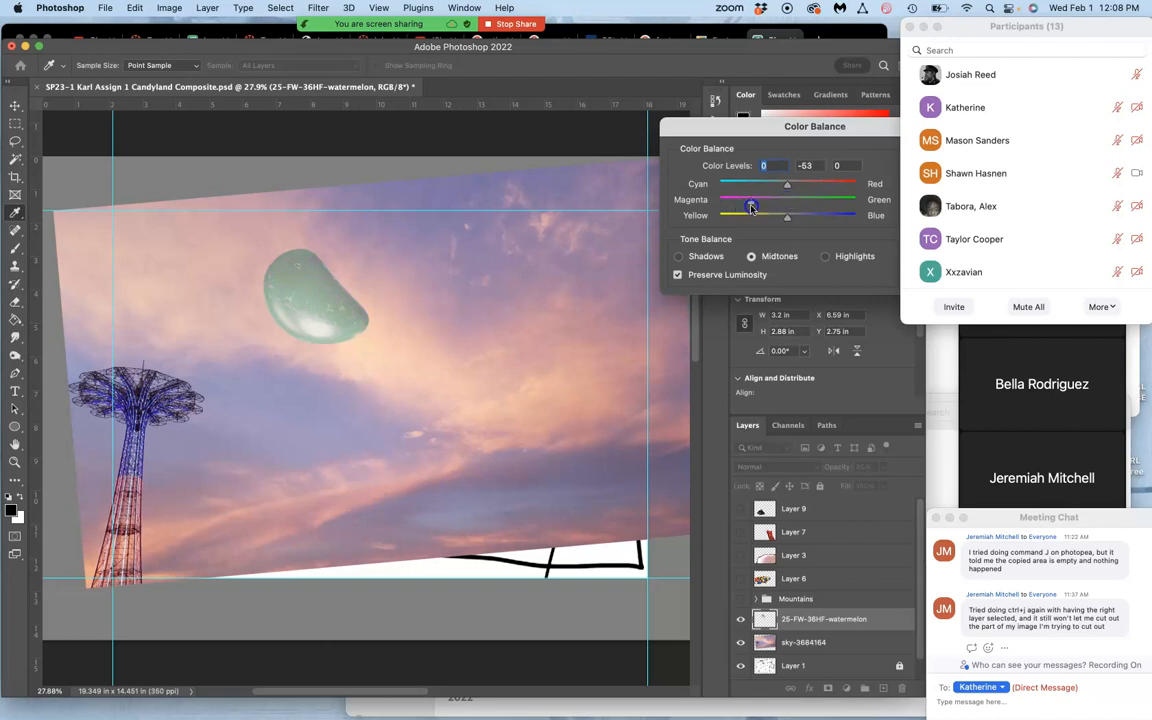
{"action": "left_click_drag", "start_coordinate": [752, 200], "coordinate": [838, 200]}
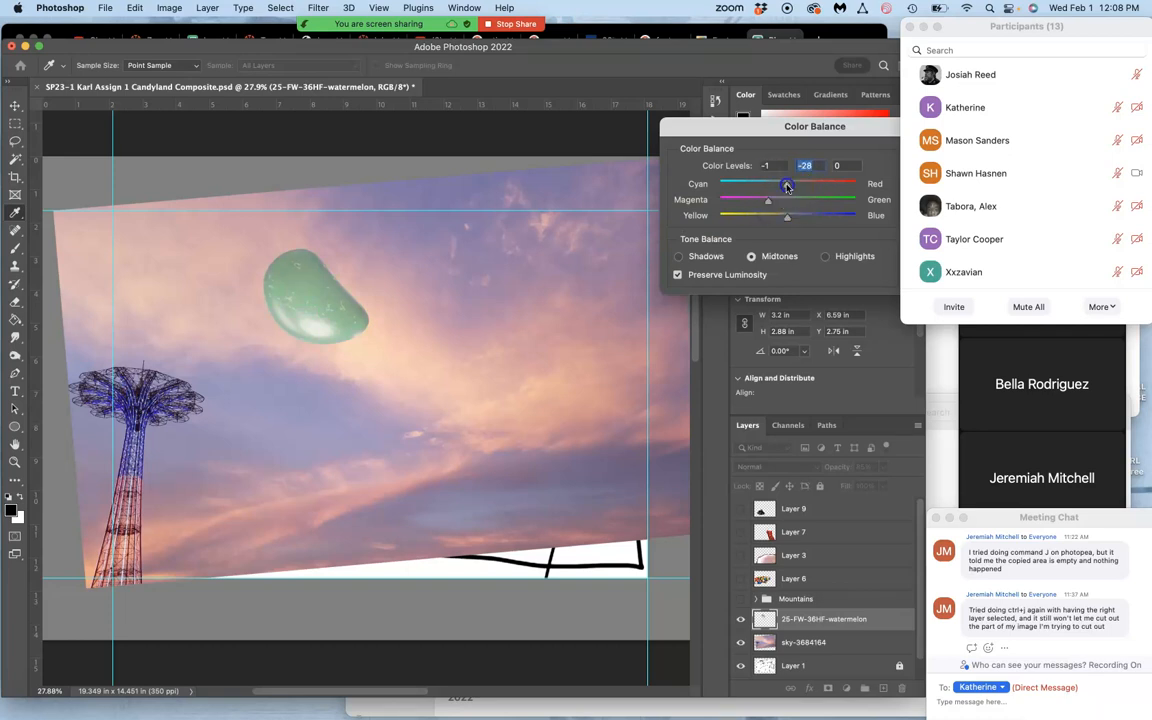
- Push the moon's midtones toward red (+22) and yellow (-33) to suit the pink sky
{"action": "left_click_drag", "start_coordinate": [788, 184], "coordinate": [772, 184]}
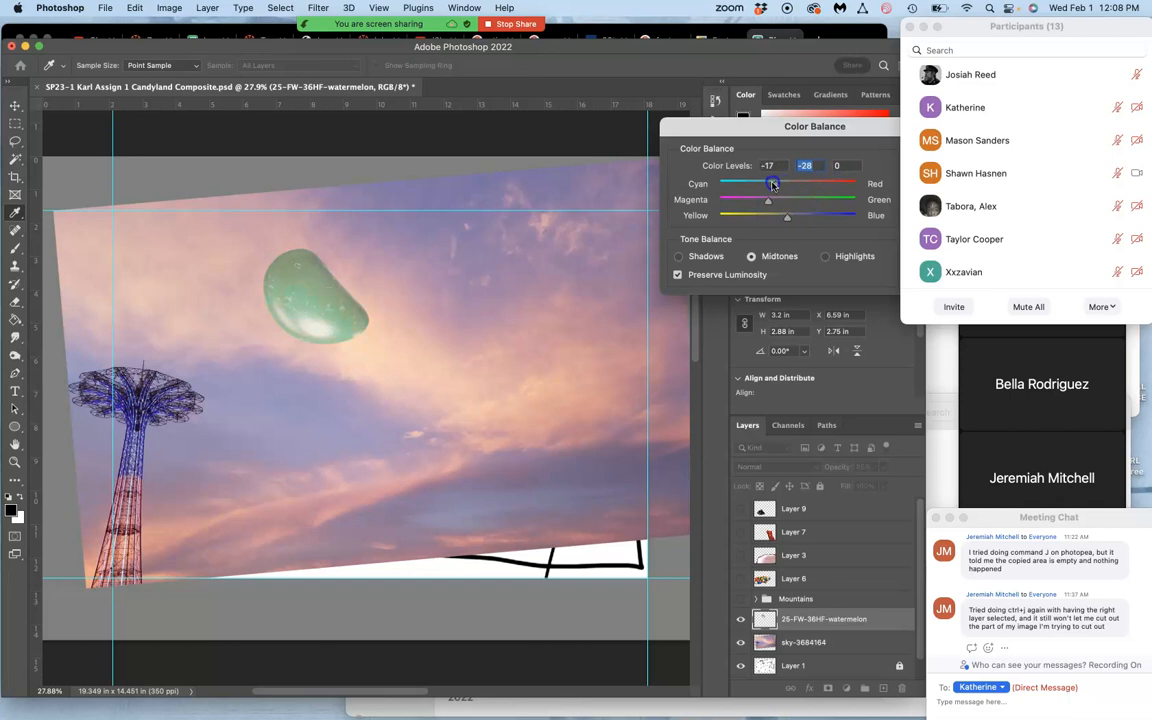
{"action": "left_click_drag", "start_coordinate": [772, 184], "coordinate": [808, 186]}
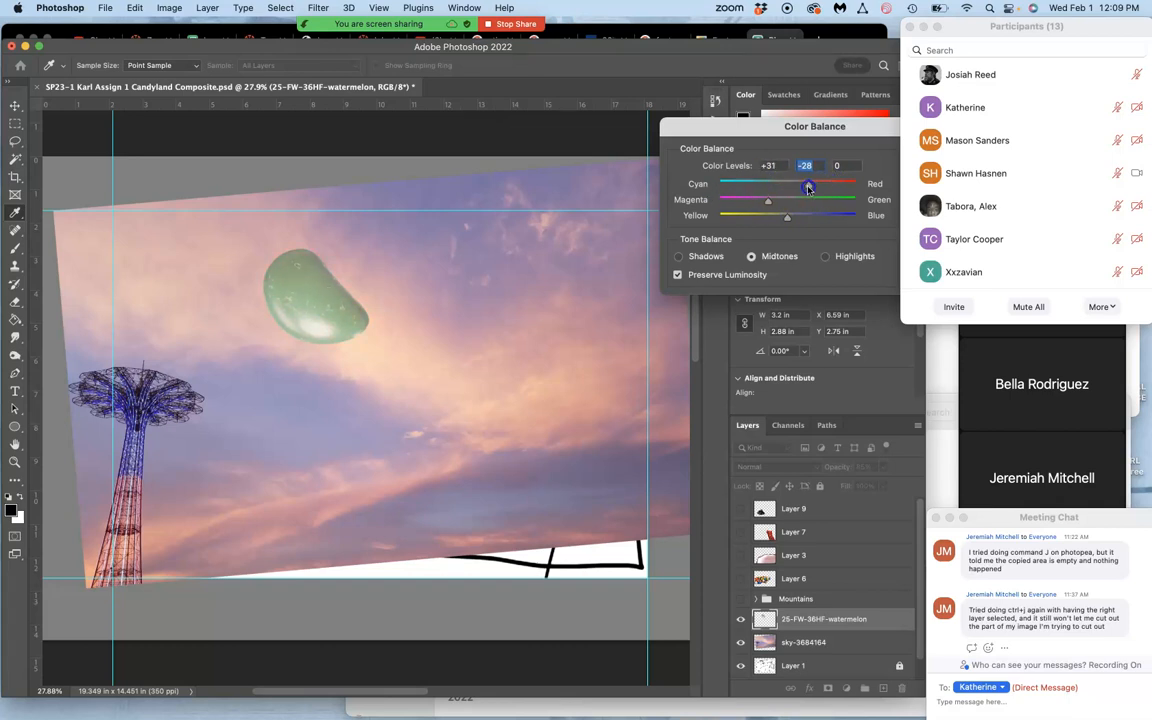
{"action": "left_click_drag", "start_coordinate": [808, 186], "coordinate": [804, 186]}
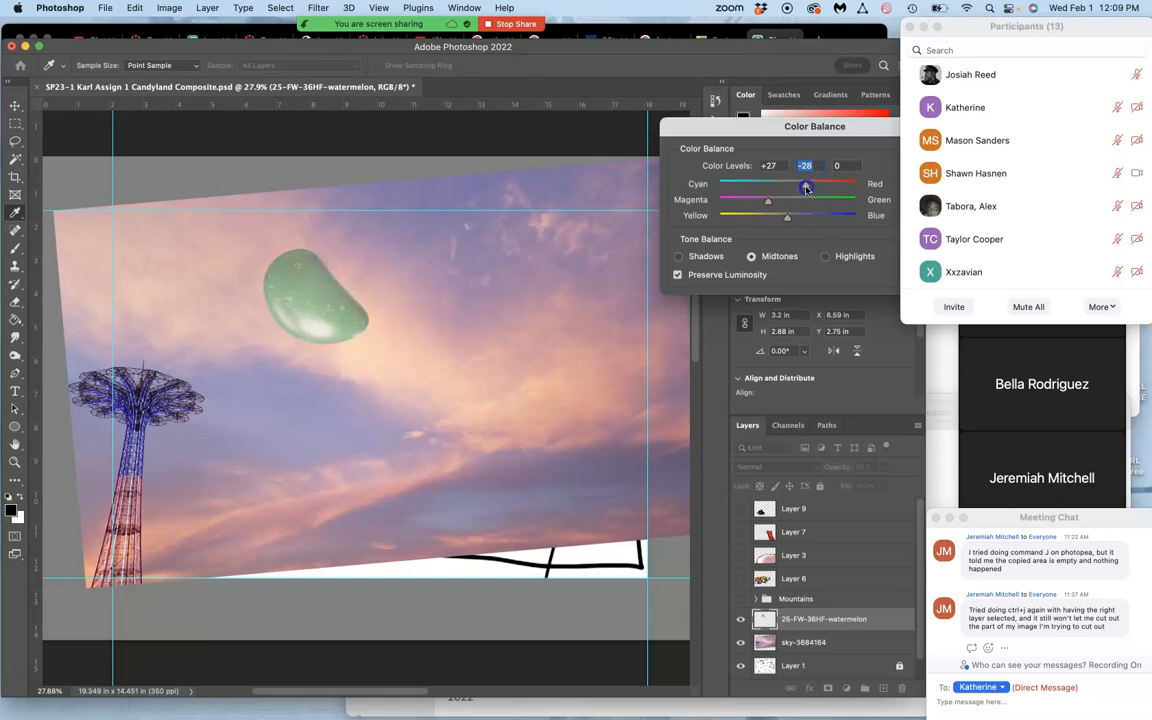
{"action": "left_click_drag", "start_coordinate": [804, 188], "coordinate": [784, 218]}
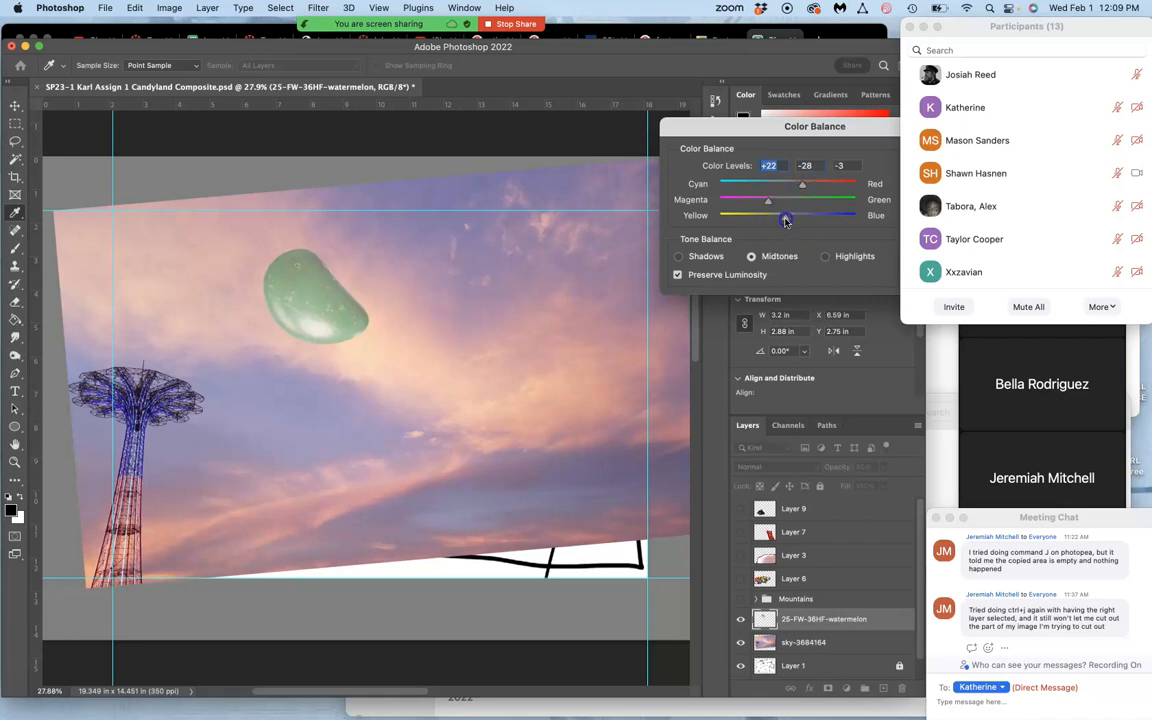
{"action": "left_click_drag", "start_coordinate": [784, 218], "coordinate": [800, 218]}
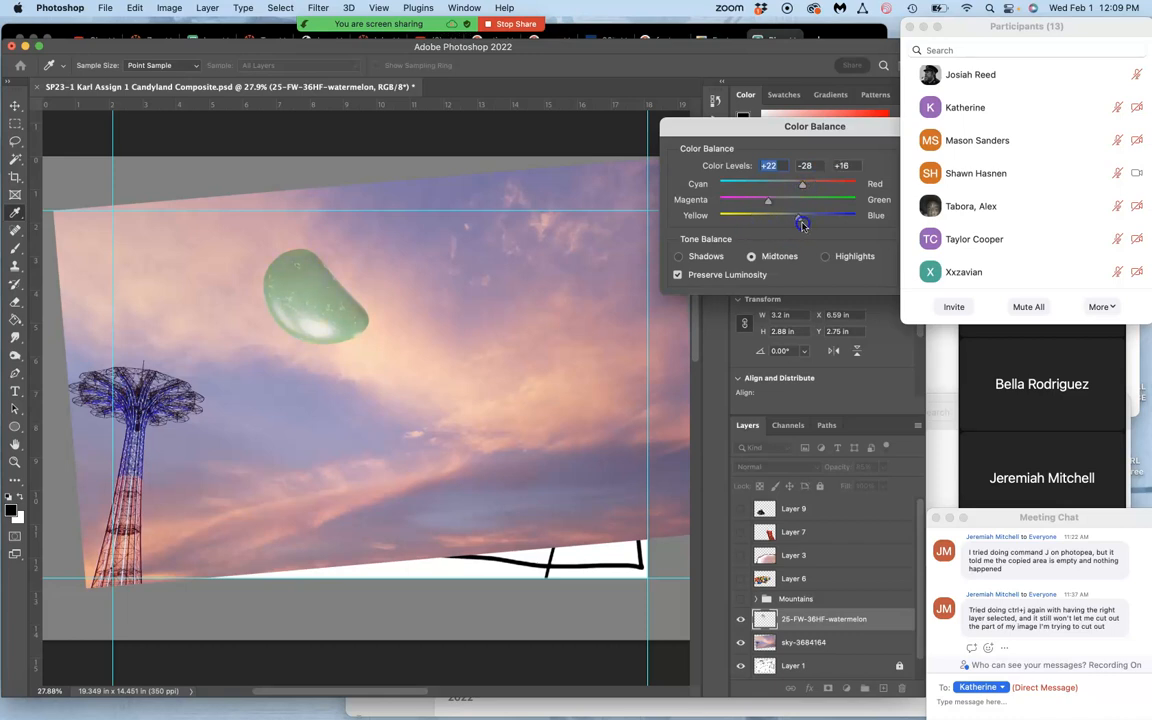
{"action": "left_click_drag", "start_coordinate": [802, 216], "coordinate": [744, 216]}
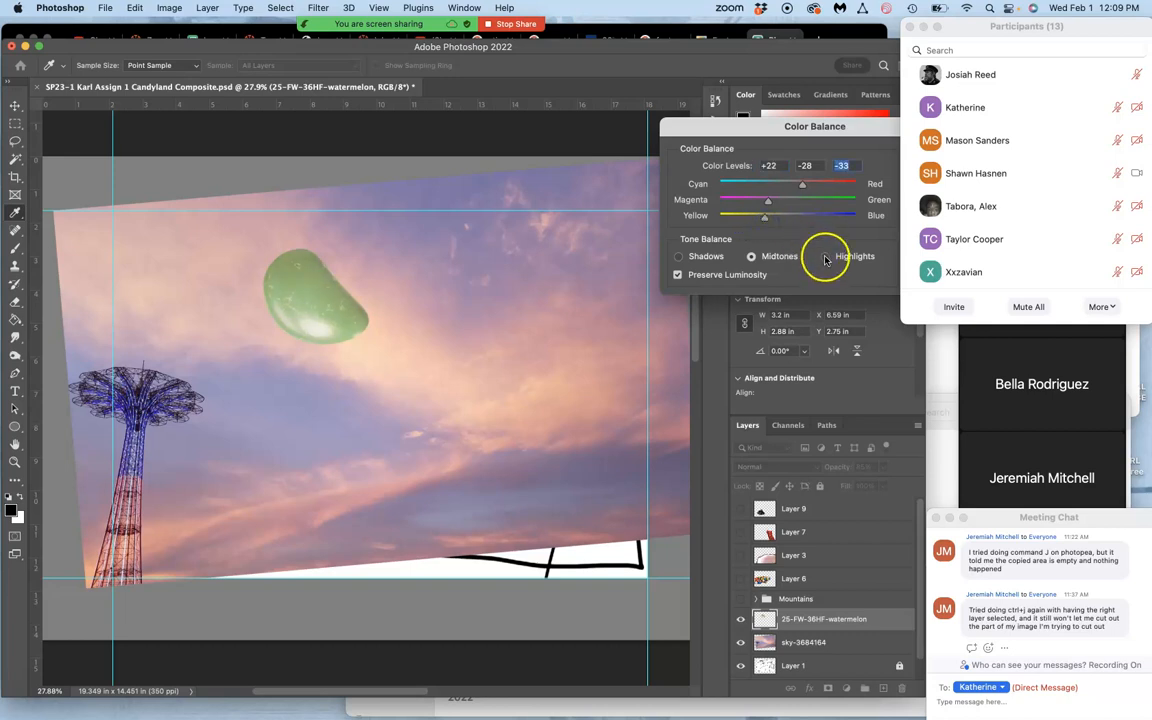
- Tint the moon's shadows in Color Balance to about -21 cyan, -22 magenta, +21 blue
{"action": "left_click", "coordinate": [678, 256]}
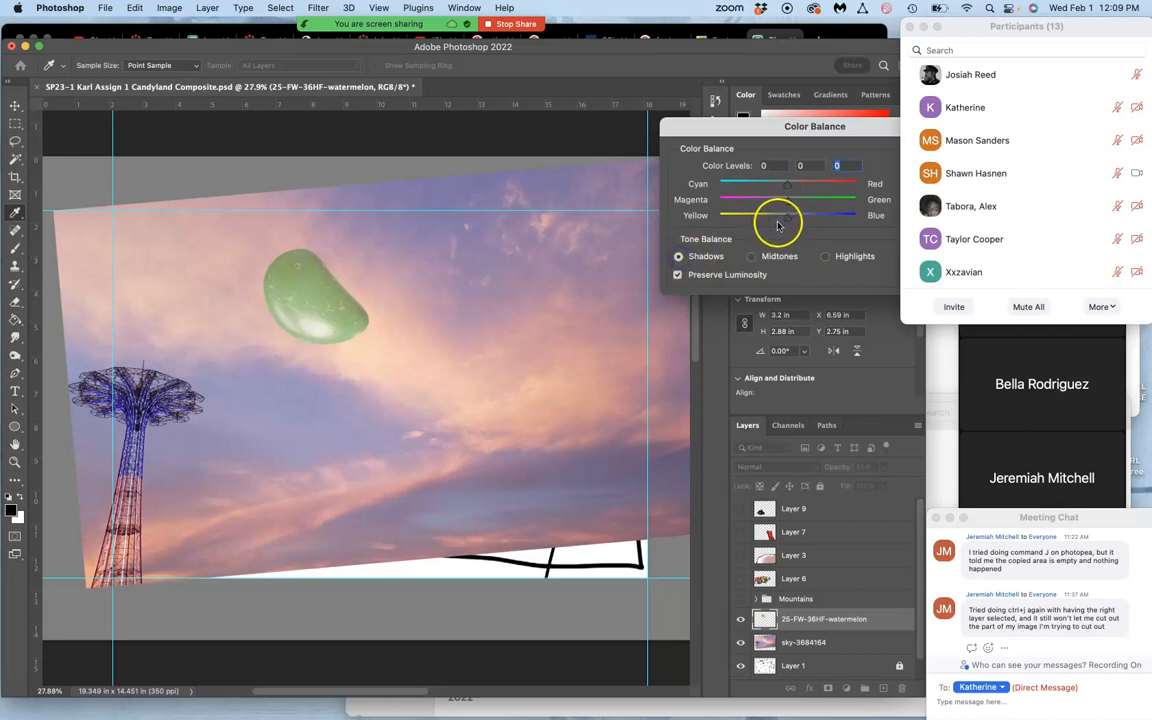
{"action": "left_click_drag", "start_coordinate": [788, 216], "coordinate": [804, 216]}
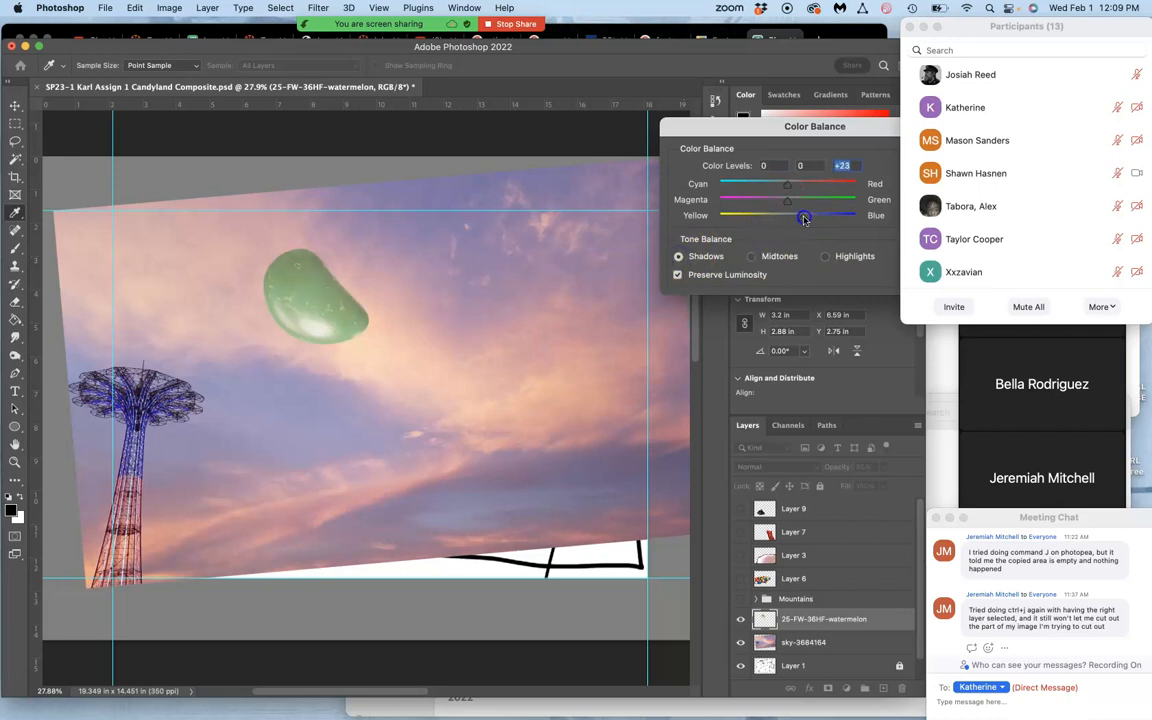
{"action": "left_click_drag", "start_coordinate": [788, 184], "coordinate": [770, 188]}
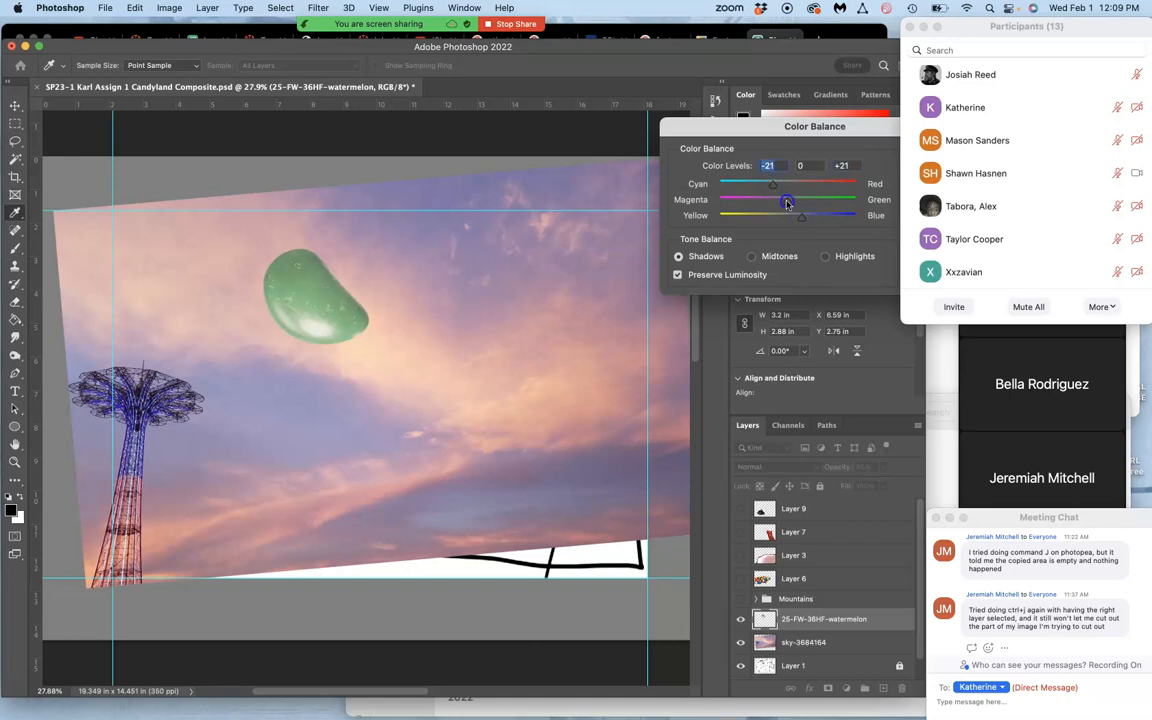
{"action": "left_click_drag", "start_coordinate": [788, 204], "coordinate": [772, 204]}
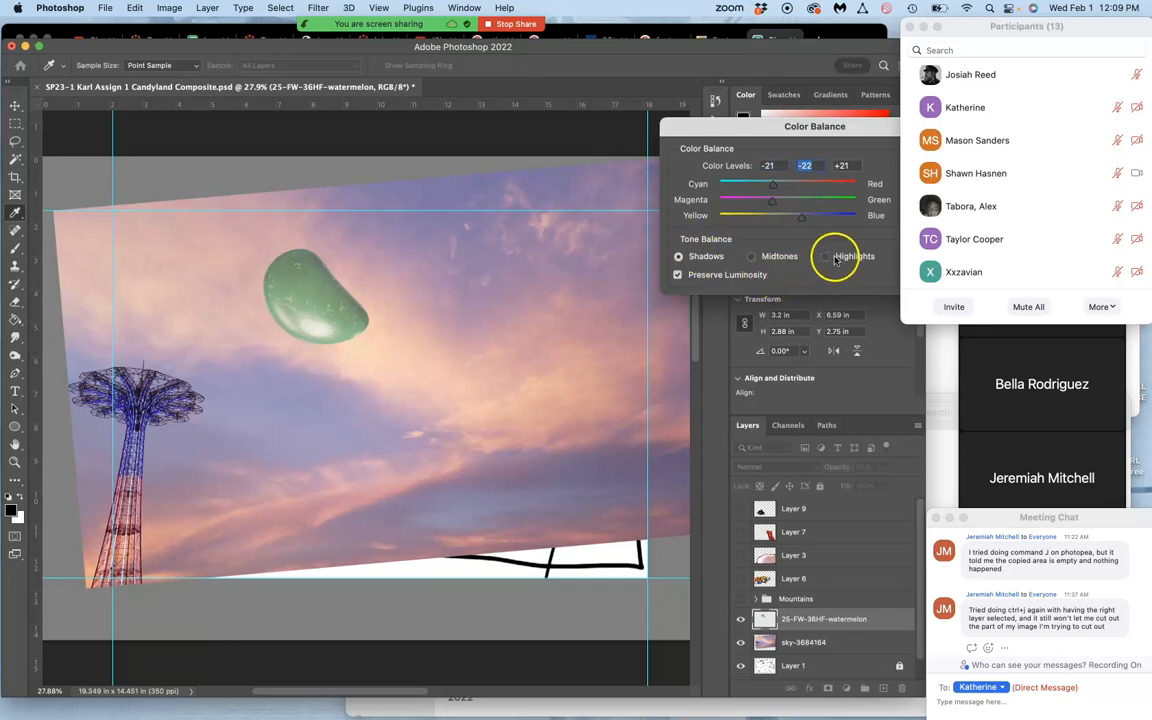
- Warm the moon's highlights toward red and magenta, pulling back a strong yellow shift
{"action": "left_click", "coordinate": [824, 256]}
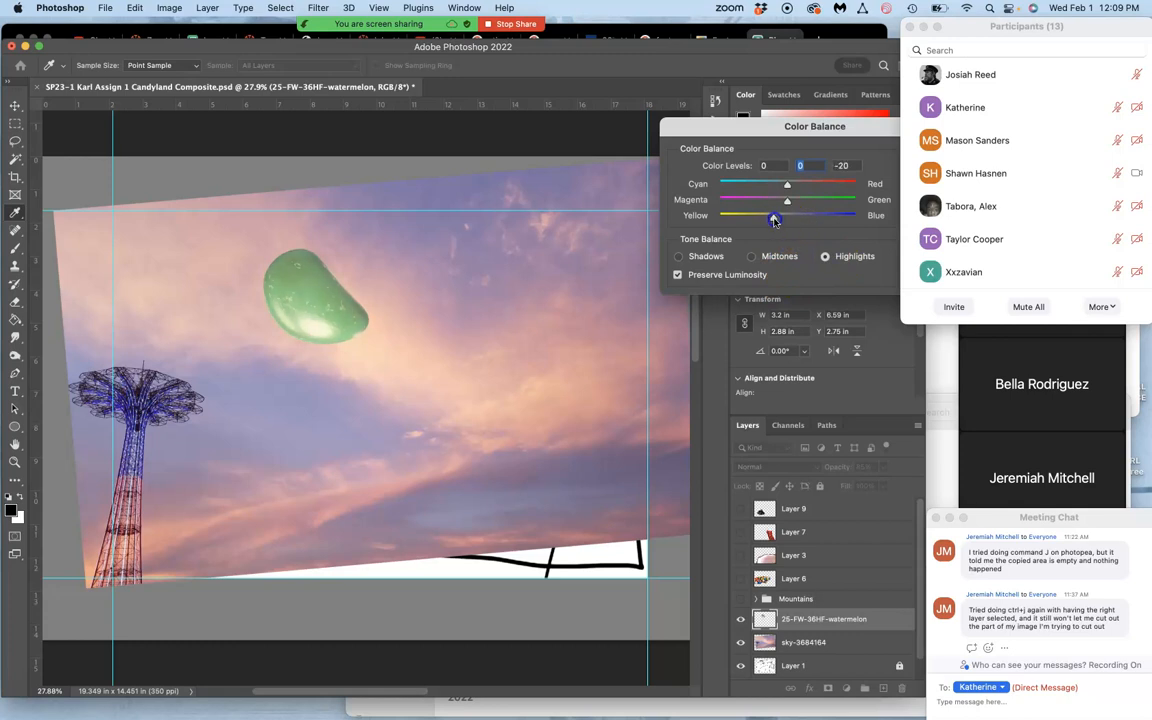
{"action": "left_click_drag", "start_coordinate": [776, 216], "coordinate": [728, 216]}
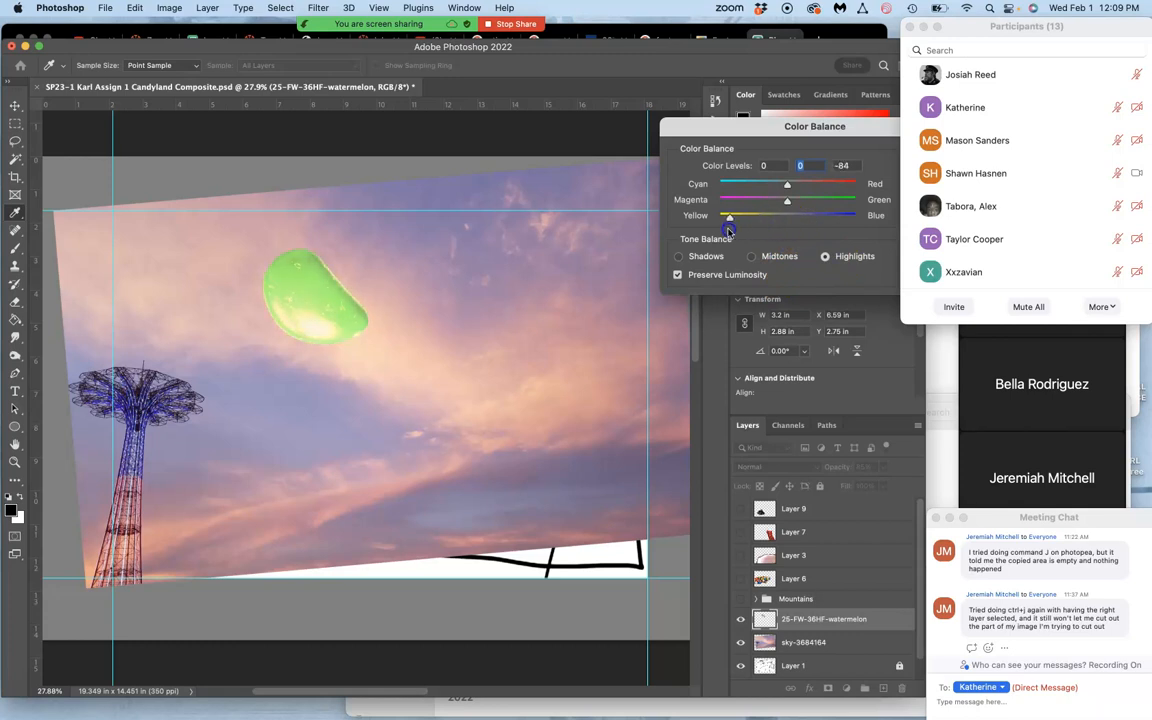
{"action": "left_click_drag", "start_coordinate": [728, 218], "coordinate": [780, 218]}
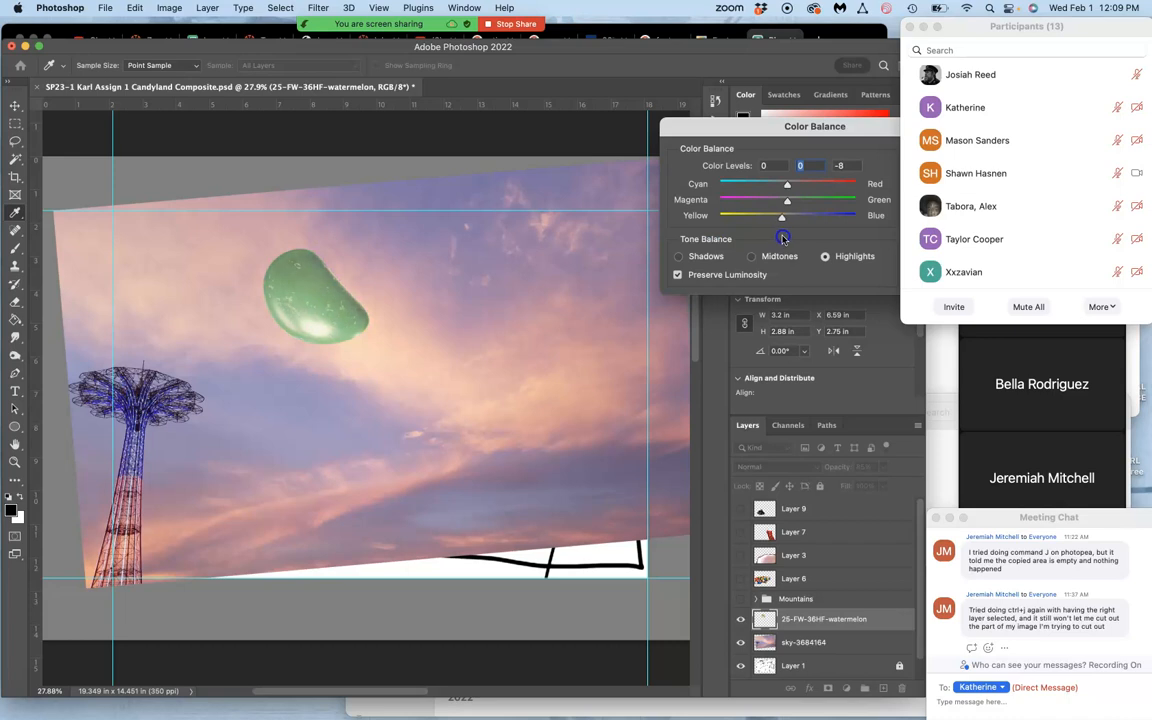
{"action": "left_click_drag", "start_coordinate": [780, 188], "coordinate": [788, 188]}
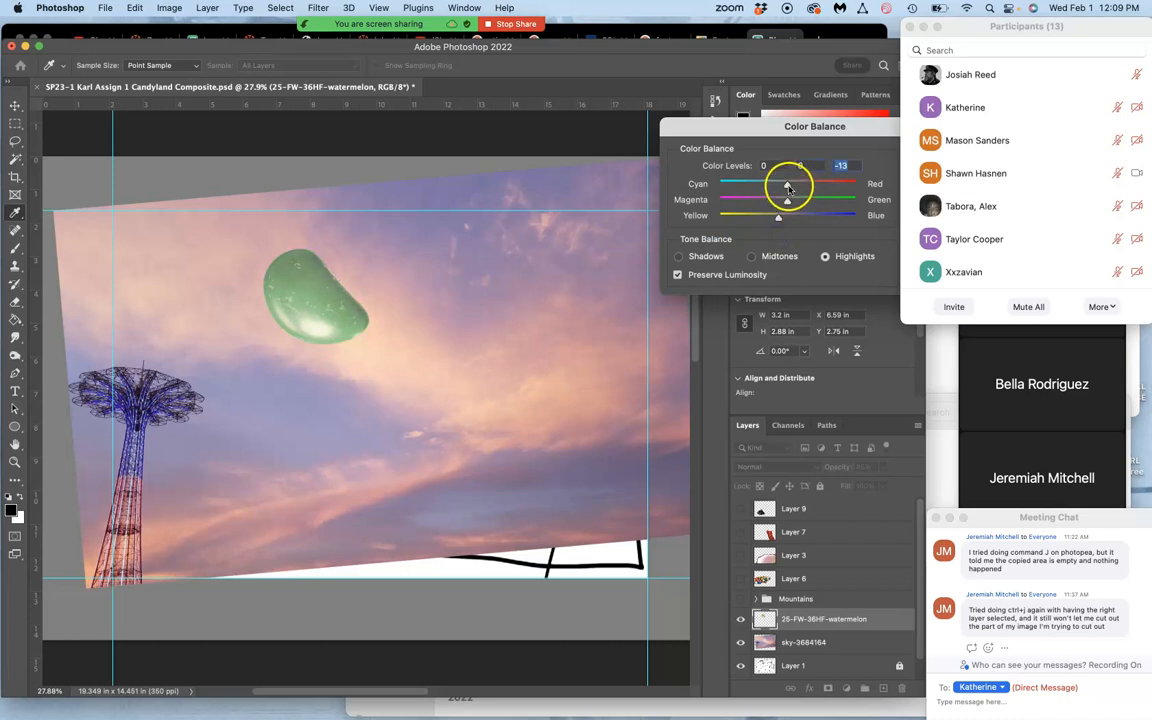
{"action": "left_click_drag", "start_coordinate": [788, 184], "coordinate": [800, 184]}
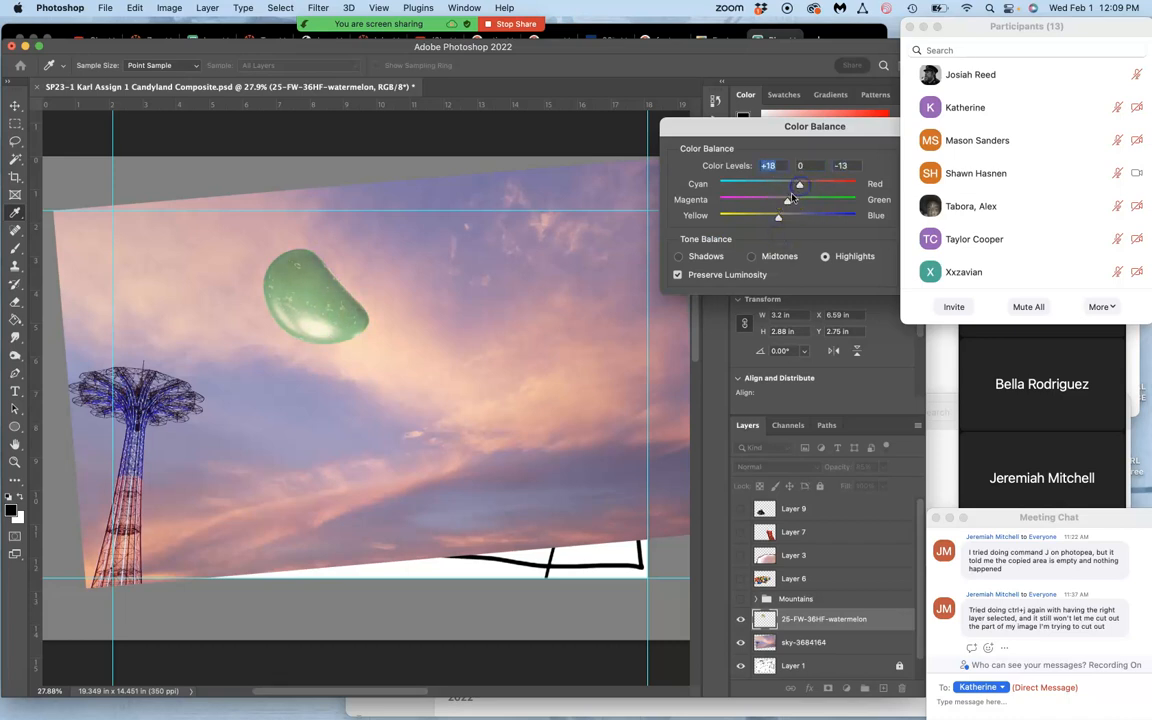
{"action": "left_click_drag", "start_coordinate": [800, 200], "coordinate": [778, 200]}
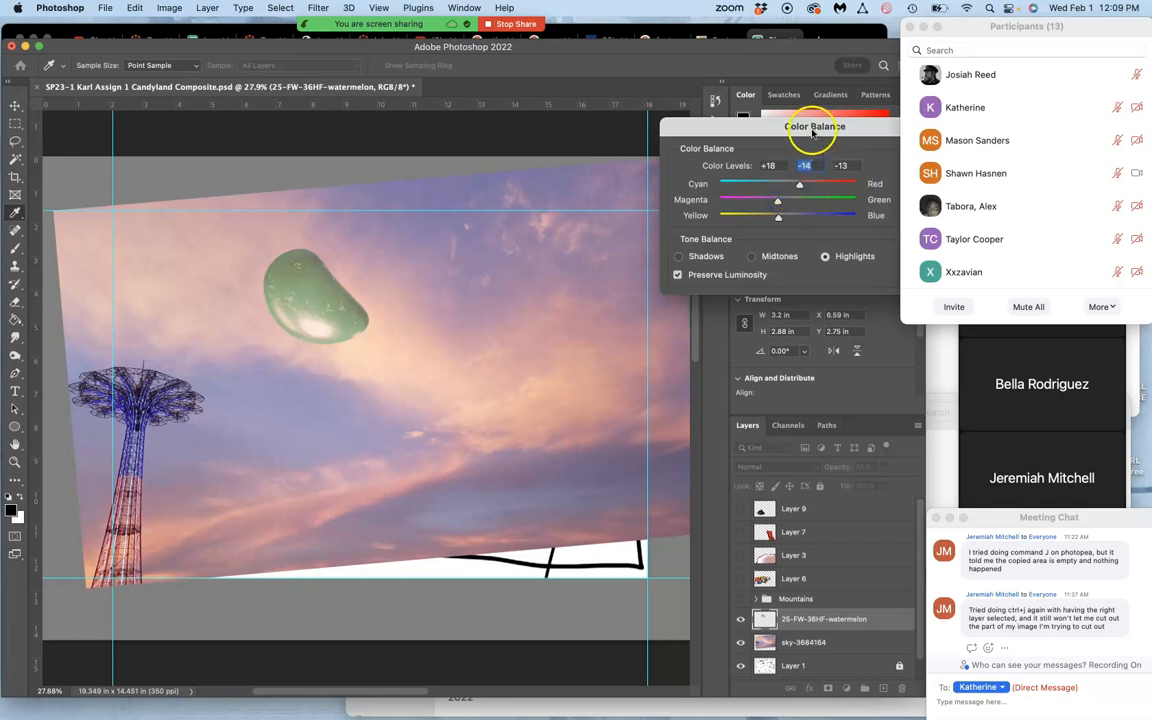
- Fine-tune the moon's shadow colour balance toward yellow and confirm the Color Balance
{"action": "left_click_drag", "start_coordinate": [816, 126], "coordinate": [760, 132]}
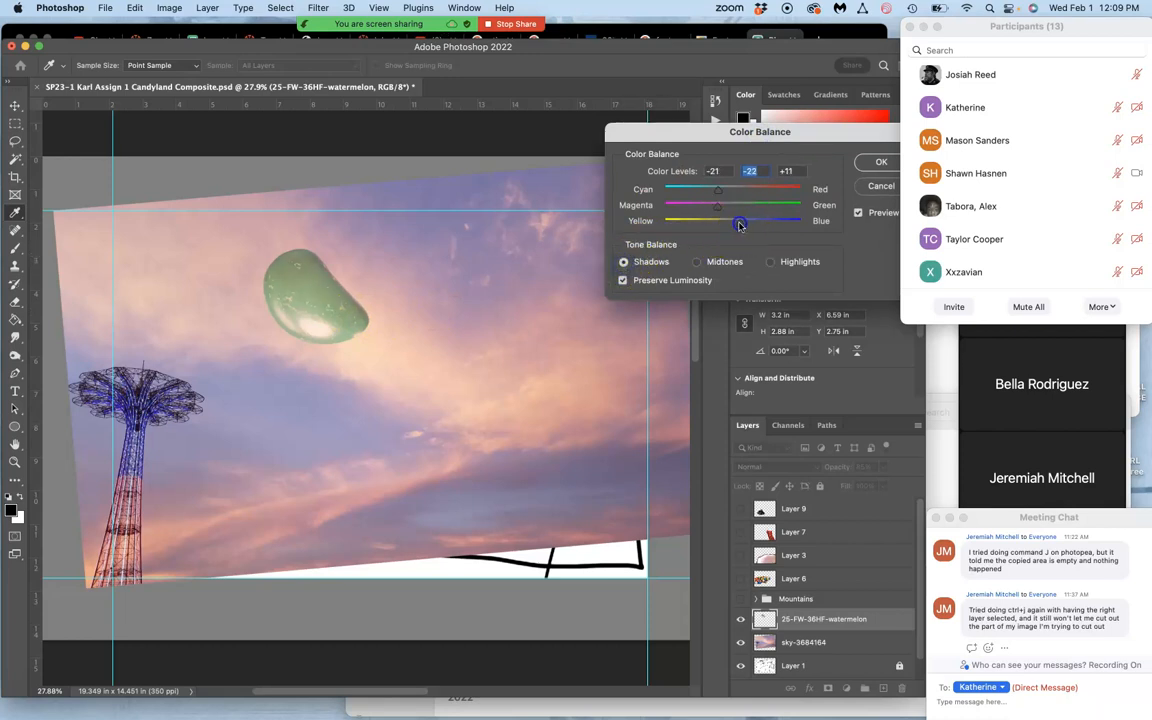
{"action": "left_click_drag", "start_coordinate": [740, 220], "coordinate": [726, 220]}
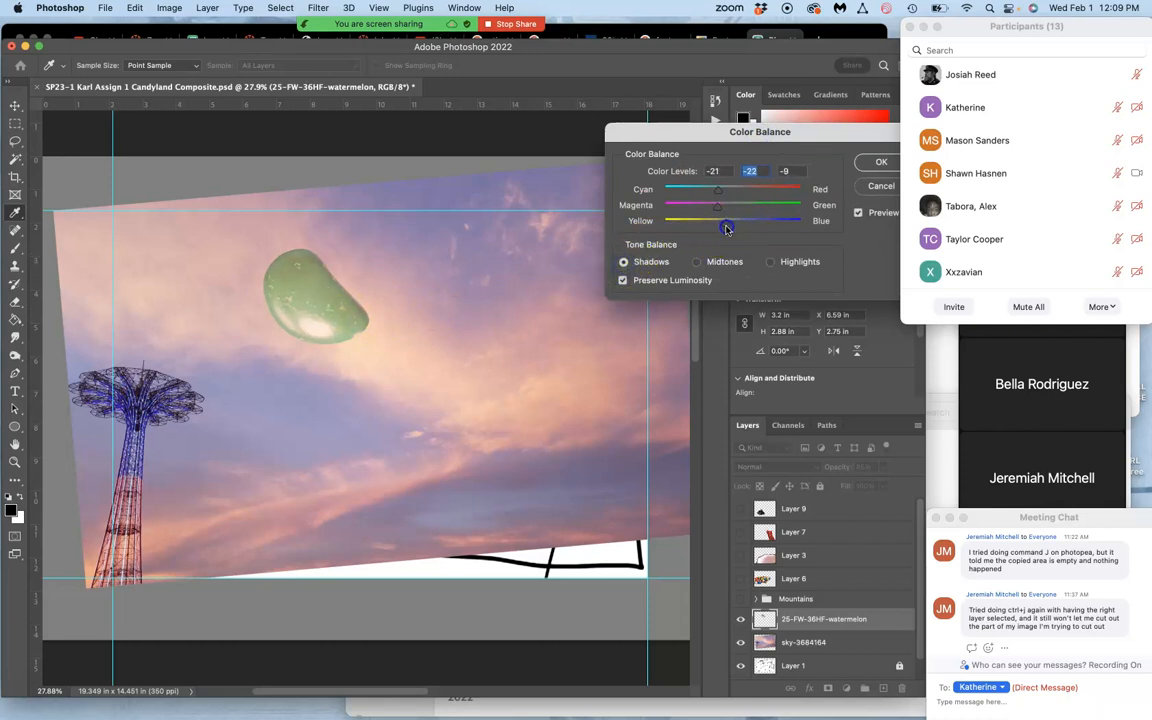
{"action": "left_click_drag", "start_coordinate": [728, 228], "coordinate": [732, 228]}
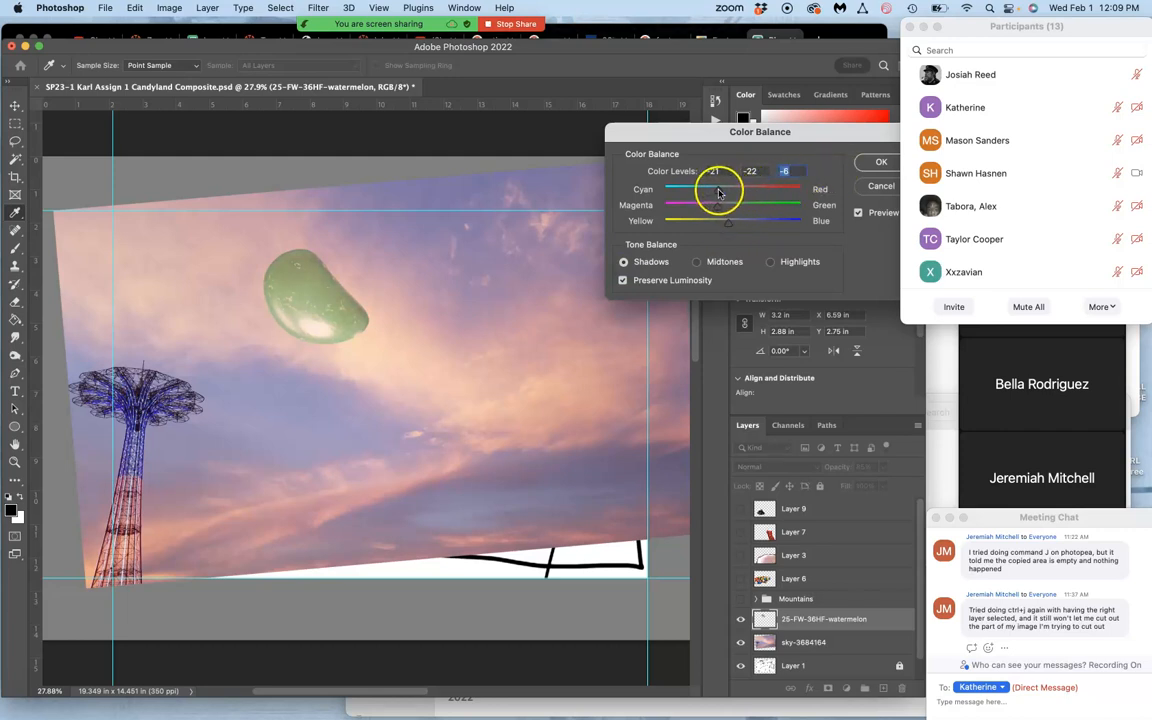
{"action": "left_click_drag", "start_coordinate": [712, 190], "coordinate": [724, 190]}
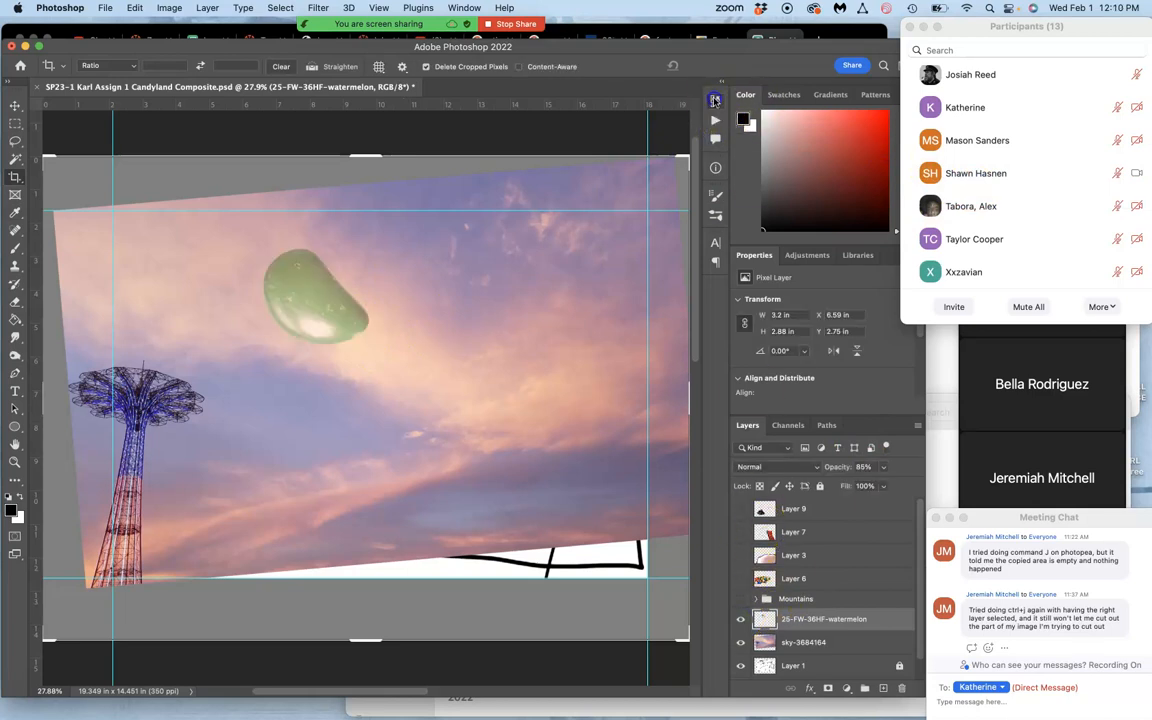
- Show the History panel and make the sky-3684164 photo the active layer
{"action": "left_click", "coordinate": [716, 100]}
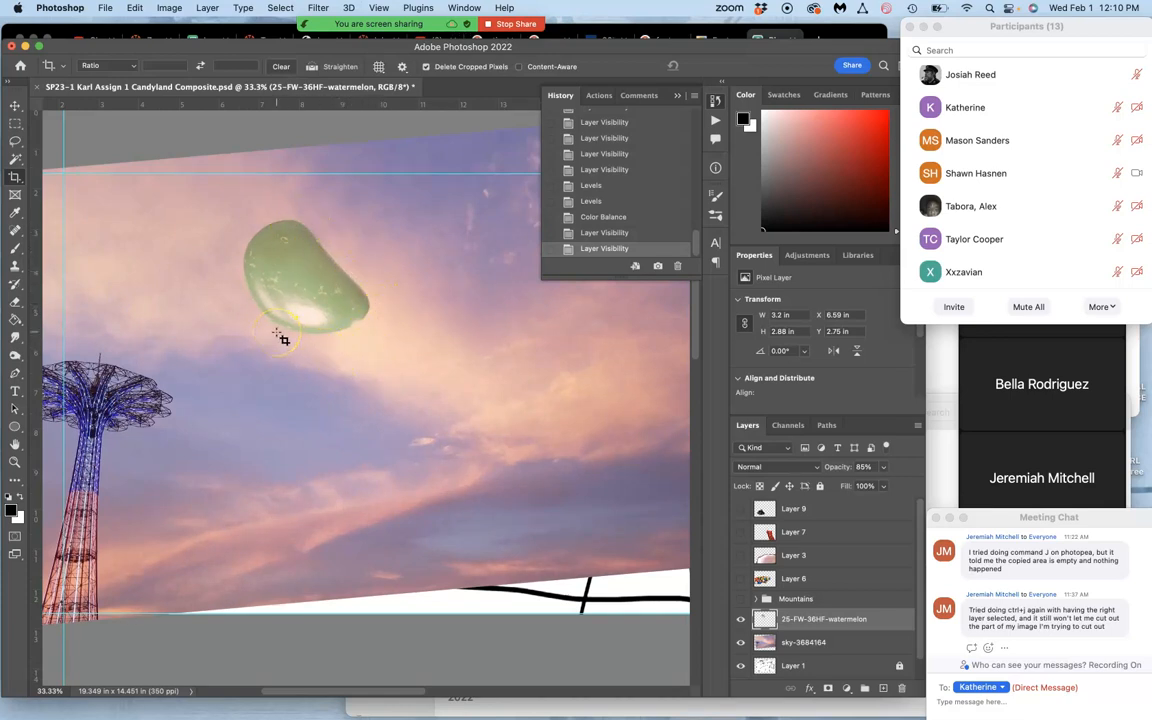
{"action": "mouse_move", "coordinate": [572, 450]}
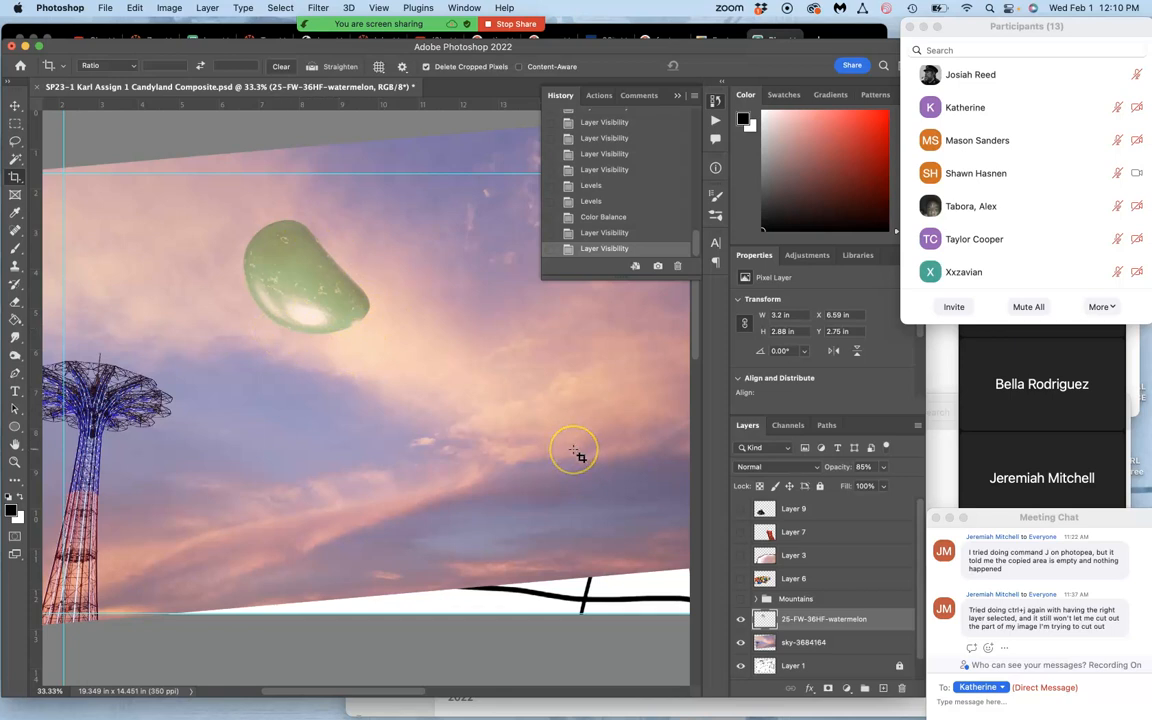
{"action": "left_click", "coordinate": [804, 642]}
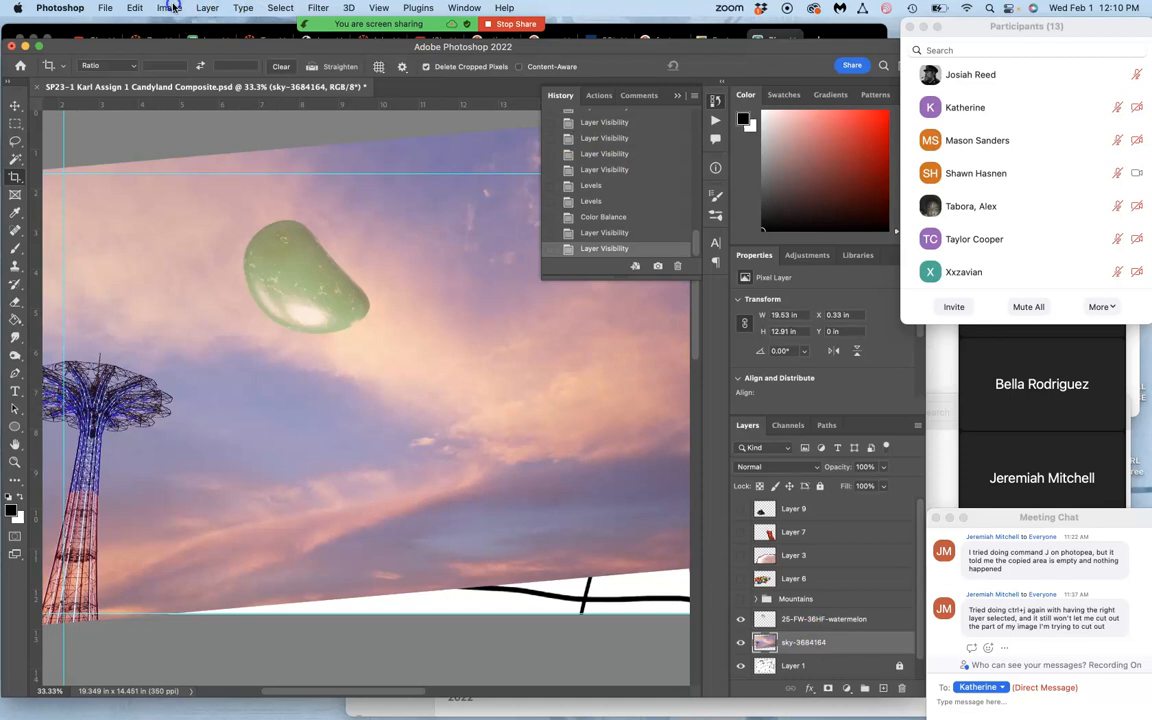
- In Levels on the sky layer, nudge the midtones and lift the Output black point to about 43
{"action": "left_click", "coordinate": [168, 8]}
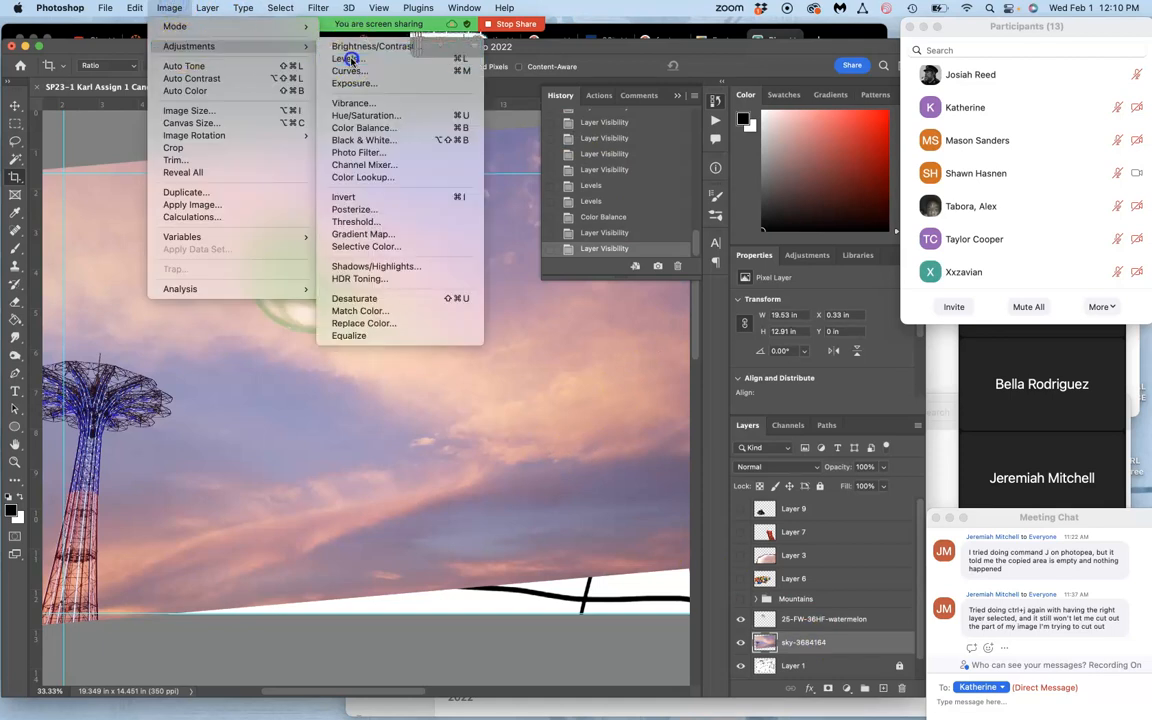
{"action": "left_click", "coordinate": [348, 58]}
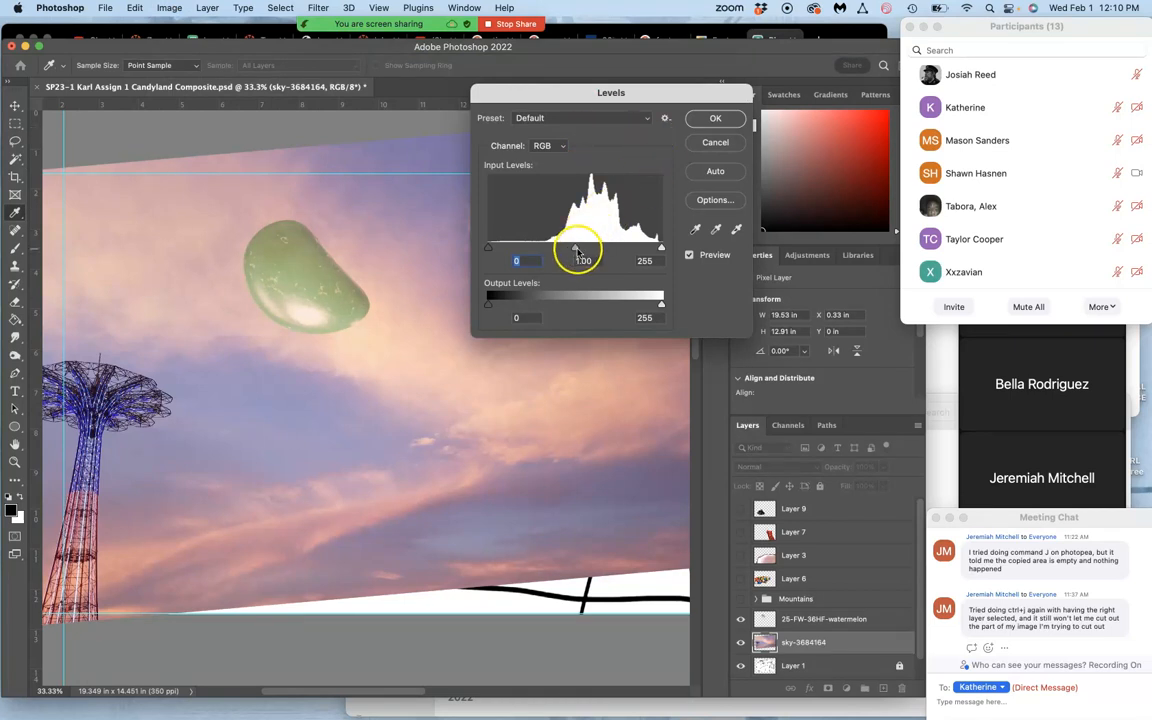
{"action": "left_click_drag", "start_coordinate": [576, 248], "coordinate": [592, 248]}
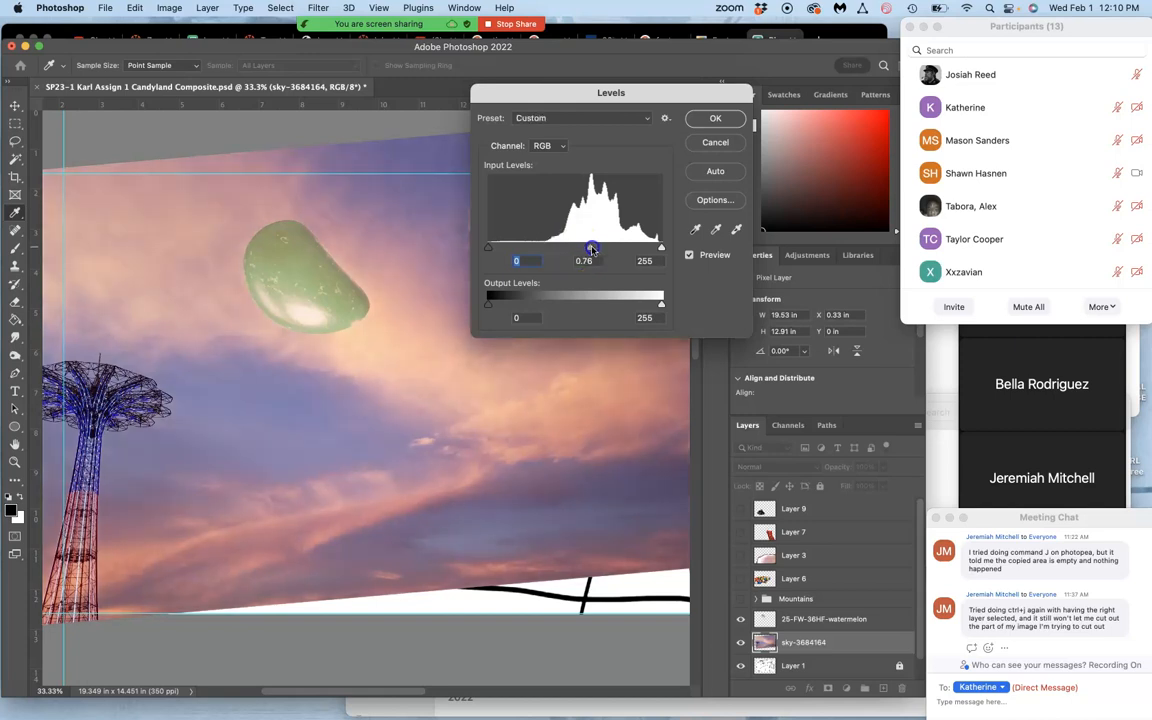
{"action": "left_click_drag", "start_coordinate": [592, 248], "coordinate": [588, 248]}
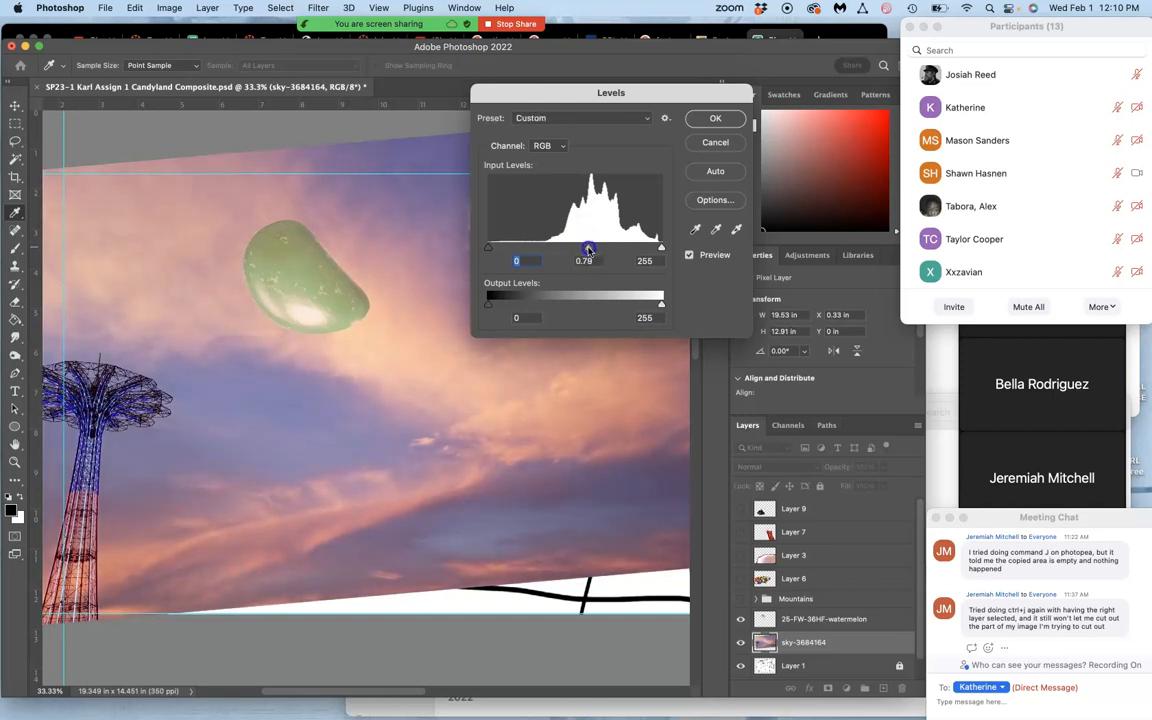
{"action": "left_click_drag", "start_coordinate": [588, 248], "coordinate": [590, 248]}
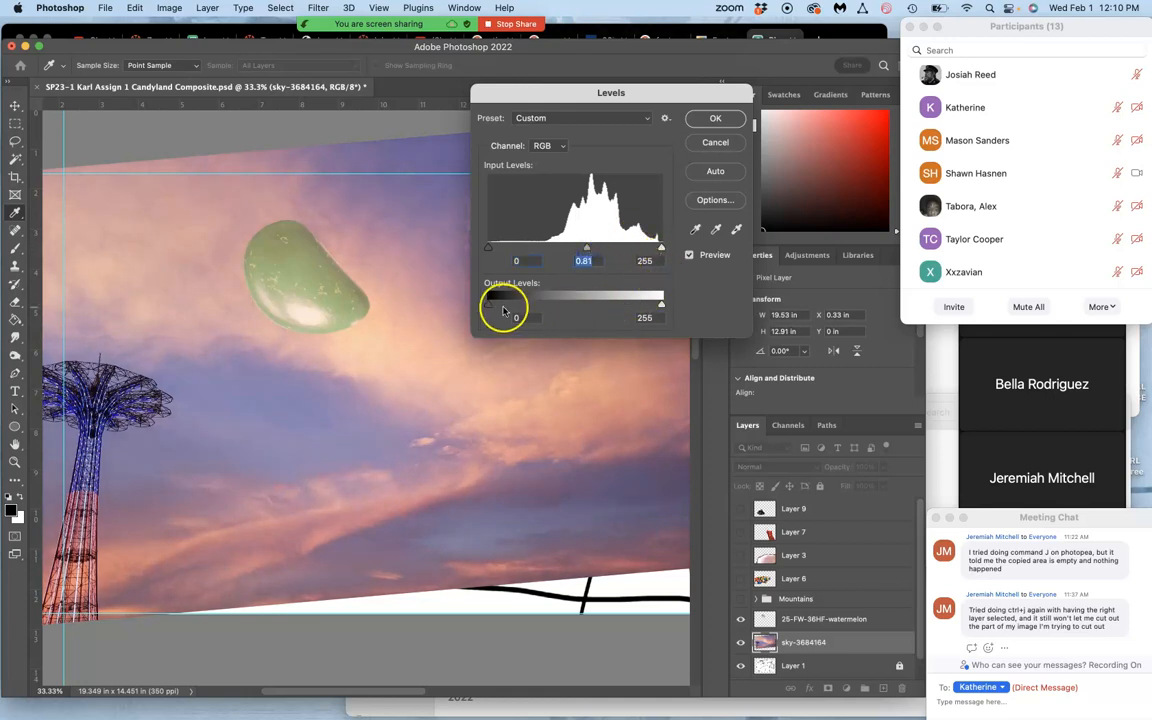
{"action": "left_click_drag", "start_coordinate": [488, 304], "coordinate": [520, 304]}
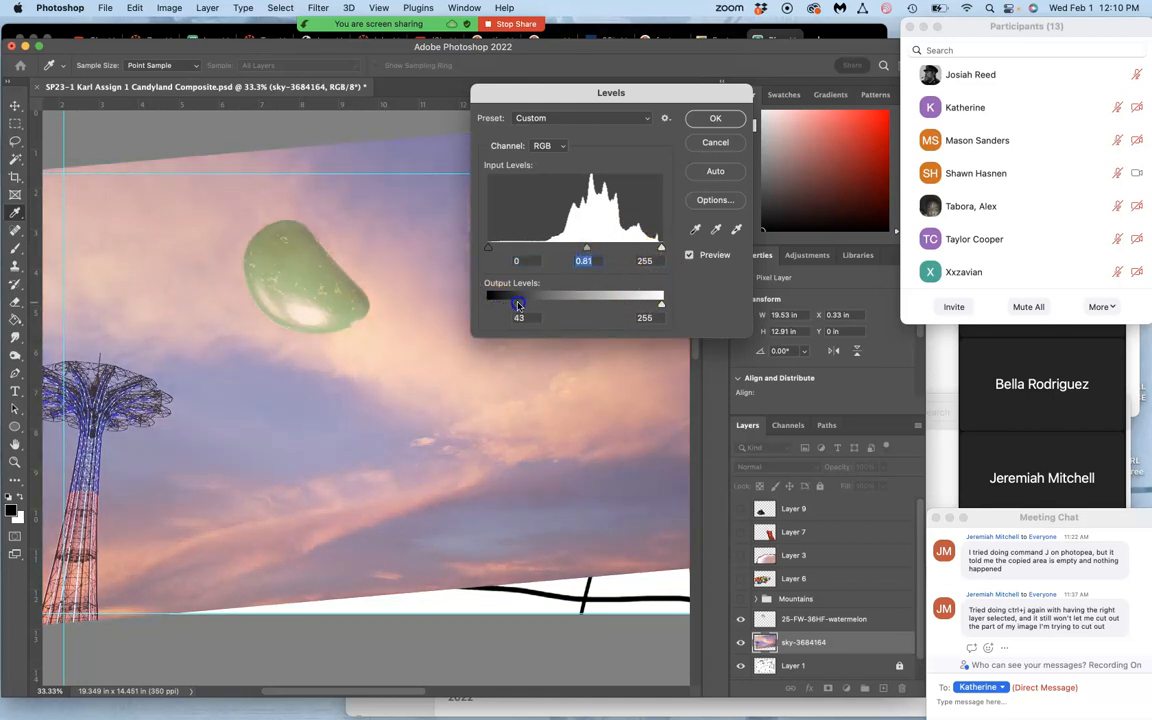
{"action": "left_click_drag", "start_coordinate": [524, 304], "coordinate": [518, 304]}
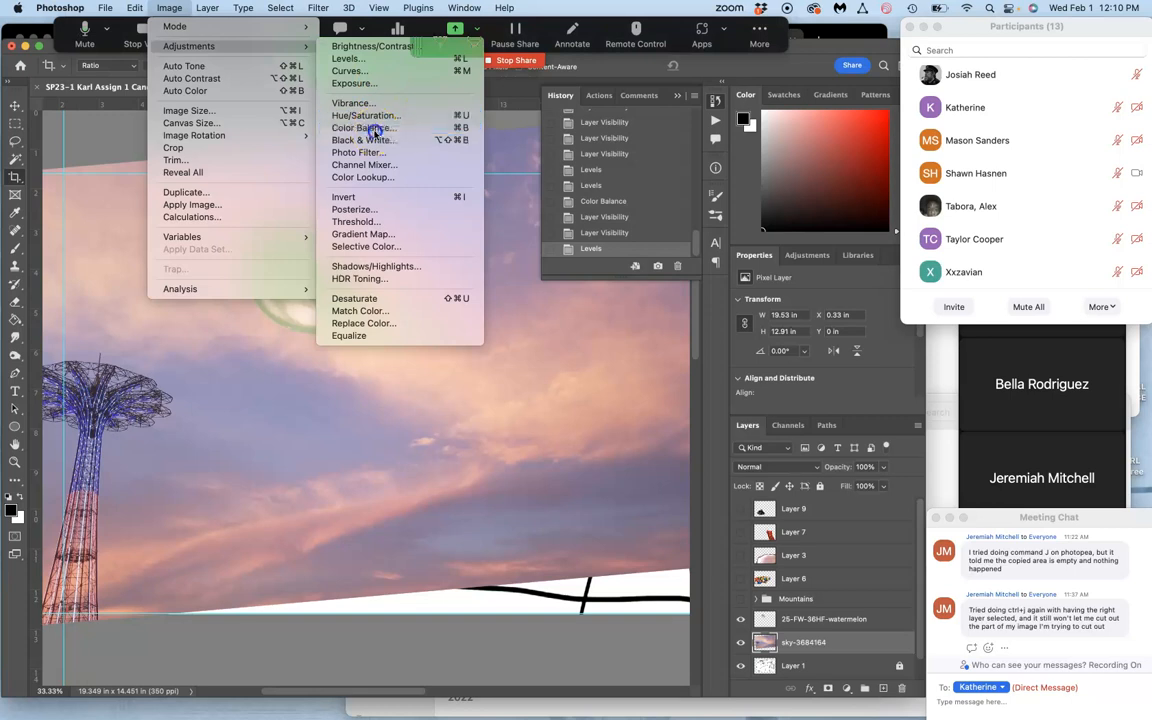
- Shift the sky's midtones toward magenta with slight cyan and yellow-blue tweaks in Color Balance
{"action": "left_click", "coordinate": [364, 128]}
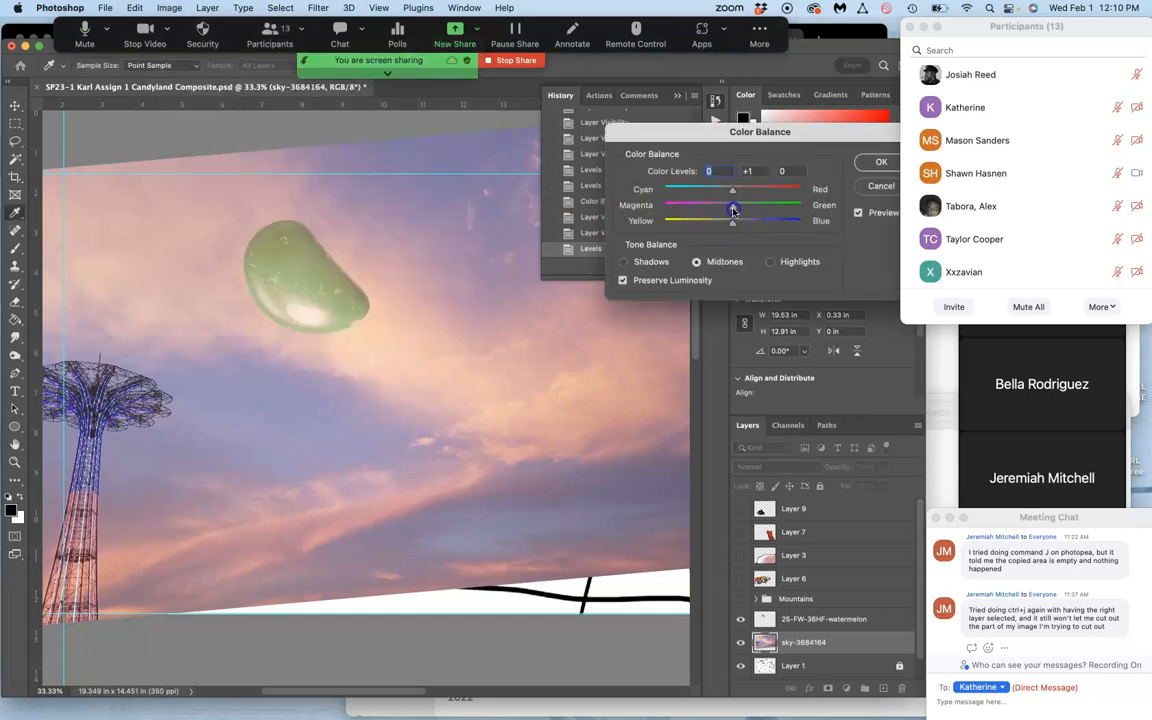
{"action": "left_click_drag", "start_coordinate": [736, 212], "coordinate": [758, 212]}
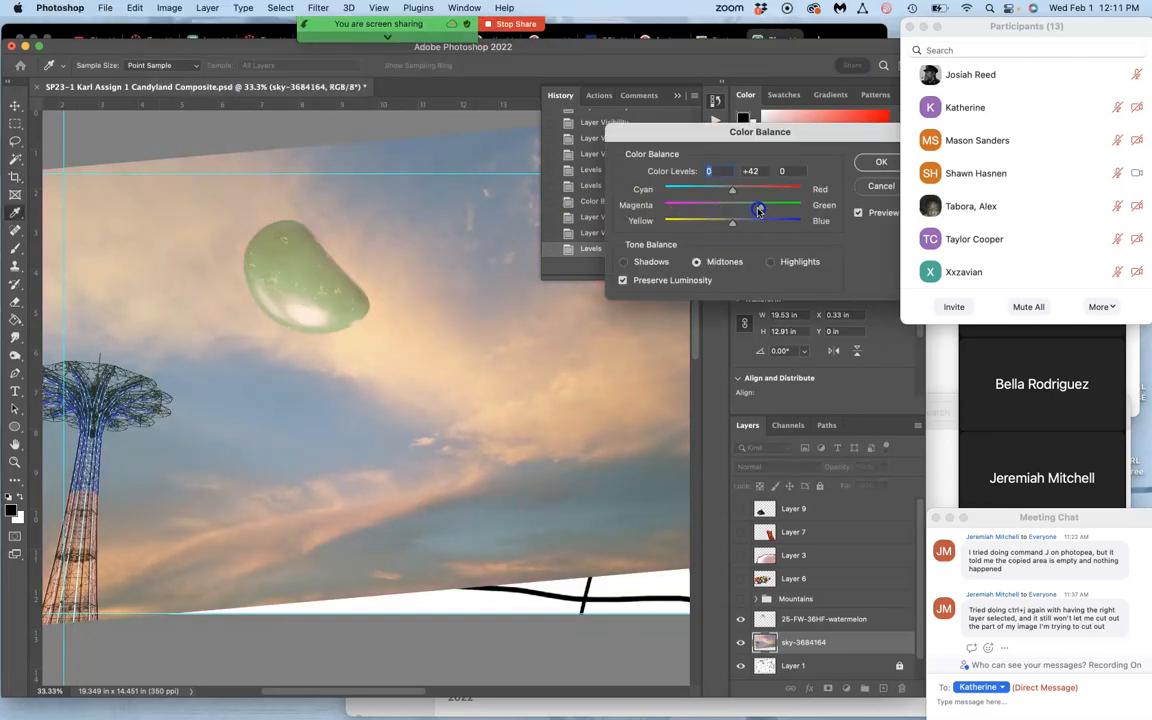
{"action": "left_click_drag", "start_coordinate": [758, 204], "coordinate": [696, 204]}
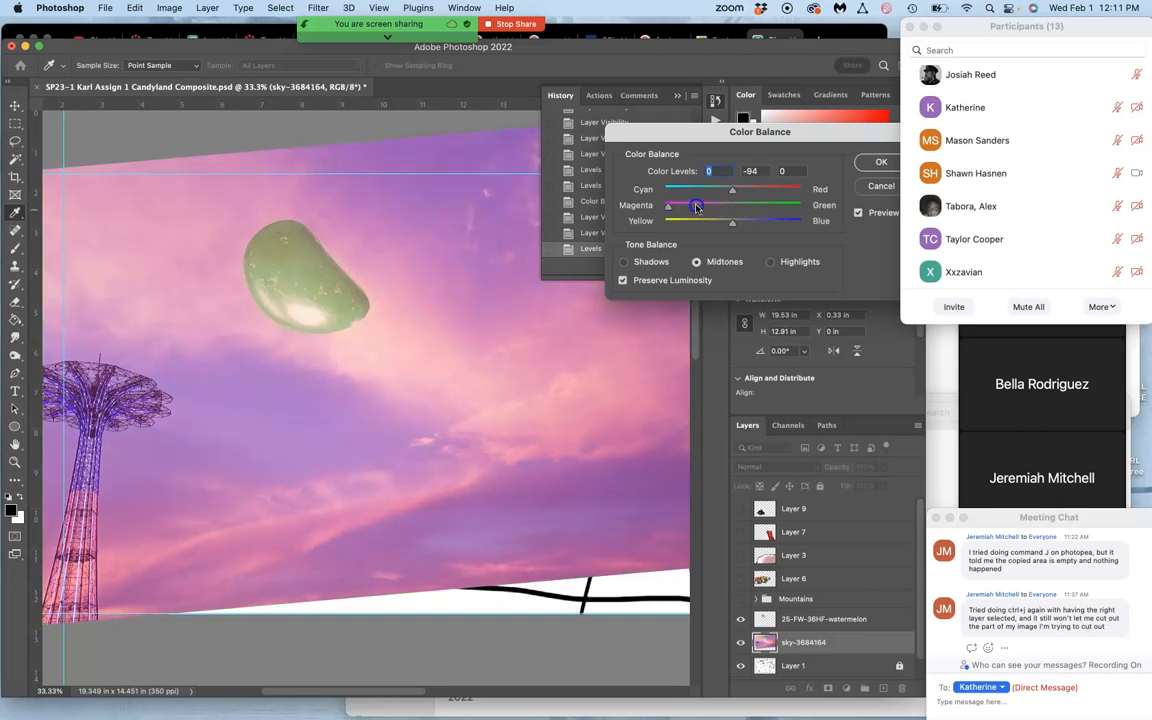
{"action": "left_click_drag", "start_coordinate": [696, 204], "coordinate": [744, 210]}
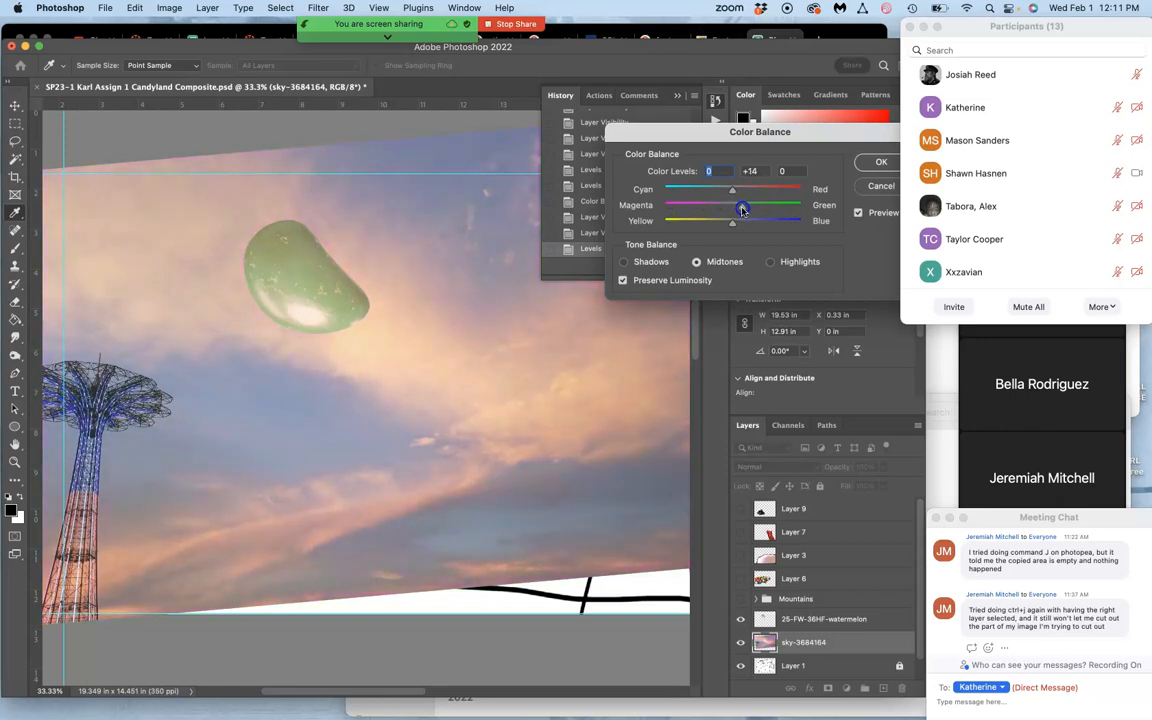
{"action": "left_click_drag", "start_coordinate": [744, 210], "coordinate": [732, 196]}
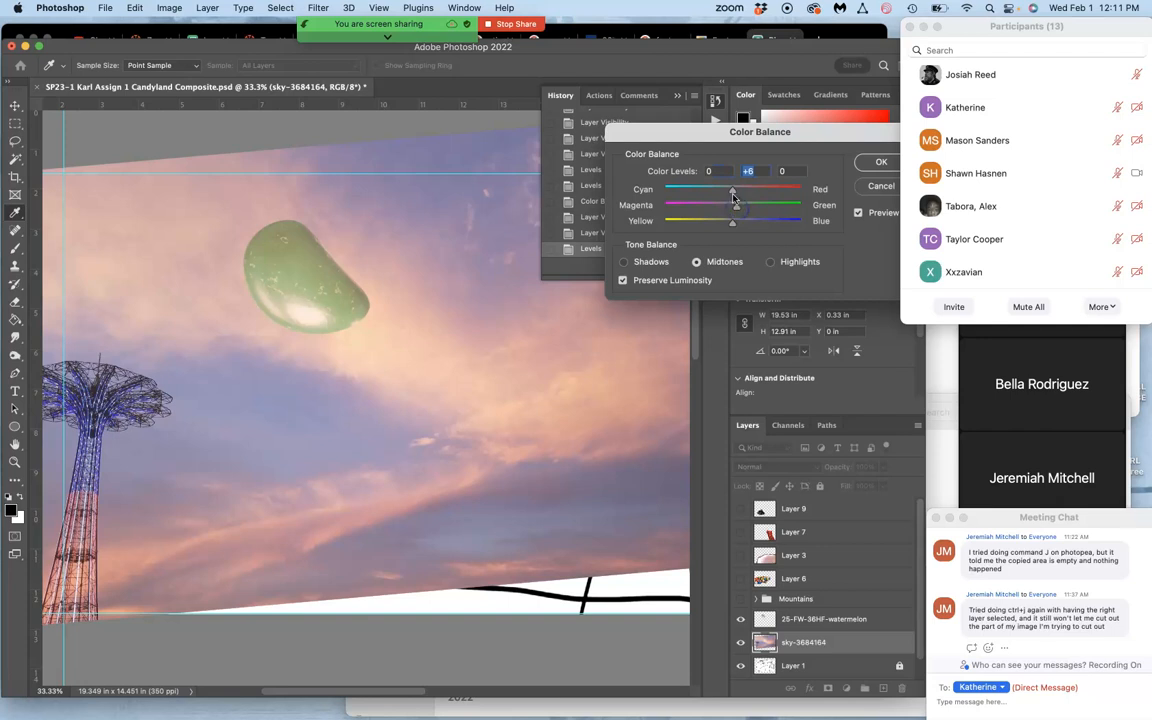
{"action": "left_click_drag", "start_coordinate": [732, 196], "coordinate": [726, 196]}
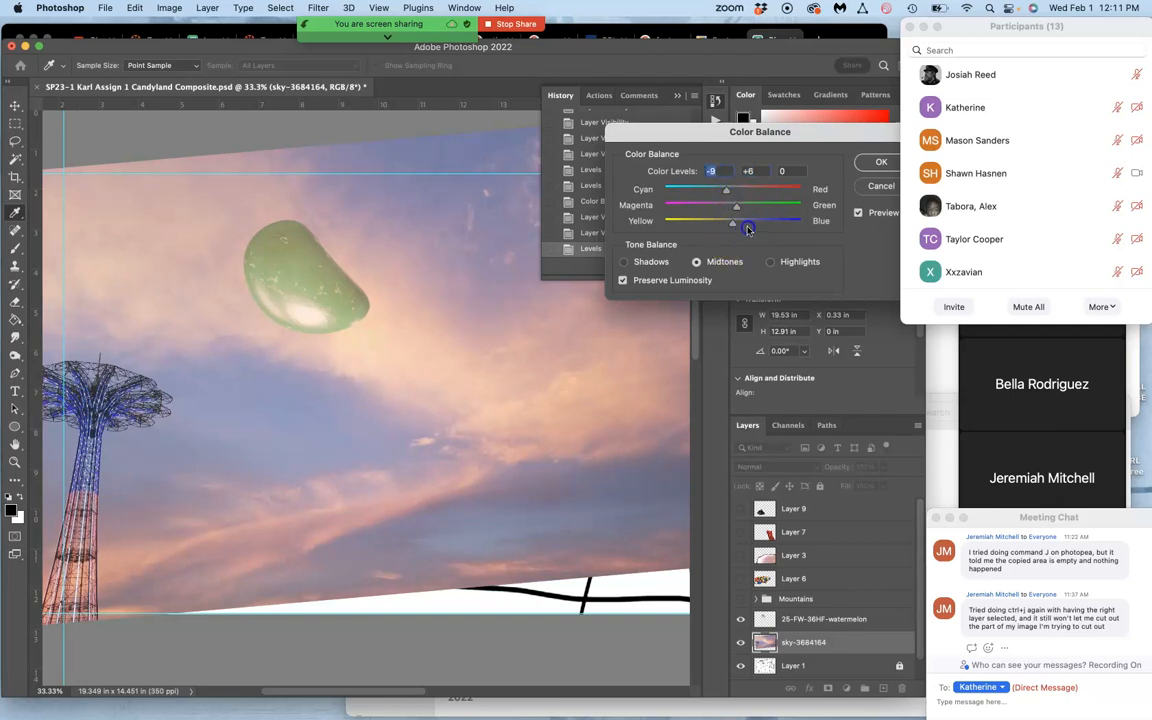
{"action": "left_click_drag", "start_coordinate": [748, 224], "coordinate": [716, 224]}
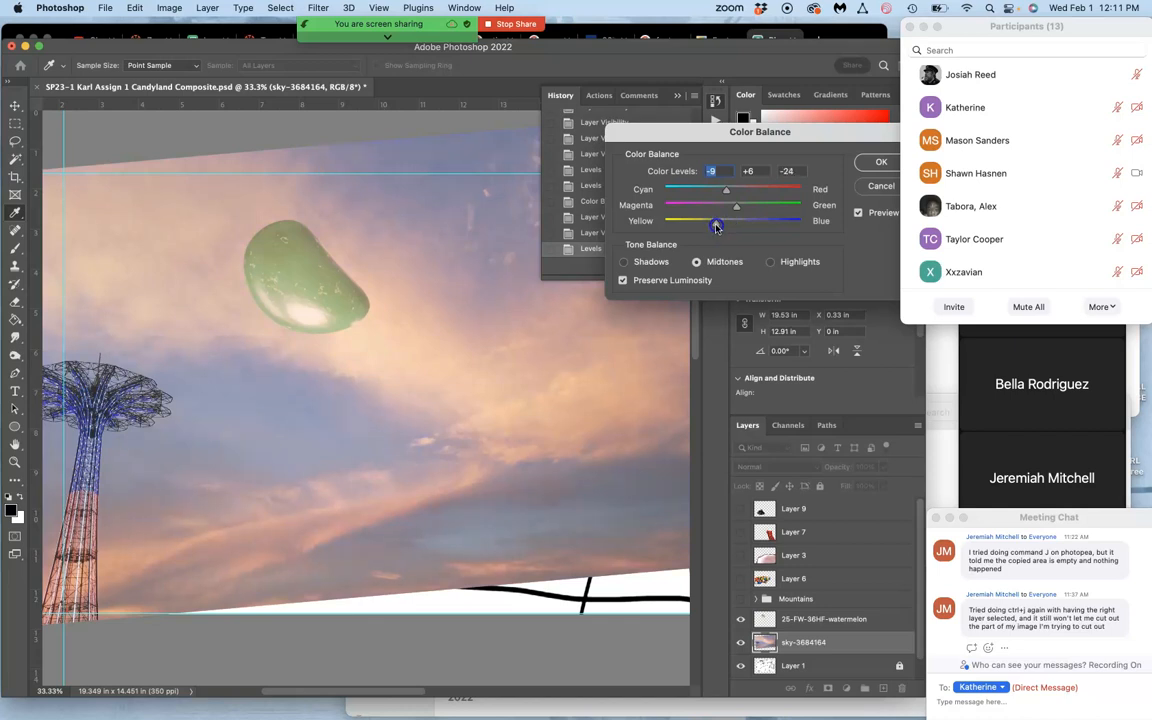
{"action": "left_click_drag", "start_coordinate": [716, 220], "coordinate": [722, 220]}
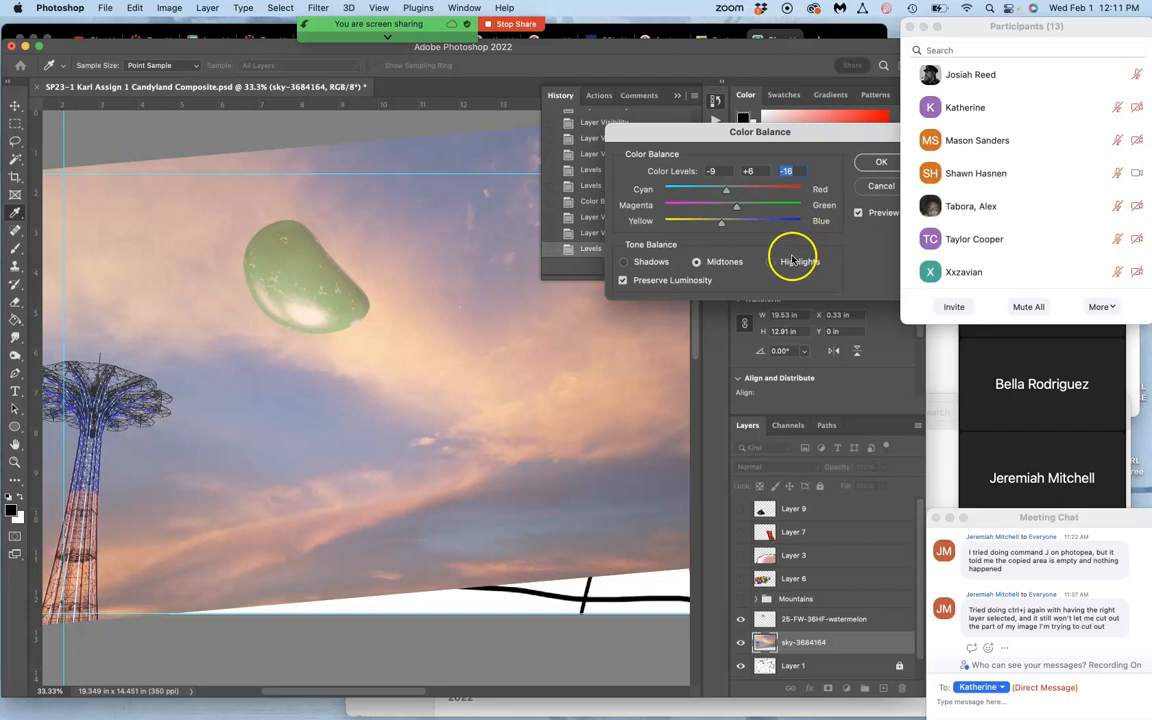
- Cool the sky's highlights toward cyan and blue, then nudge its shadows toward cyan
{"action": "left_click", "coordinate": [800, 260]}
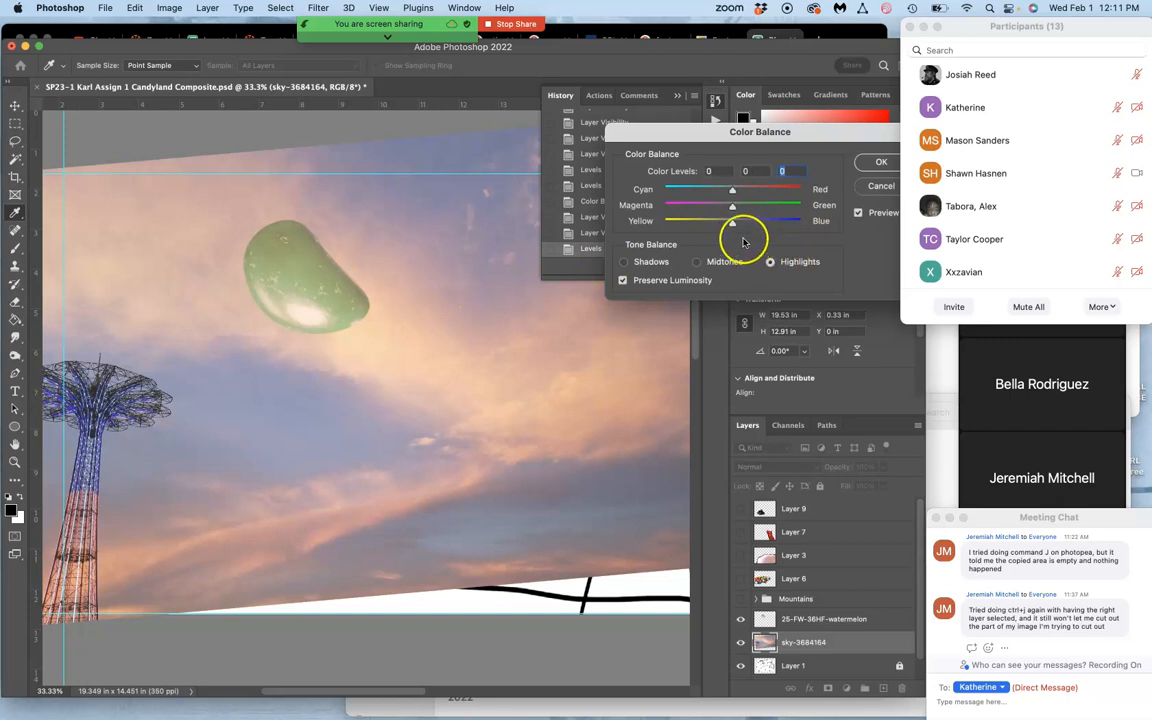
{"action": "left_click_drag", "start_coordinate": [732, 220], "coordinate": [738, 220]}
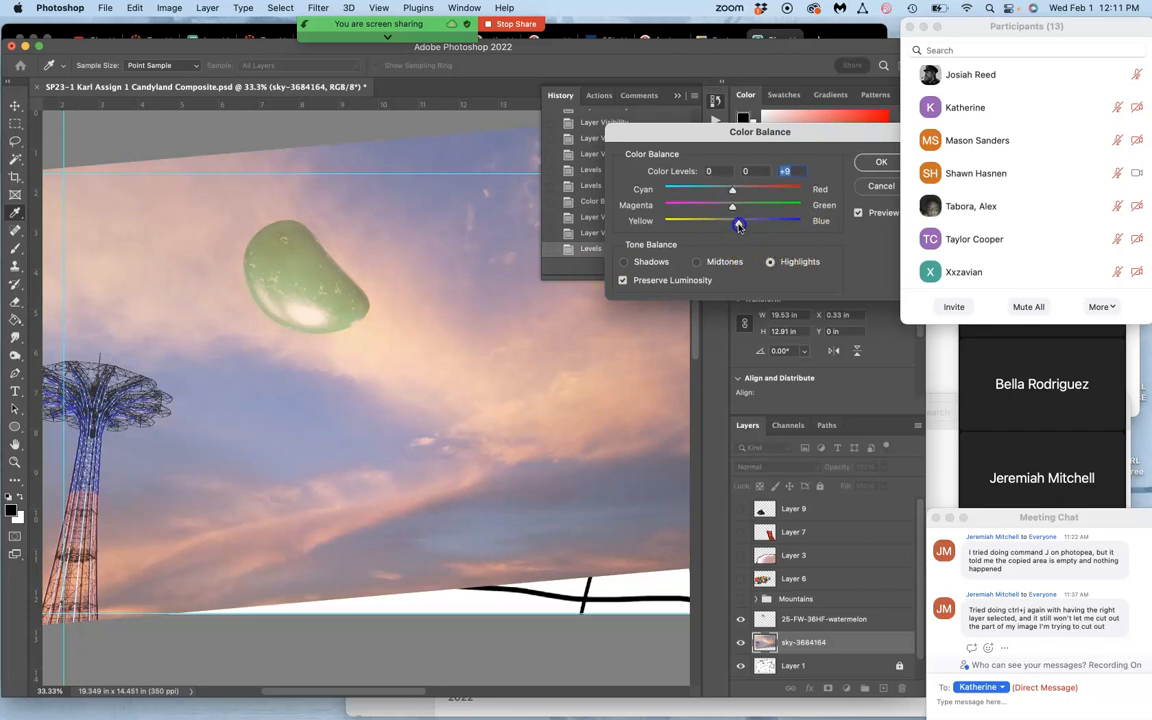
{"action": "left_click_drag", "start_coordinate": [732, 190], "coordinate": [724, 190]}
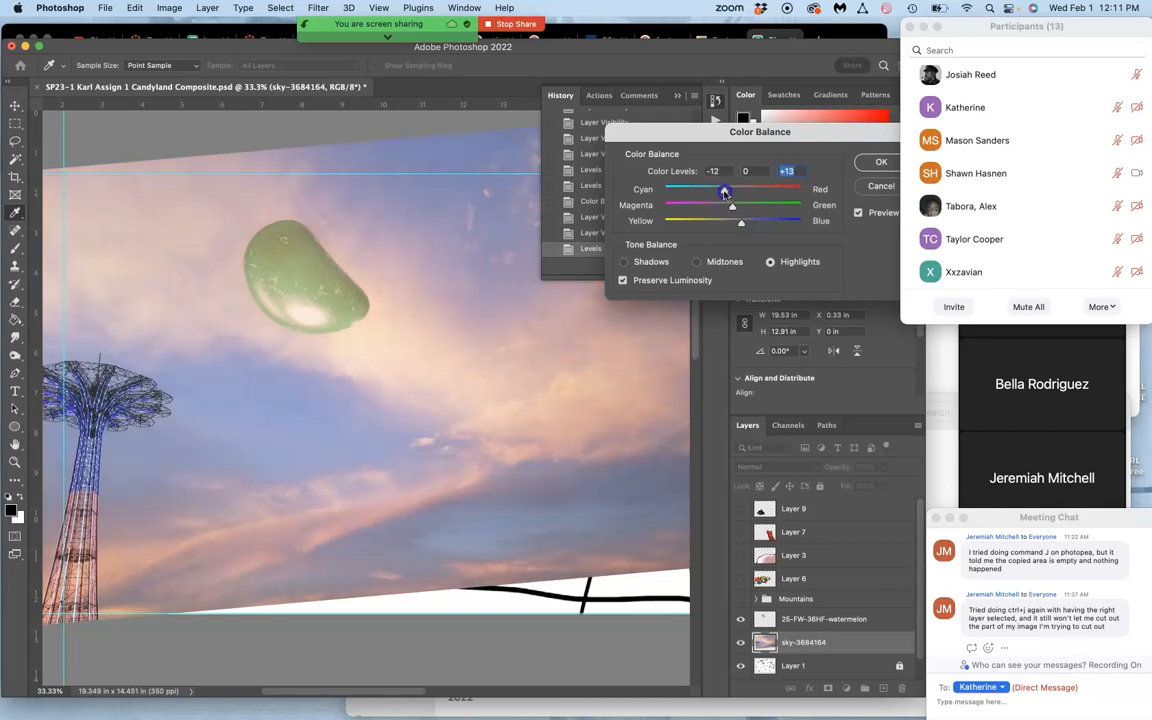
{"action": "left_click_drag", "start_coordinate": [732, 196], "coordinate": [730, 206]}
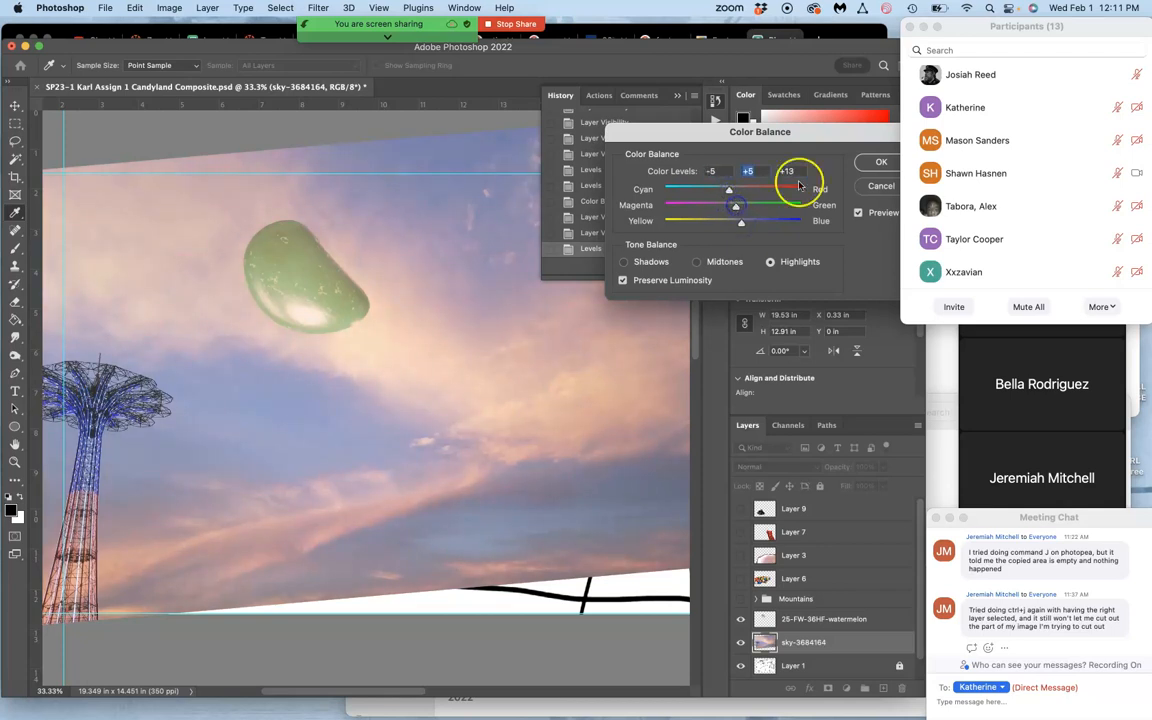
{"action": "left_click", "coordinate": [624, 260]}
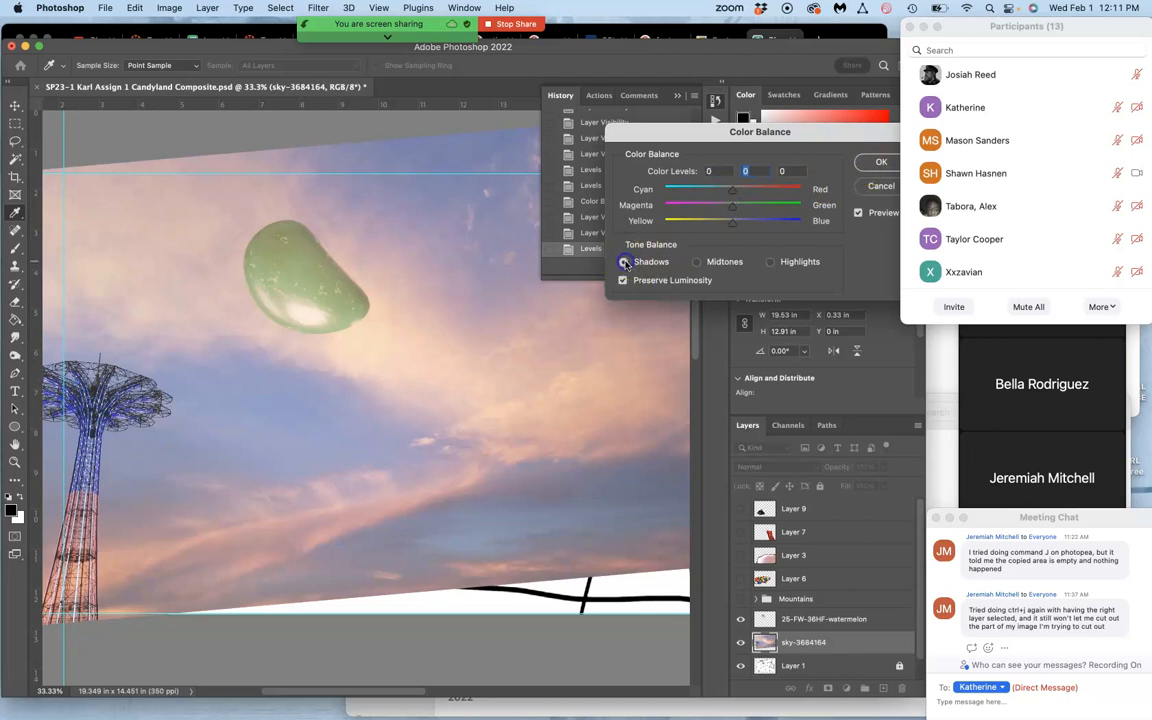
{"action": "left_click_drag", "start_coordinate": [744, 190], "coordinate": [722, 190]}
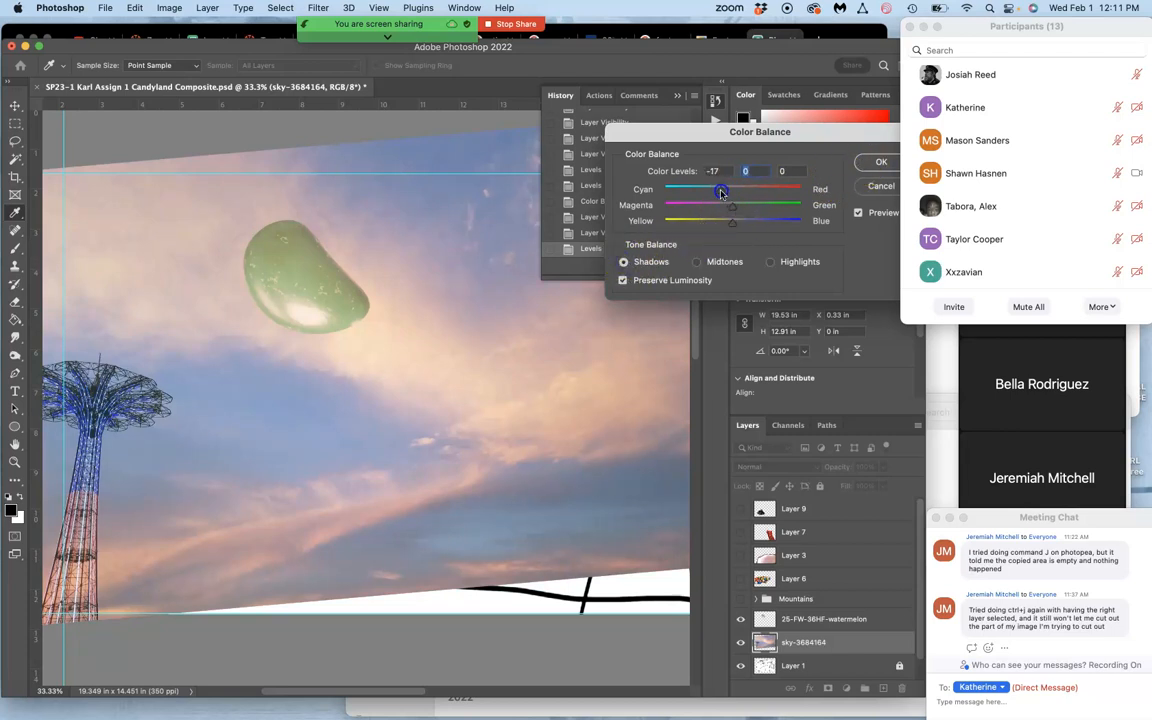
{"action": "left_click_drag", "start_coordinate": [722, 188], "coordinate": [738, 188]}
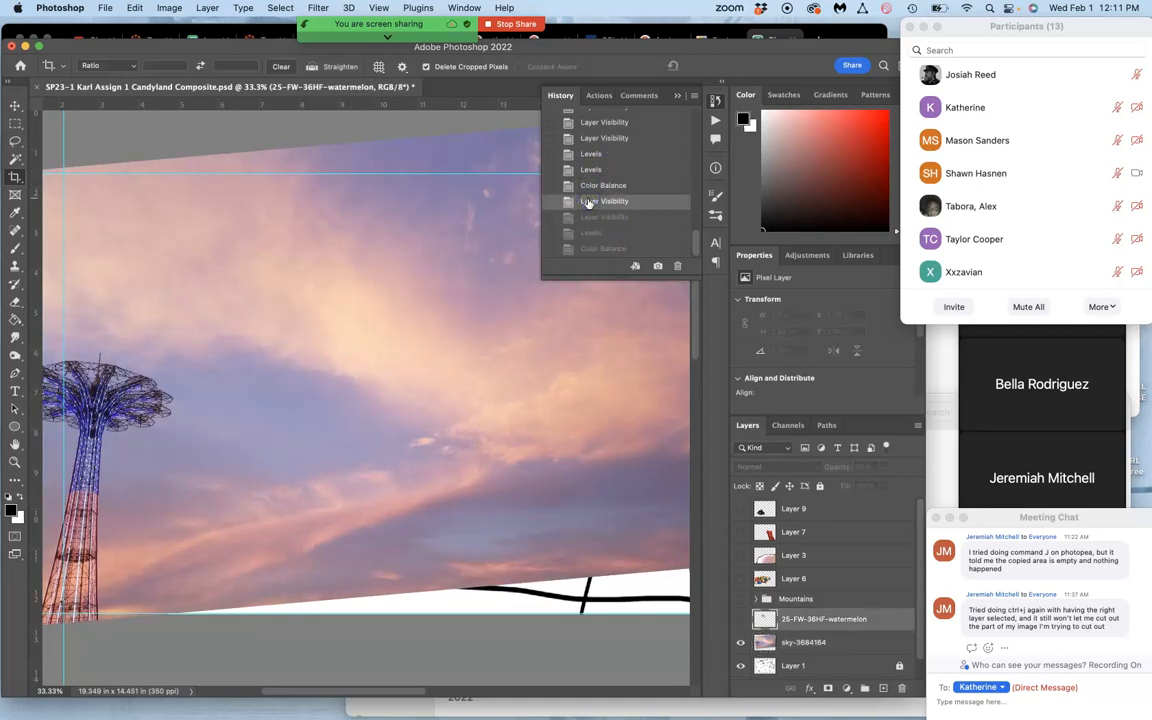
- Use the History panel to return to the color-balanced sky with the jellybean moon visible
{"action": "left_click", "coordinate": [604, 216]}
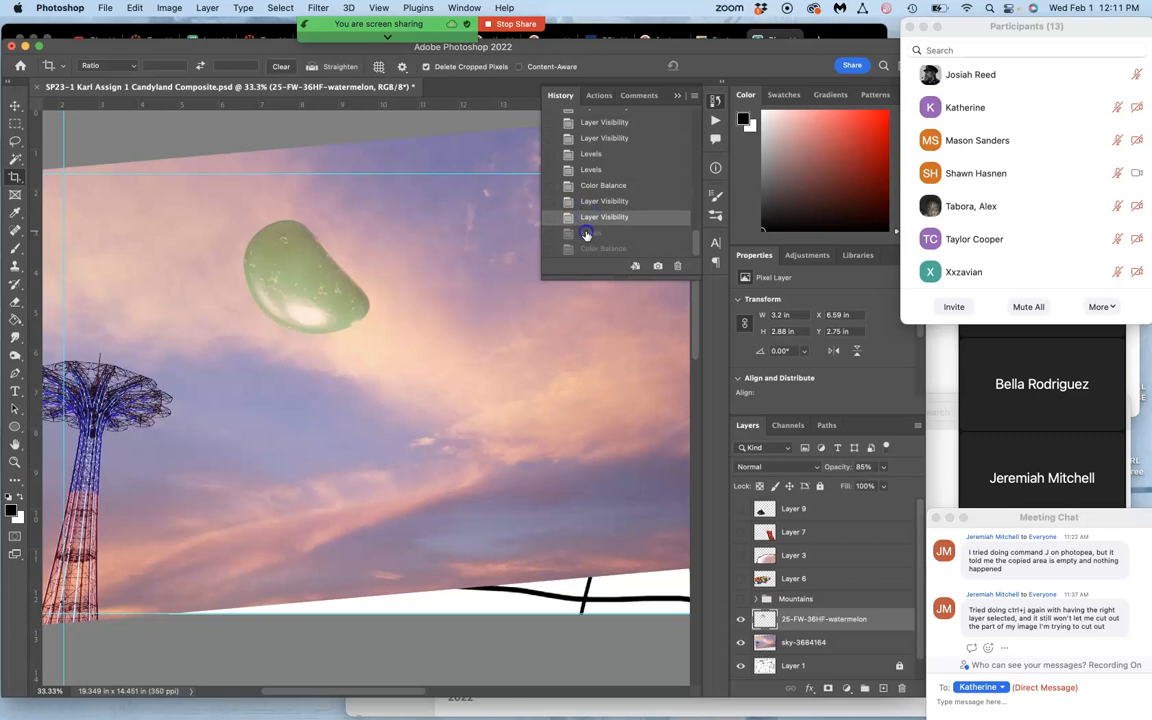
{"action": "left_click", "coordinate": [592, 232]}
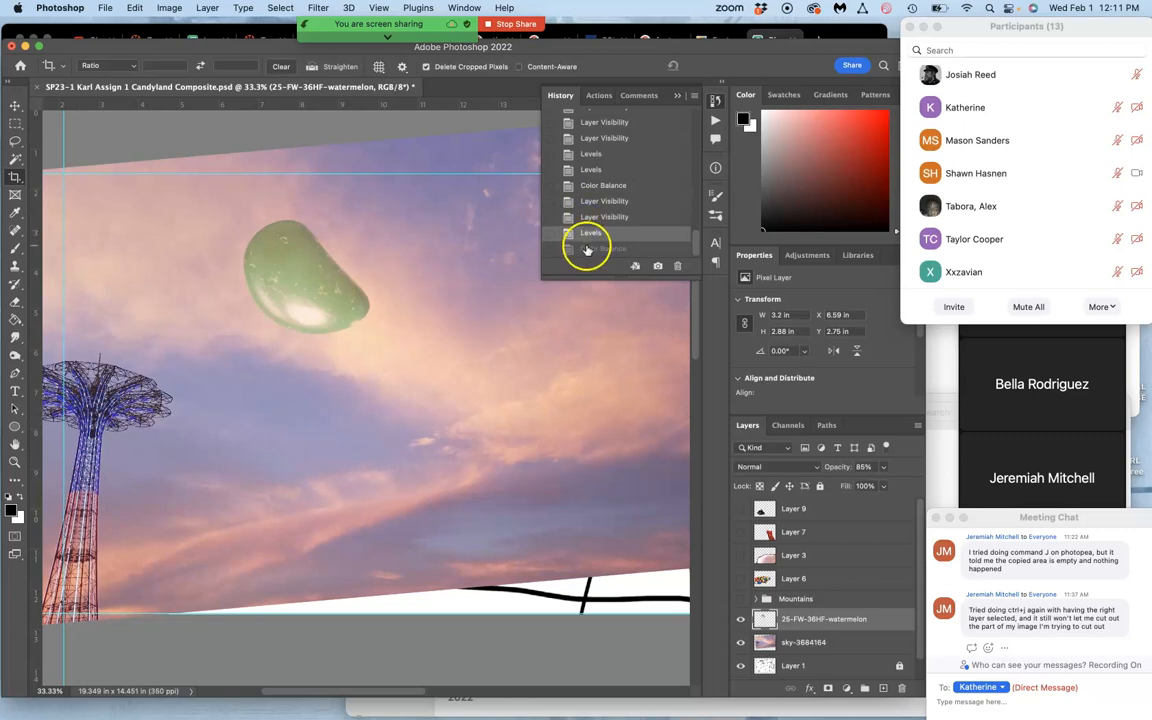
{"action": "left_click", "coordinate": [604, 248]}
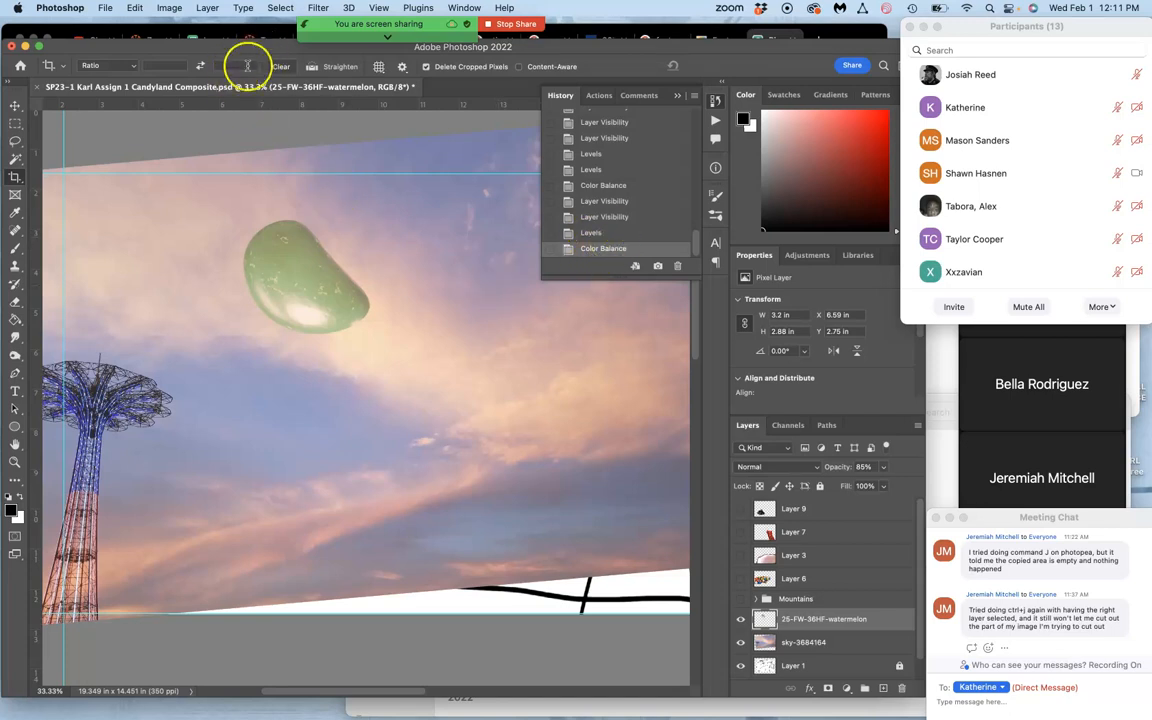
{"action": "mouse_move", "coordinate": [252, 104]}
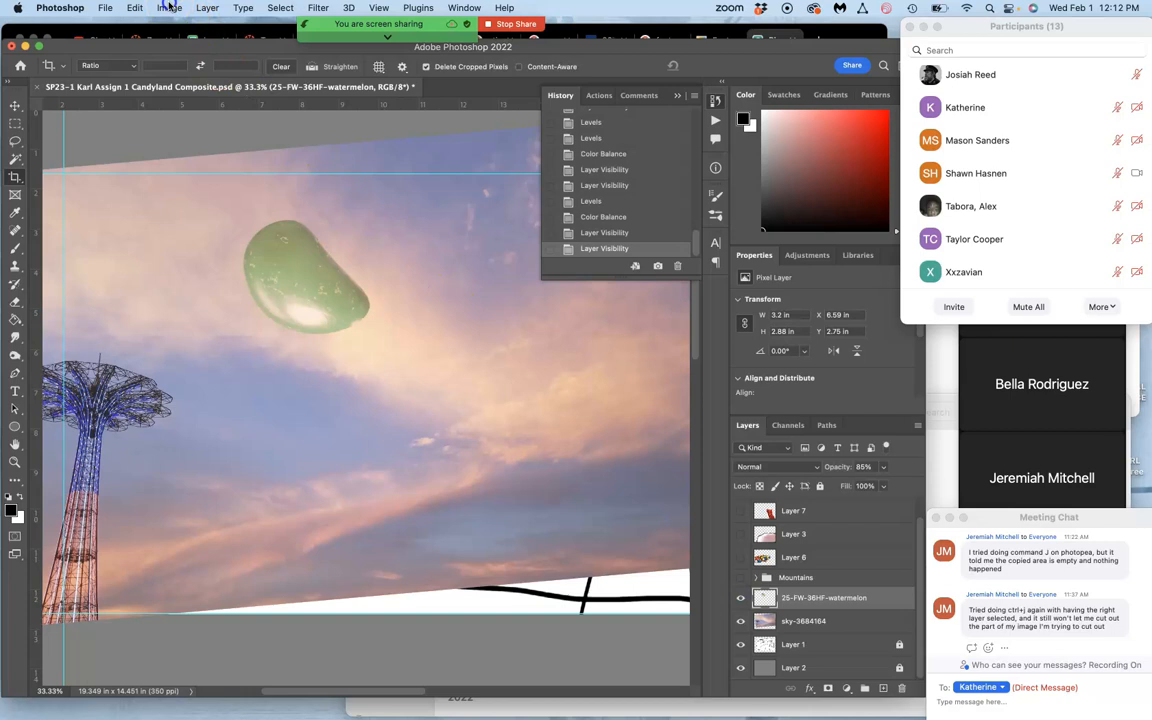
- Explore the moon's hue between cyan and purple and trial saturation boosts in Hue/Saturation
{"action": "left_click", "coordinate": [168, 8]}
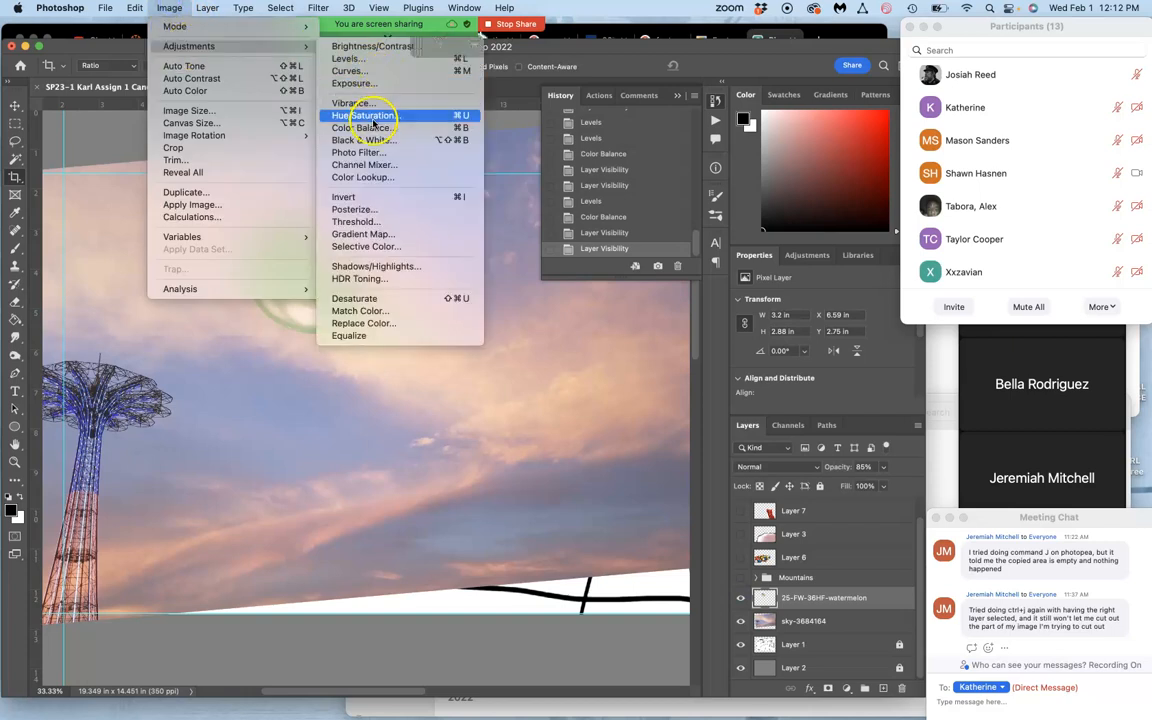
{"action": "left_click", "coordinate": [364, 114]}
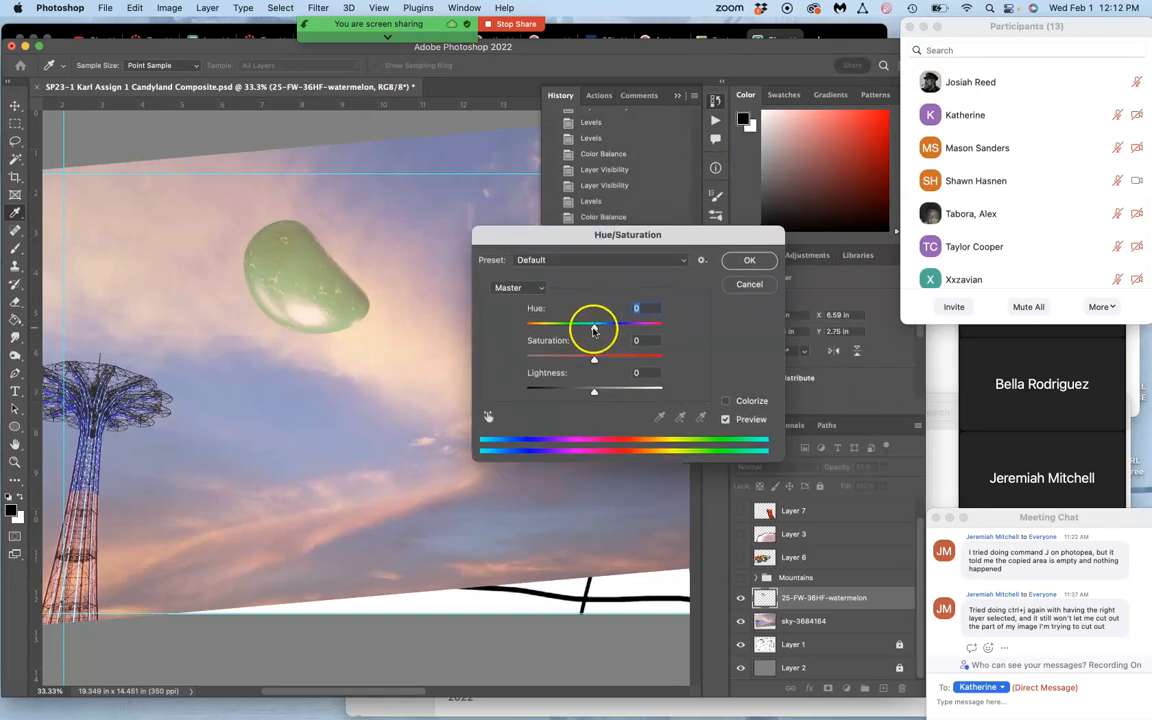
{"action": "left_click_drag", "start_coordinate": [594, 324], "coordinate": [628, 324]}
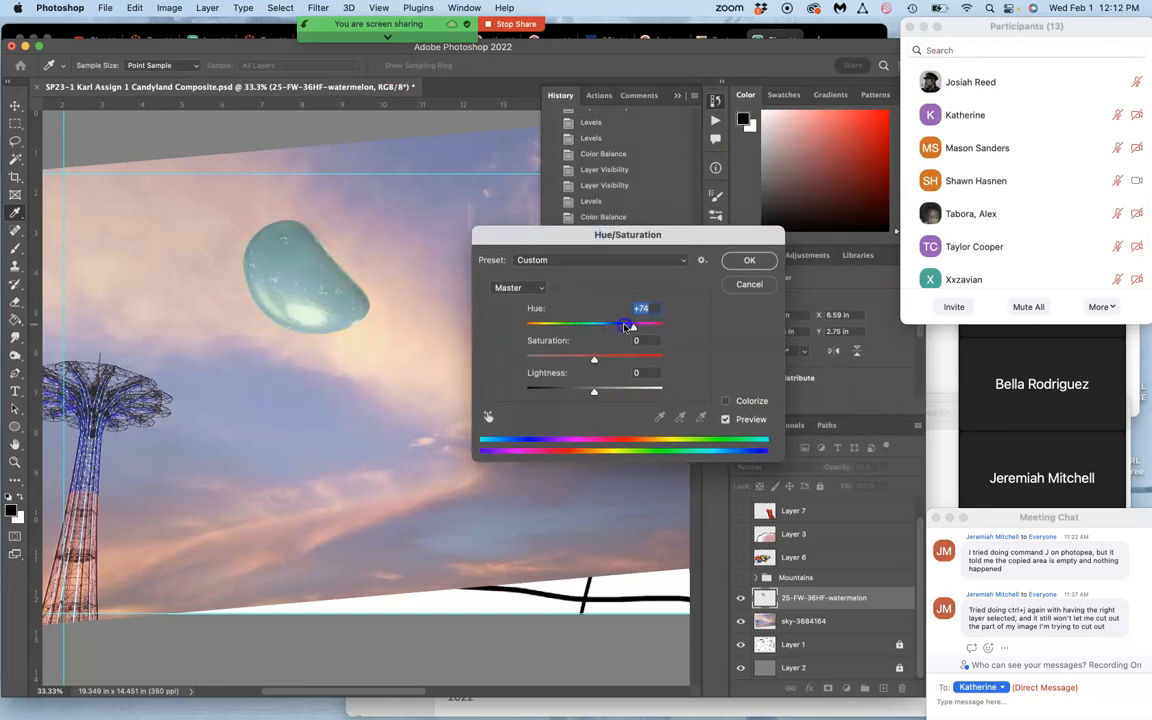
{"action": "left_click_drag", "start_coordinate": [624, 324], "coordinate": [528, 324]}
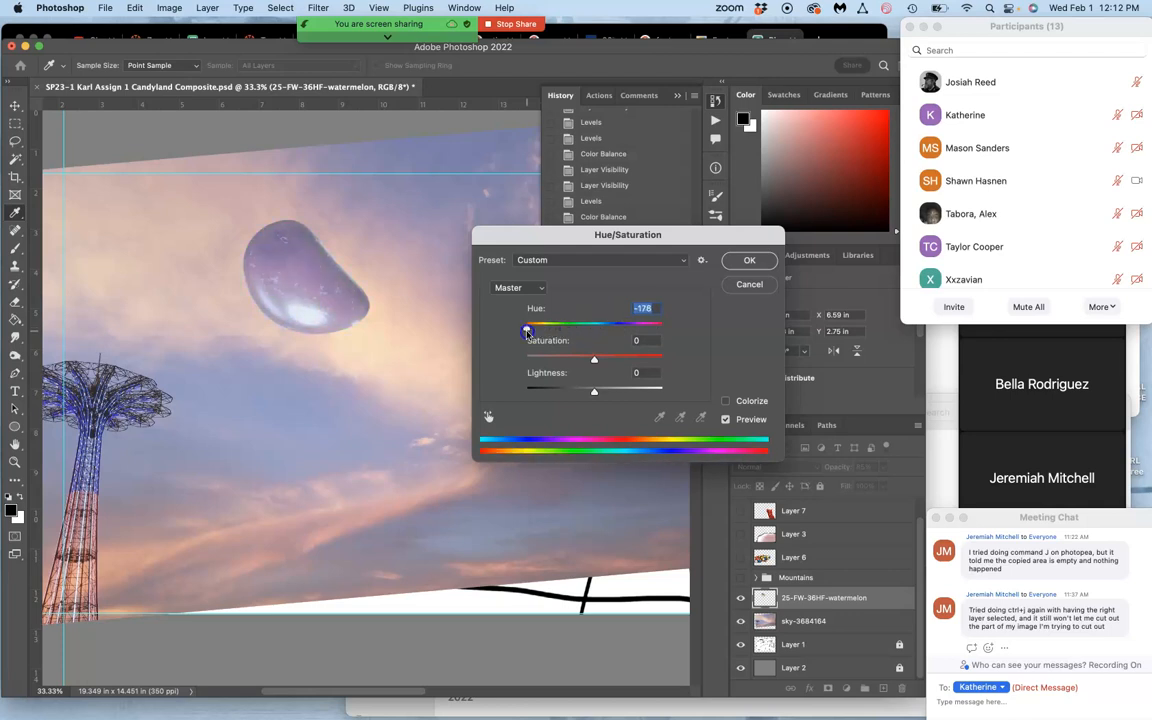
{"action": "left_click_drag", "start_coordinate": [528, 324], "coordinate": [572, 324]}
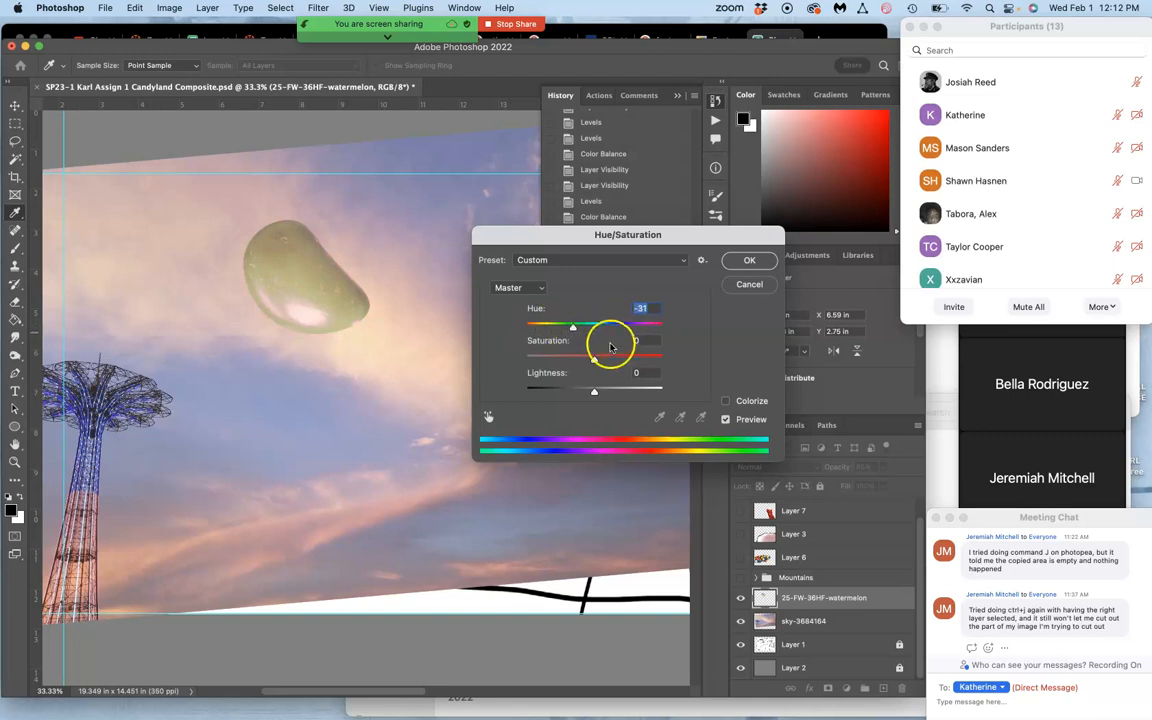
{"action": "left_click_drag", "start_coordinate": [572, 356], "coordinate": [636, 356]}
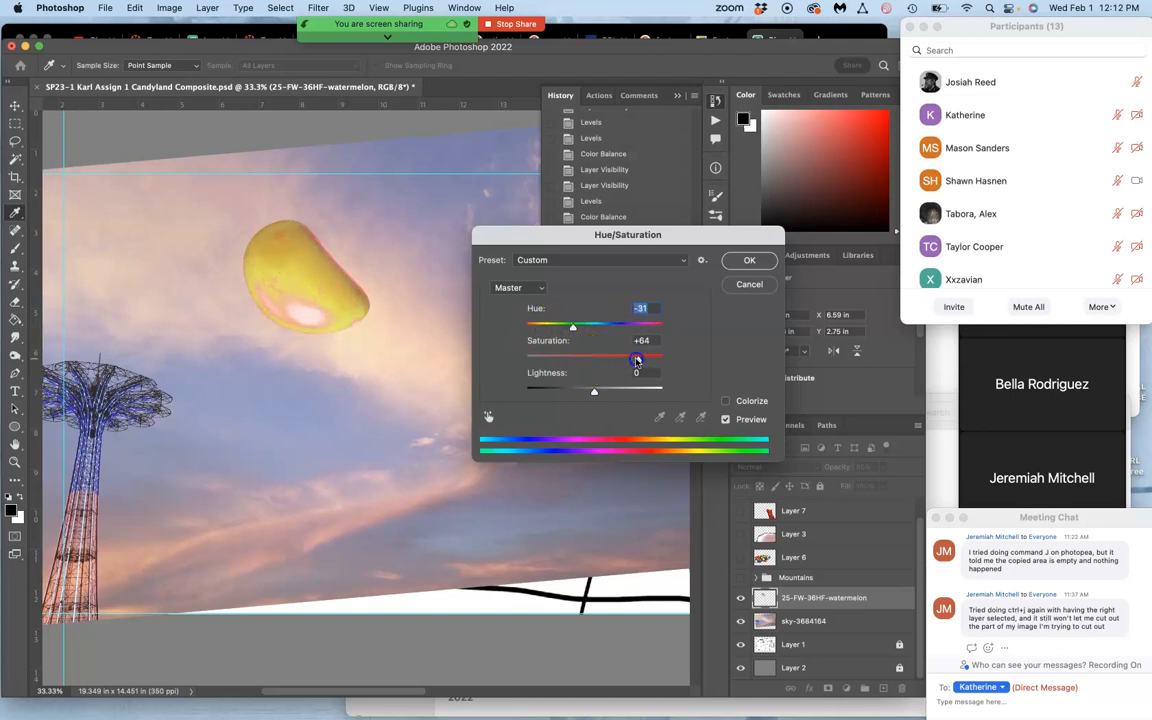
{"action": "left_click_drag", "start_coordinate": [636, 360], "coordinate": [592, 360]}
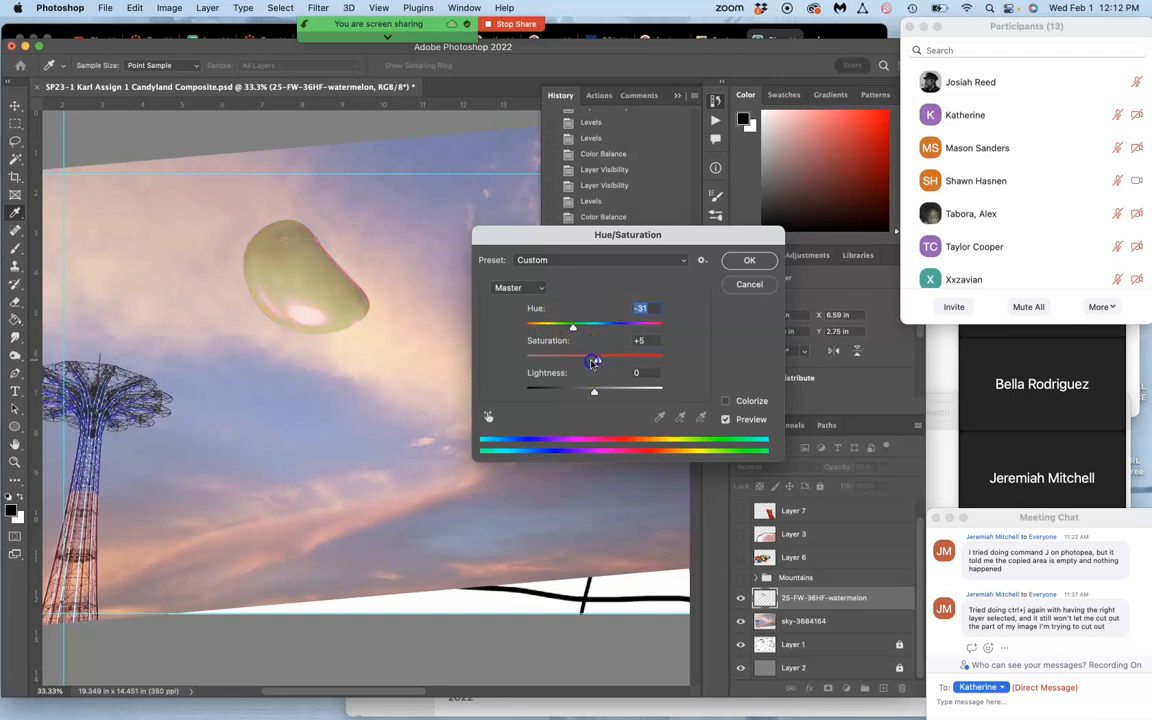
{"action": "left_click_drag", "start_coordinate": [596, 360], "coordinate": [624, 360]}
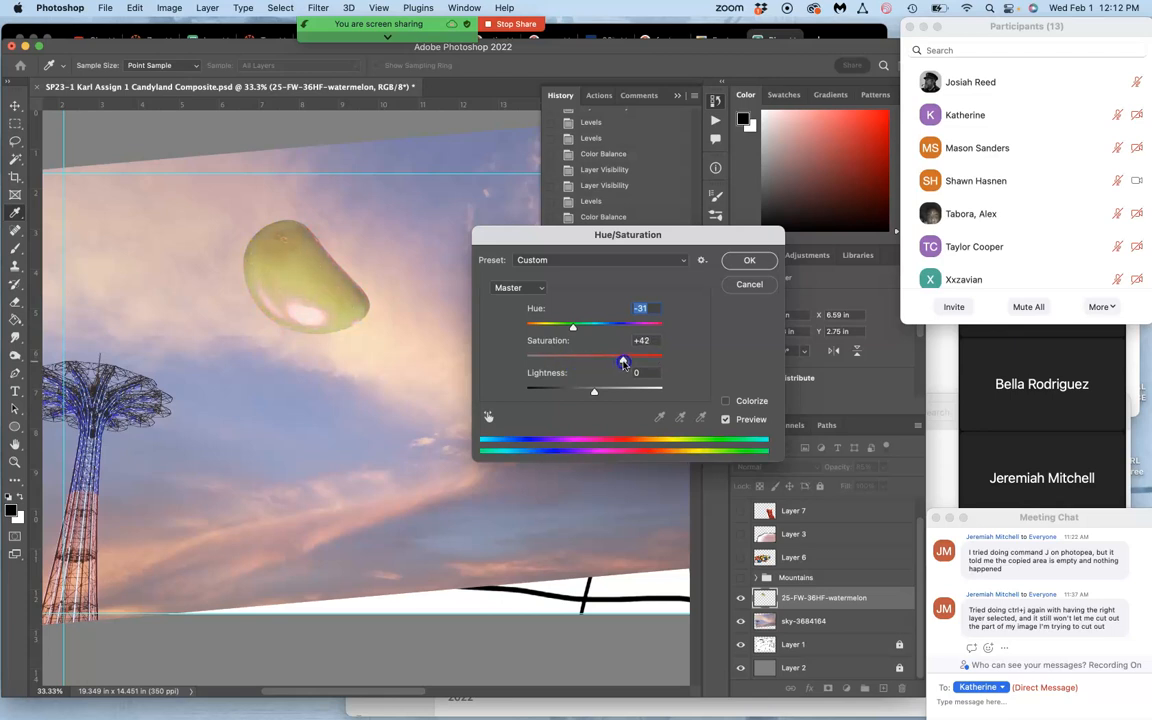
{"action": "left_click_drag", "start_coordinate": [624, 360], "coordinate": [600, 360]}
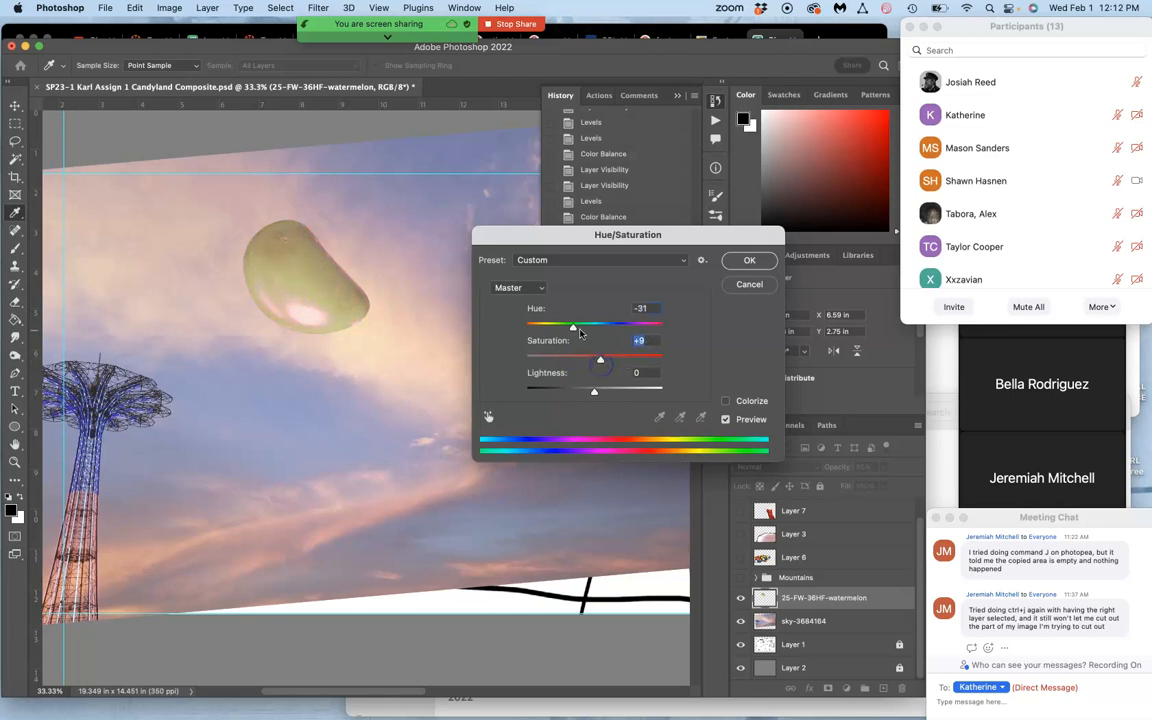
- Settle the moon on Hue about -56, Saturation +23, Lightness -3 and apply it
{"action": "left_click_drag", "start_coordinate": [572, 328], "coordinate": [580, 328]}
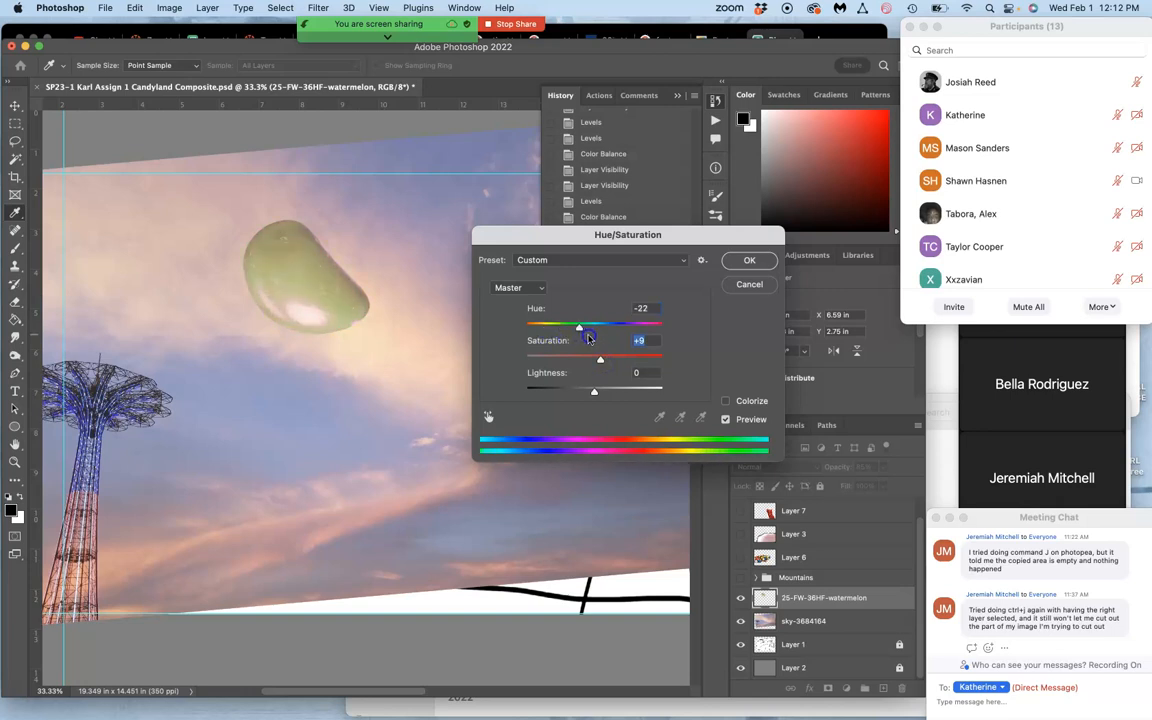
{"action": "left_click_drag", "start_coordinate": [580, 328], "coordinate": [576, 328]}
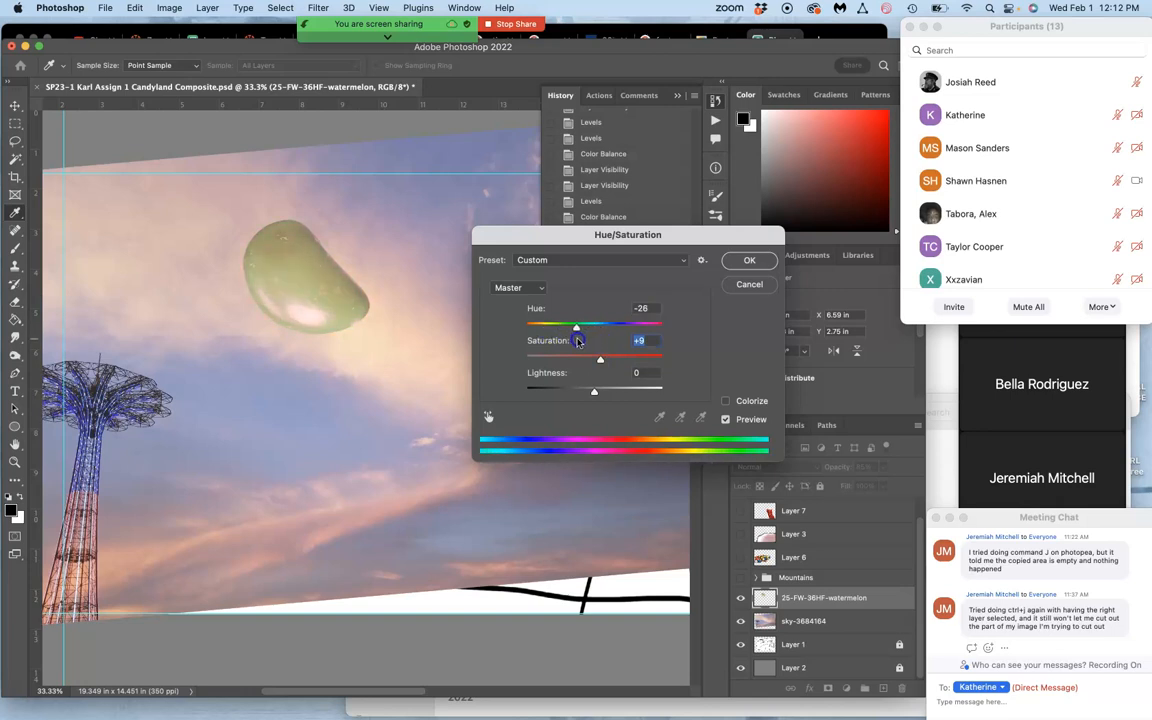
{"action": "left_click_drag", "start_coordinate": [594, 390], "coordinate": [604, 390]}
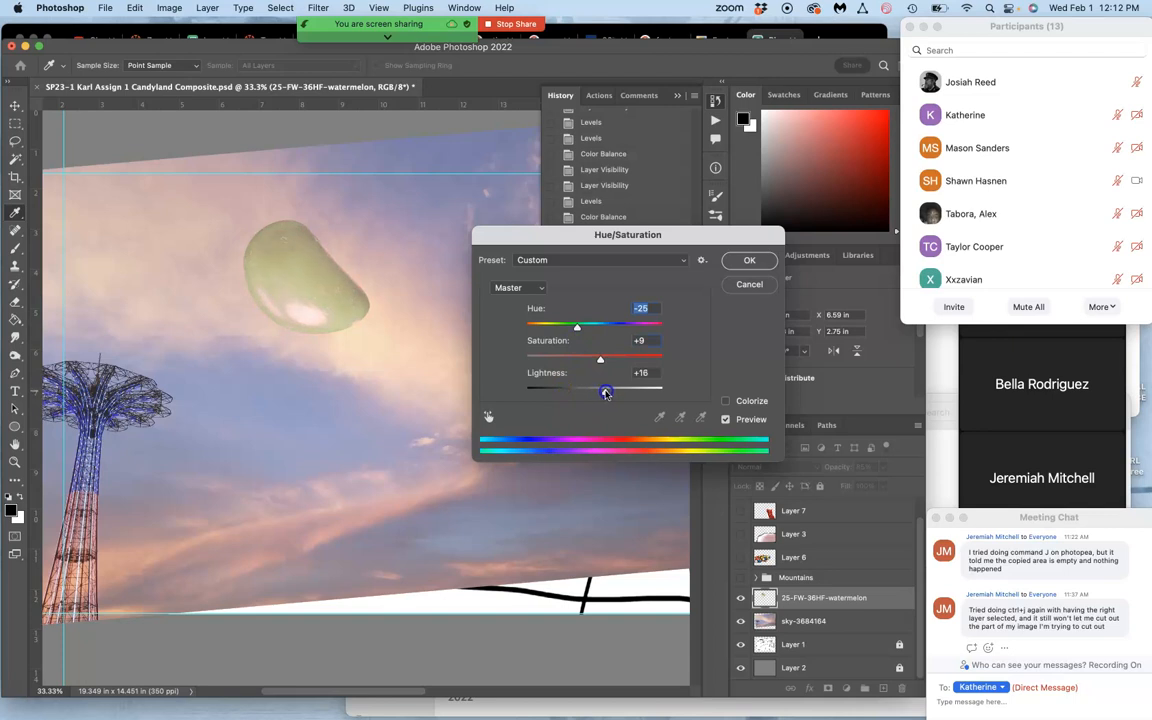
{"action": "left_click_drag", "start_coordinate": [604, 390], "coordinate": [600, 390]}
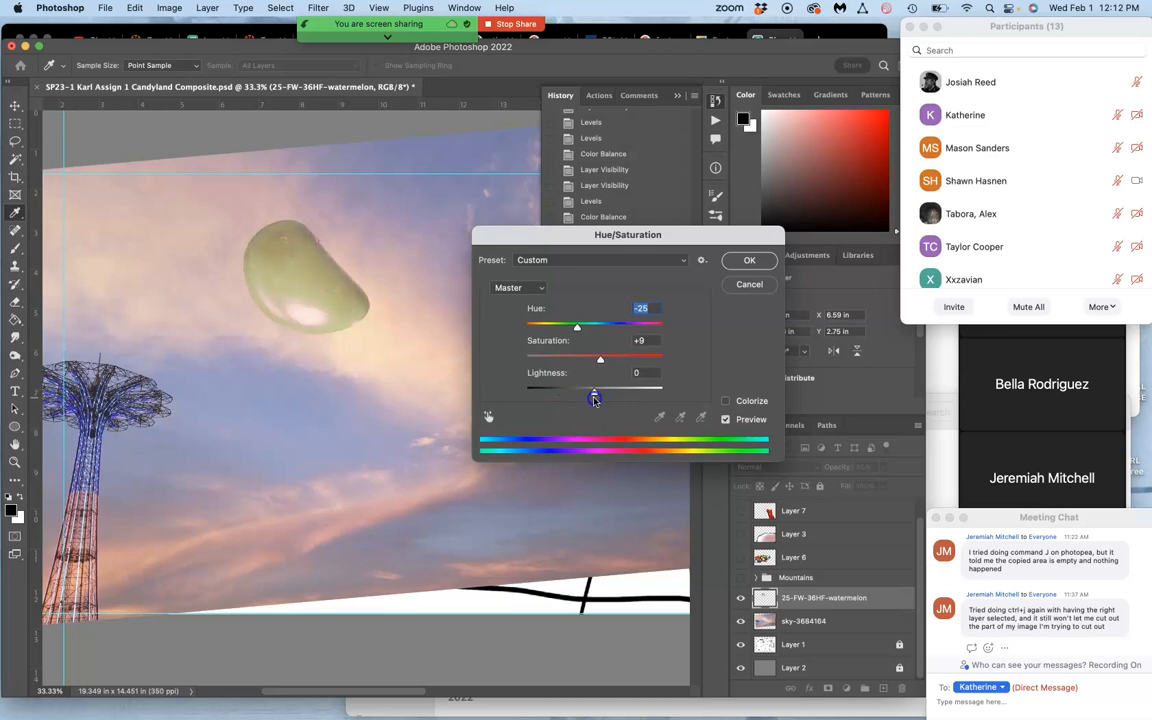
{"action": "left_click_drag", "start_coordinate": [596, 390], "coordinate": [592, 390]}
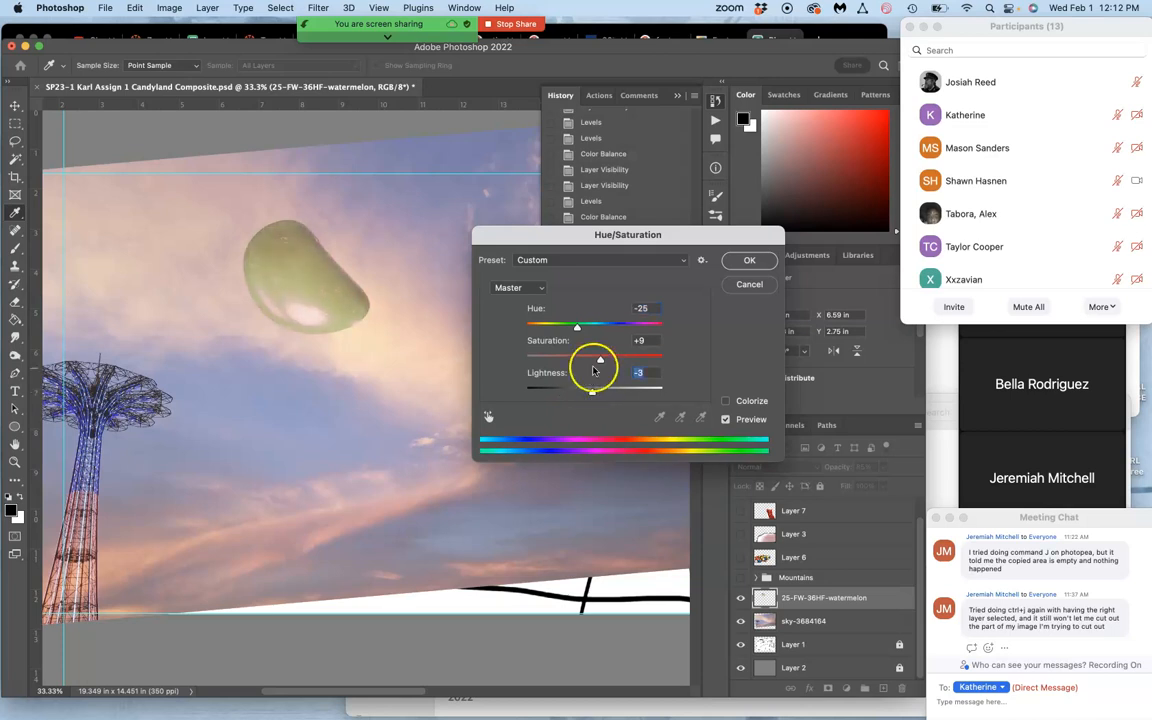
{"action": "left_click_drag", "start_coordinate": [576, 356], "coordinate": [616, 356]}
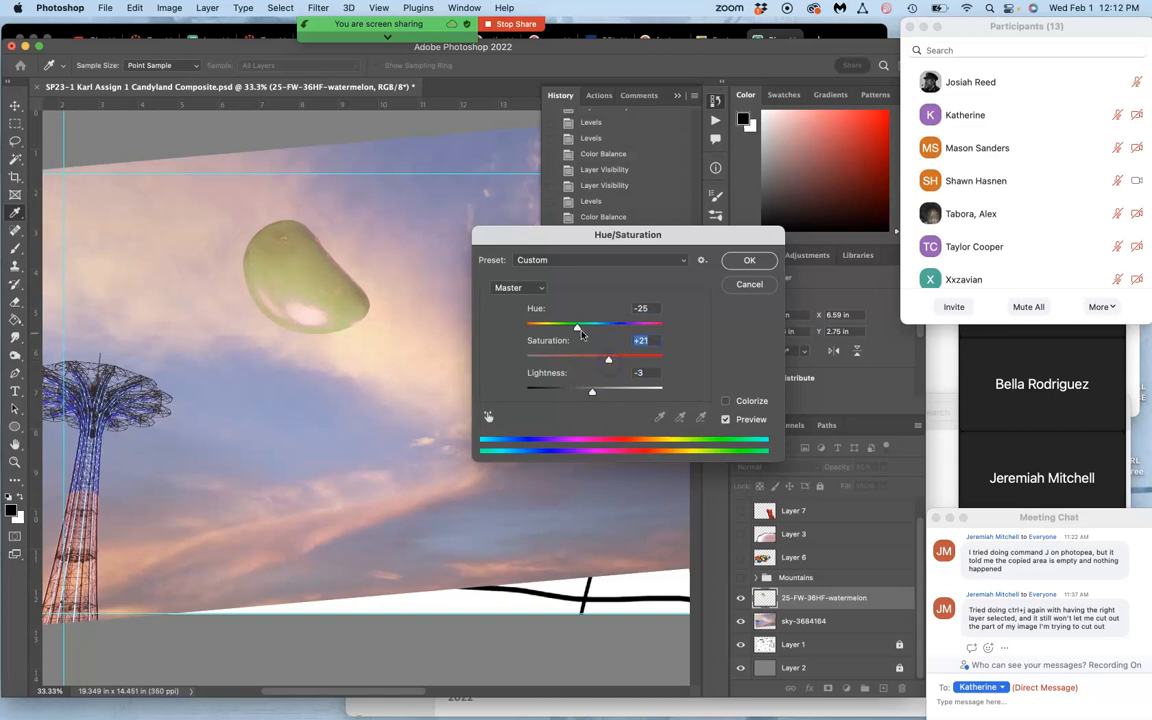
{"action": "left_click_drag", "start_coordinate": [576, 326], "coordinate": [584, 326]}
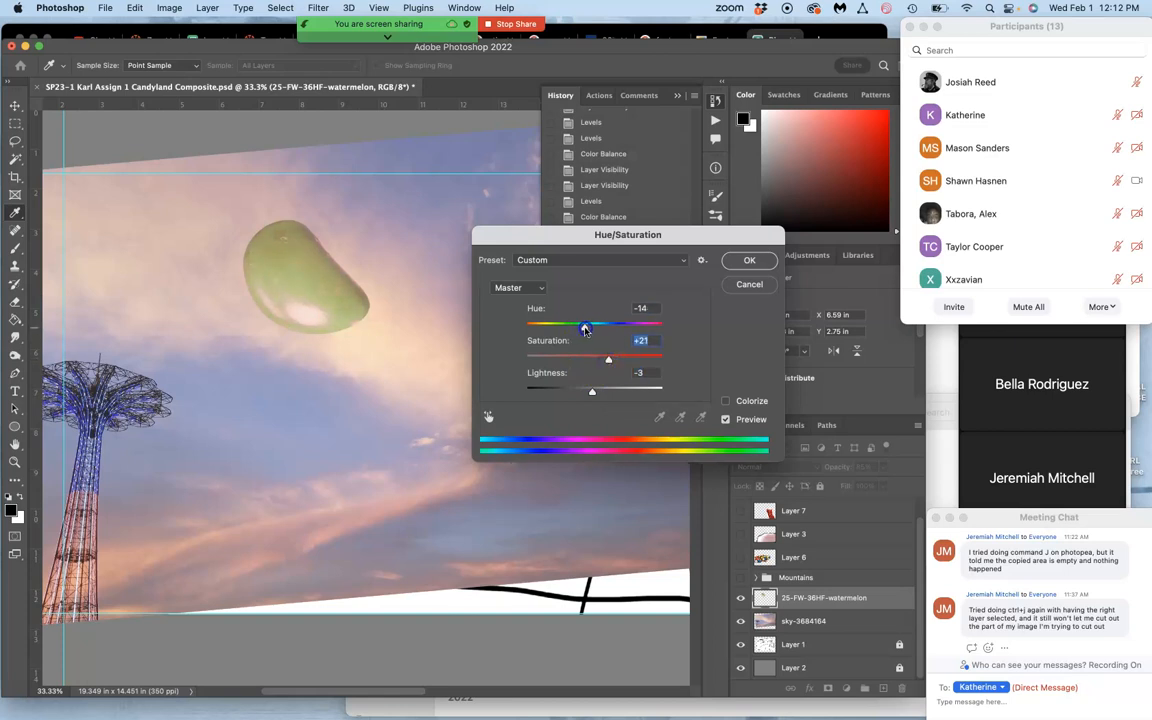
{"action": "left_click", "coordinate": [748, 260]}
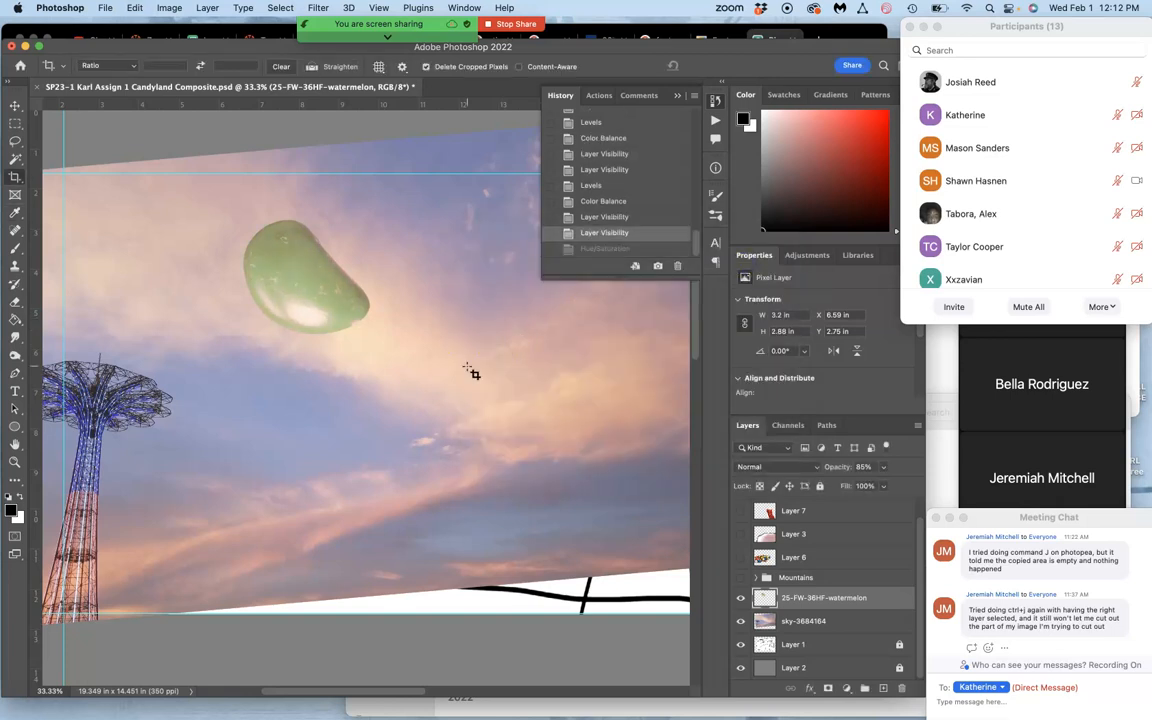
{"action": "mouse_move", "coordinate": [582, 268]}
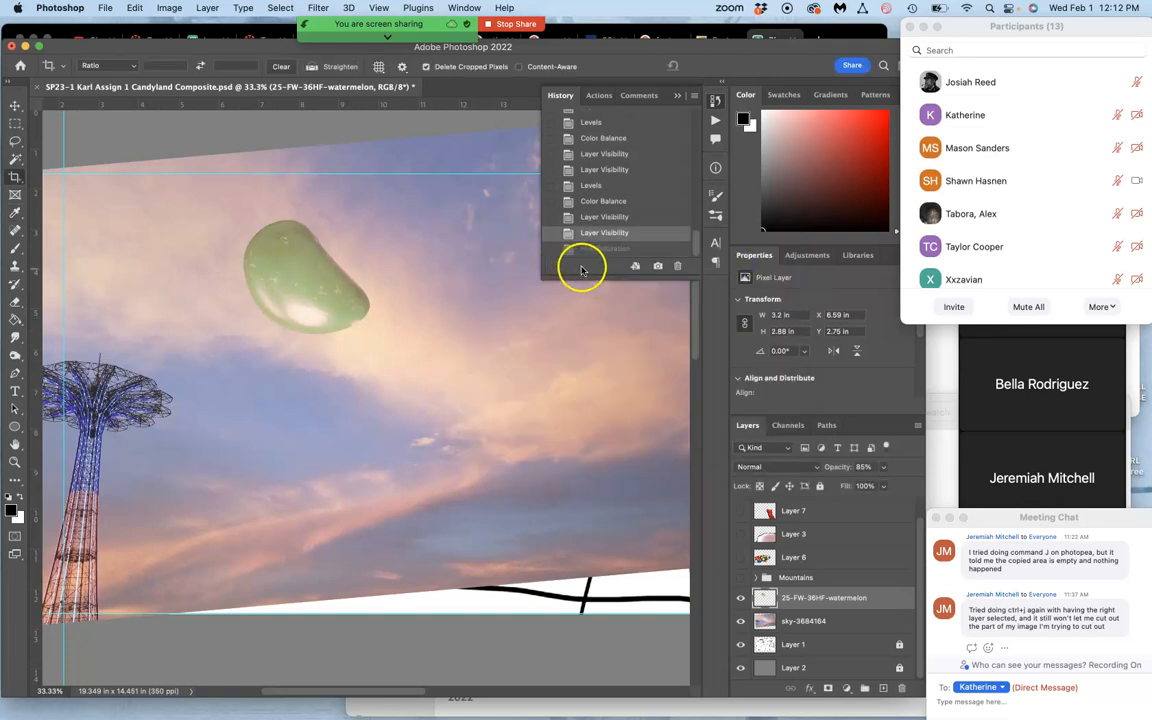
- Apply Levels to the moon with output levels 20 and 235, lifting shadows and dimming highlights
{"action": "left_click", "coordinate": [604, 248]}
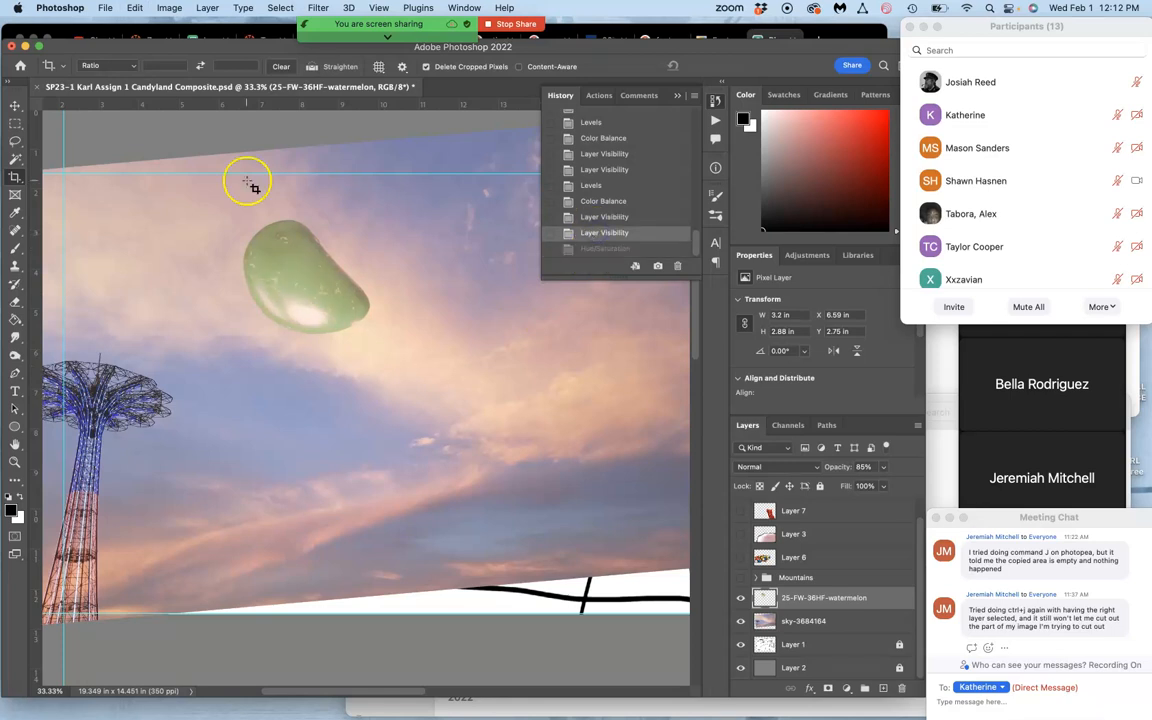
{"action": "left_click", "coordinate": [168, 8]}
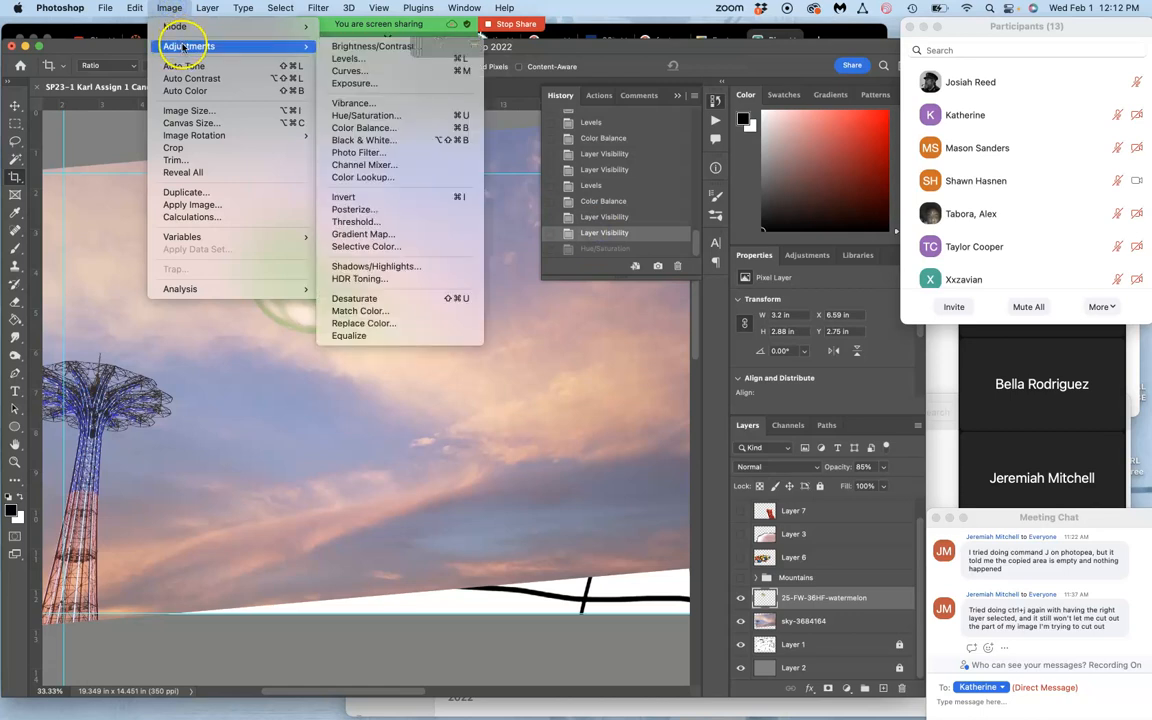
{"action": "mouse_move", "coordinate": [348, 58]}
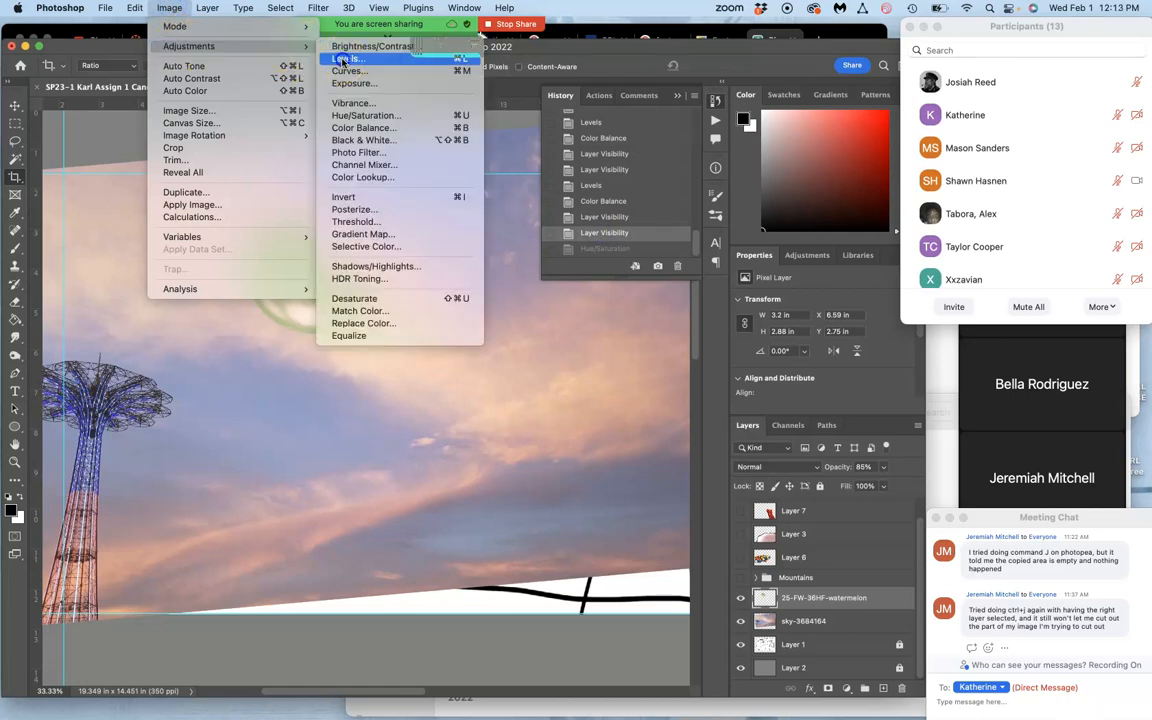
{"action": "left_click", "coordinate": [346, 58]}
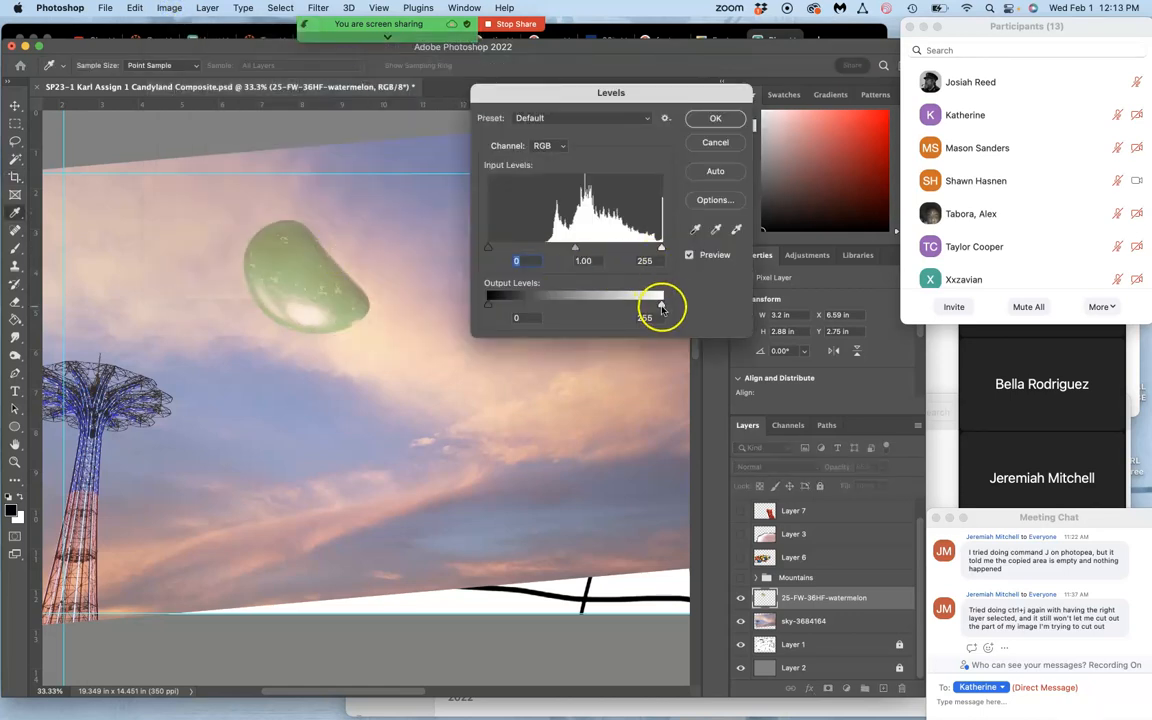
{"action": "left_click_drag", "start_coordinate": [660, 304], "coordinate": [644, 304]}
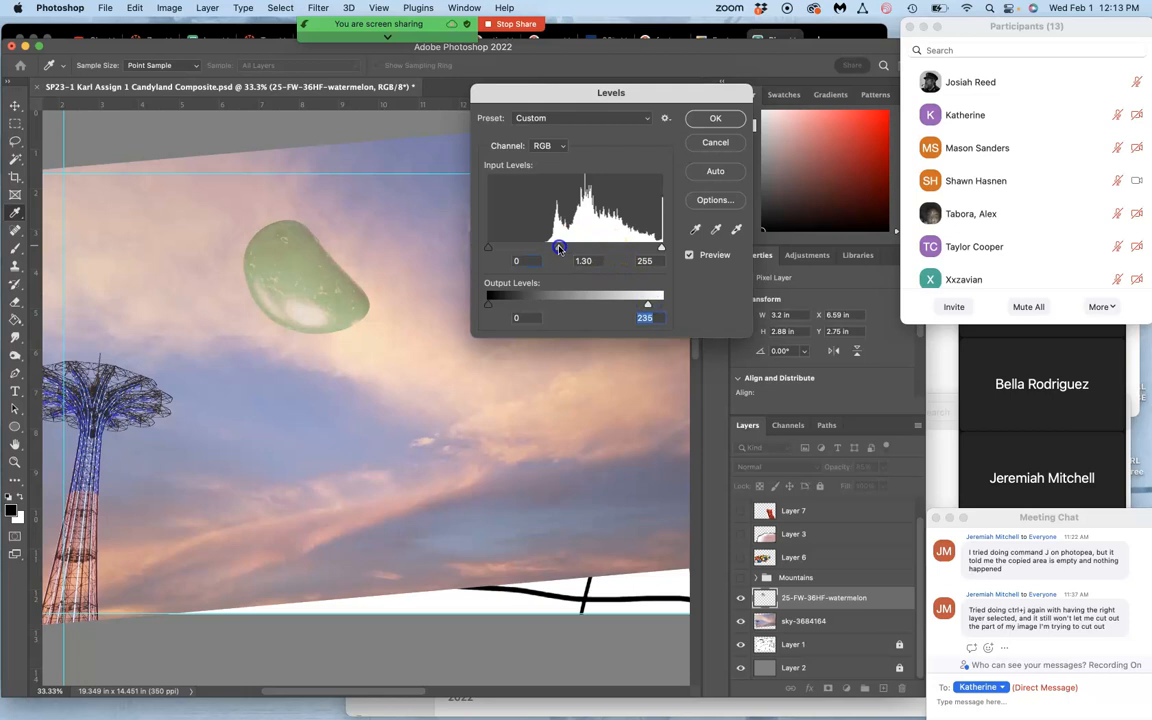
{"action": "left_click_drag", "start_coordinate": [488, 304], "coordinate": [500, 304]}
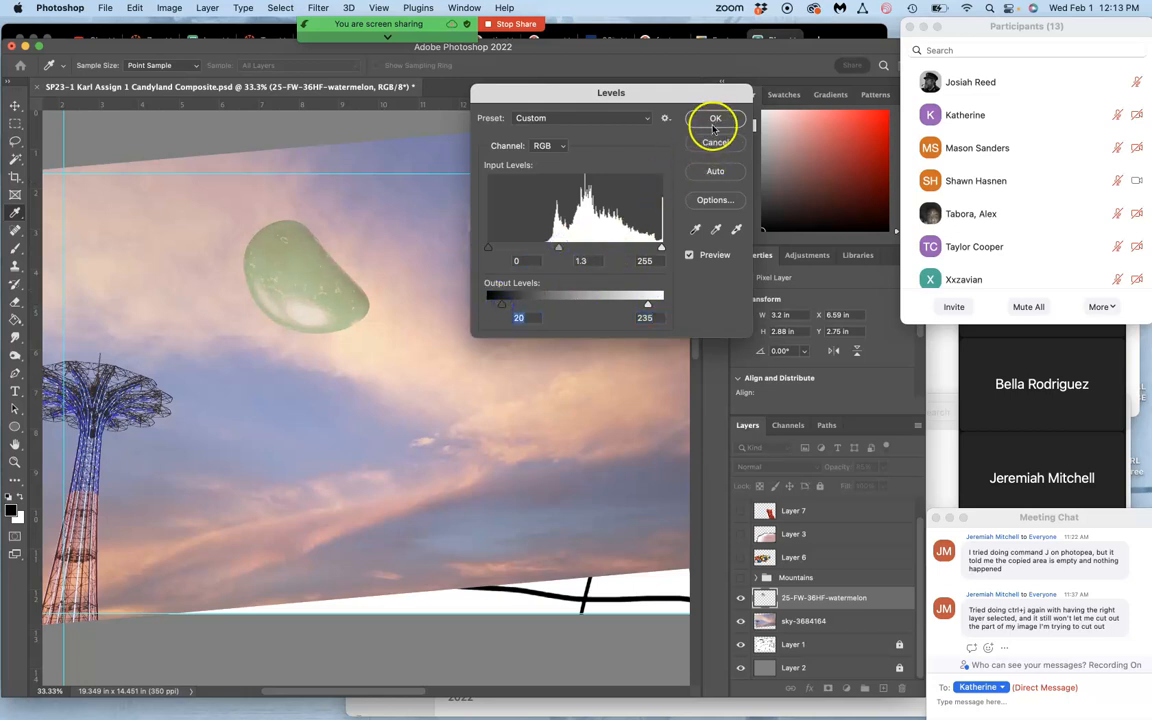
{"action": "left_click", "coordinate": [168, 8]}
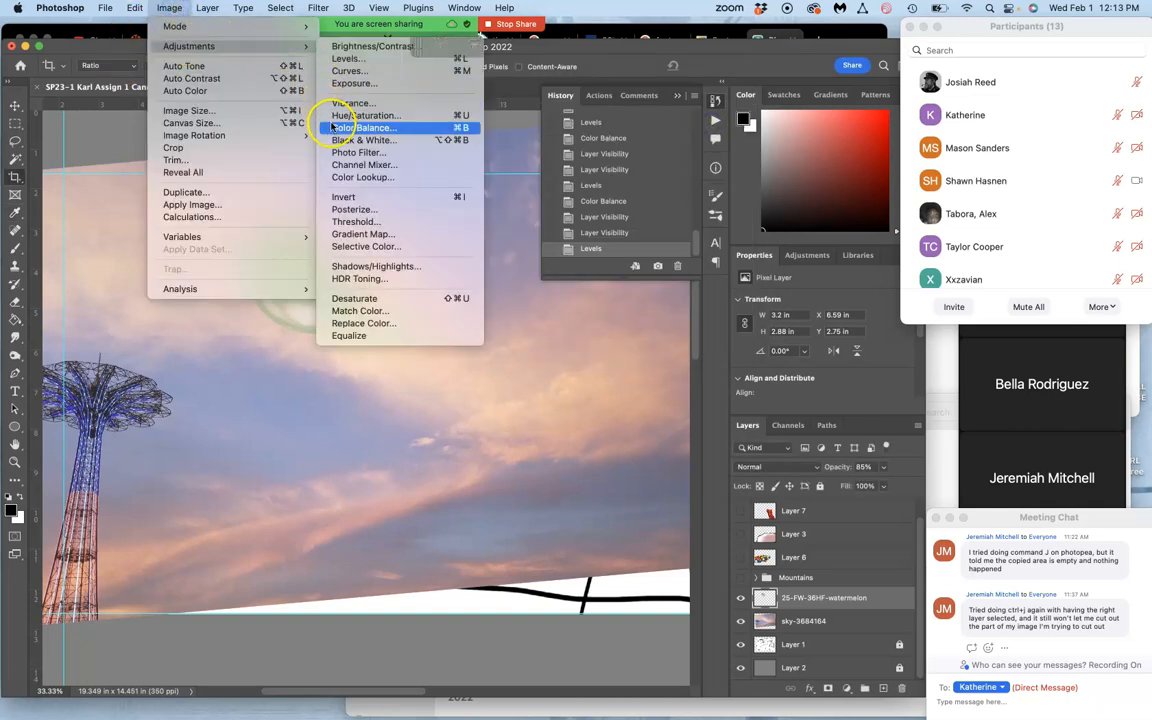
- Apply Color Balance +11, -33, +17 to the moon's midtones so it blends with the pink sky
{"action": "left_click", "coordinate": [364, 128]}
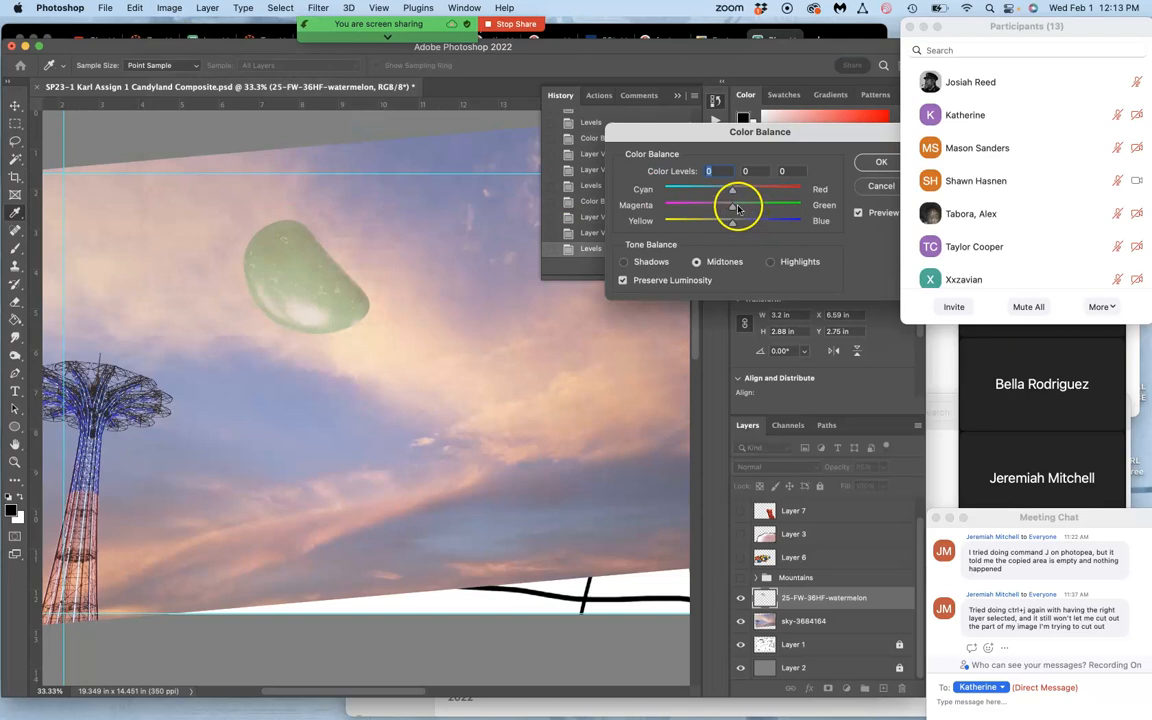
{"action": "left_click_drag", "start_coordinate": [732, 204], "coordinate": [732, 204]}
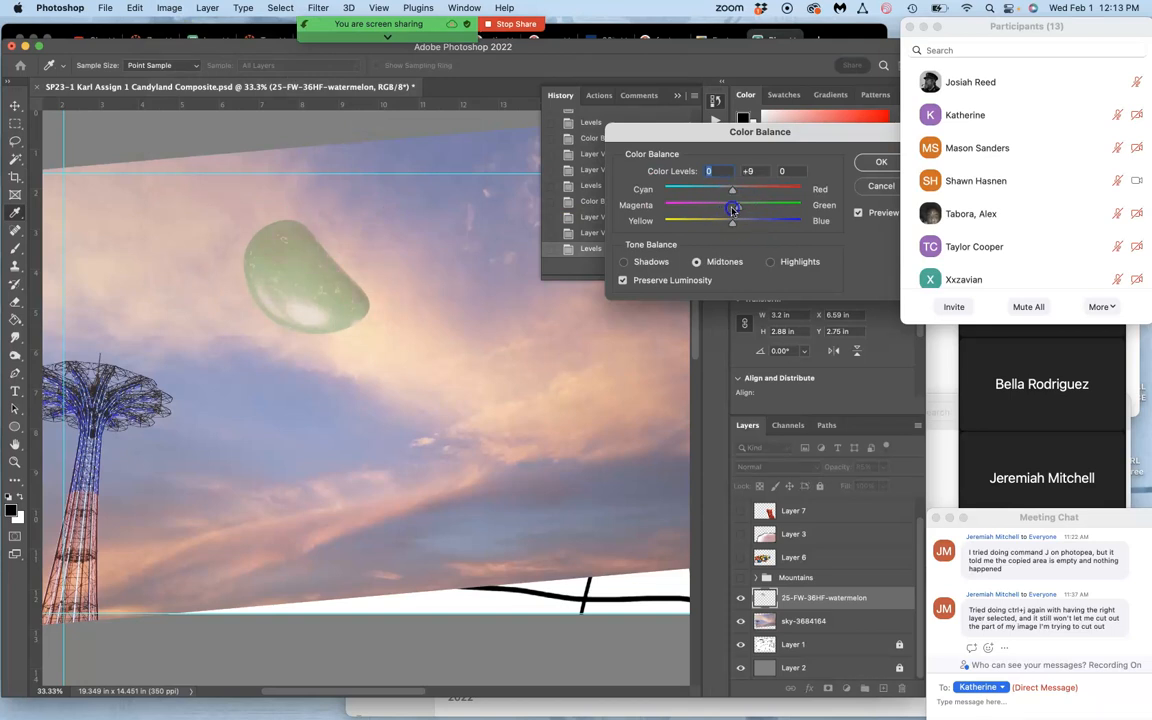
{"action": "left_click_drag", "start_coordinate": [732, 204], "coordinate": [710, 204]}
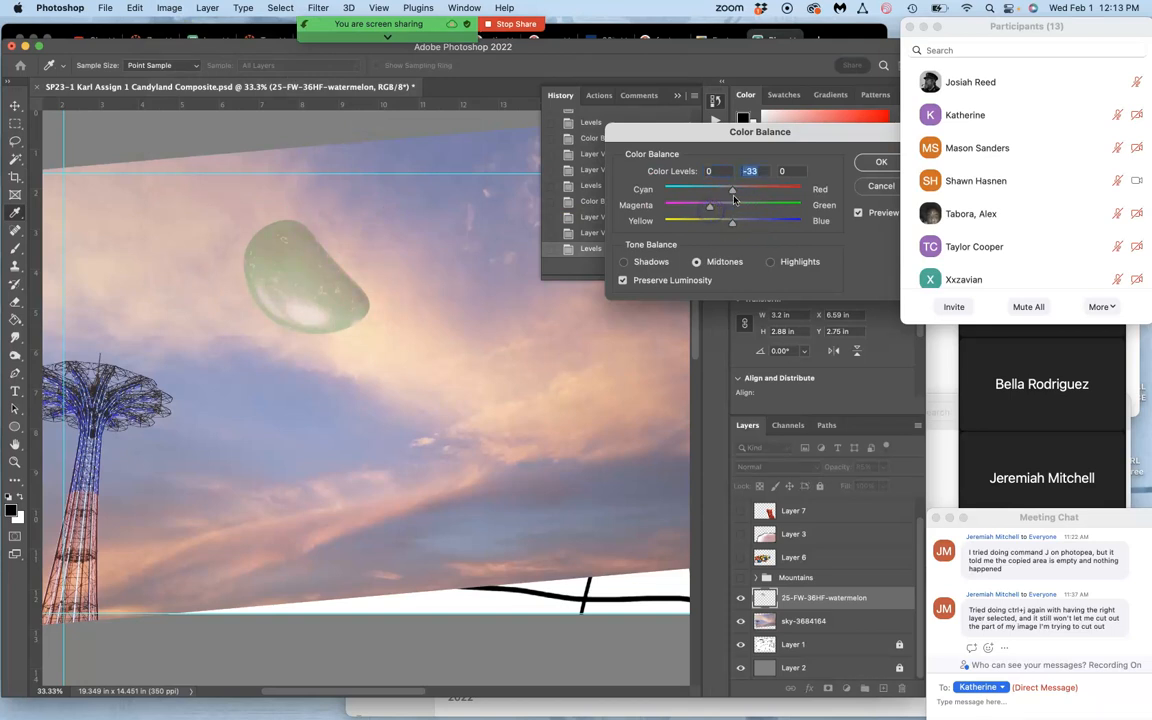
{"action": "left_click_drag", "start_coordinate": [732, 192], "coordinate": [740, 192]}
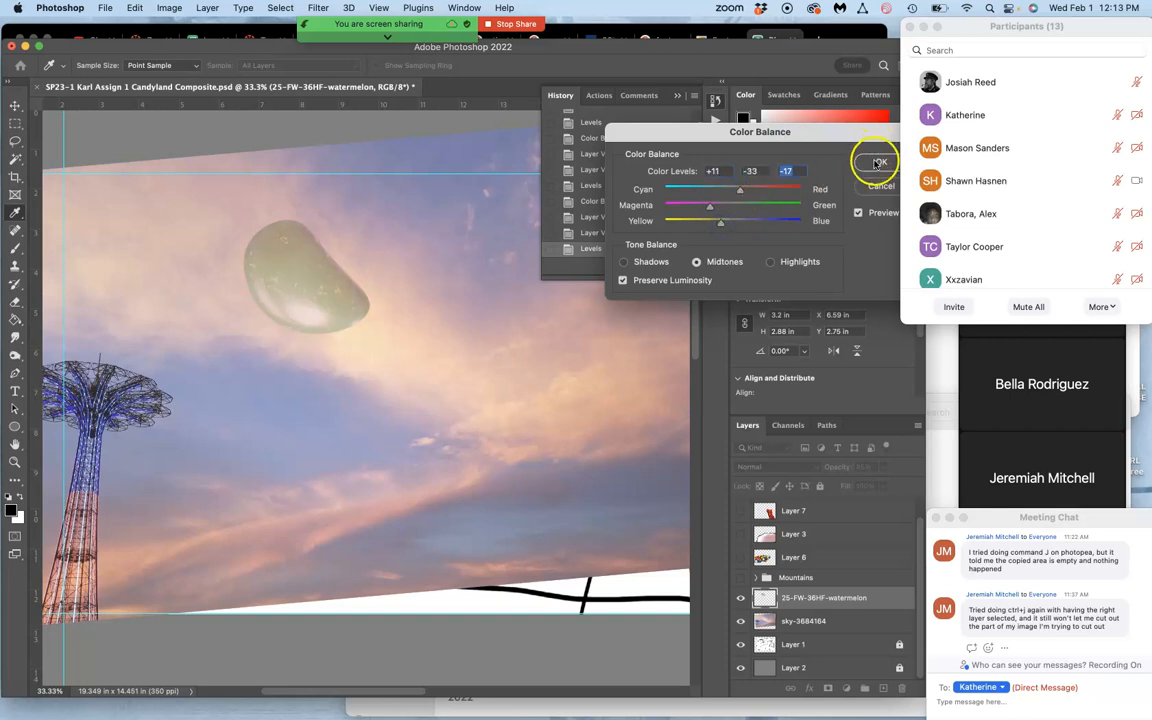
{"action": "left_click", "coordinate": [878, 162]}
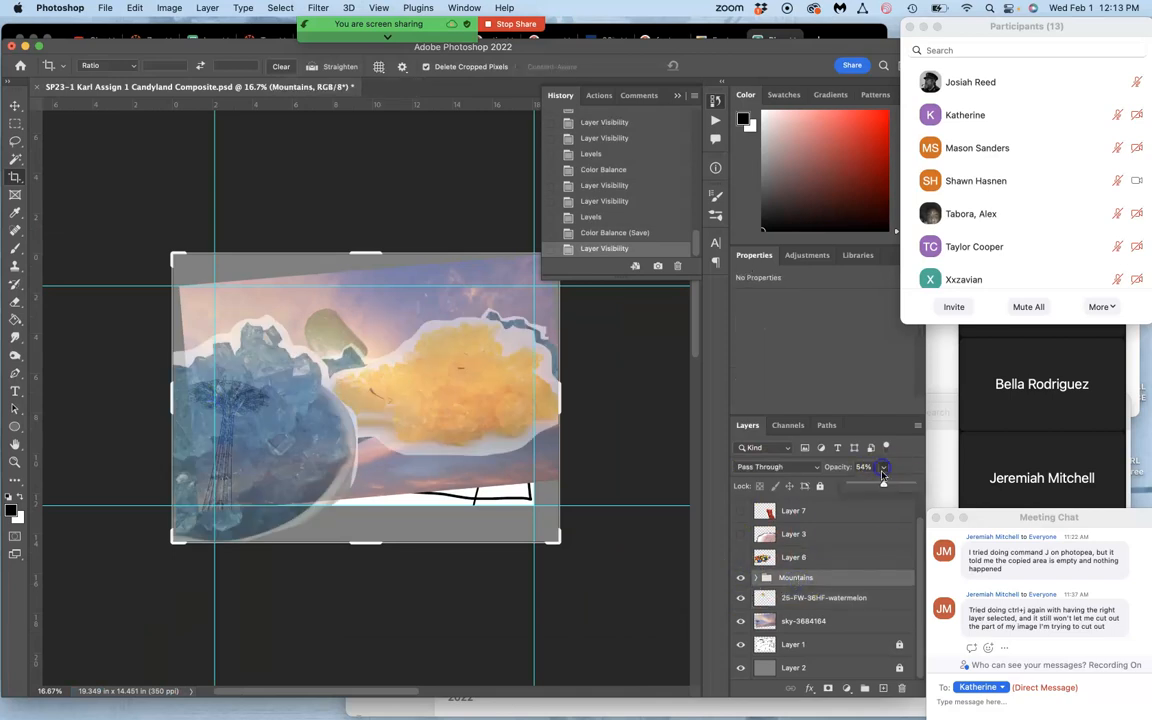
- Raise the Mountains group opacity to 100% so the rock-candy mountains cover the sky
{"action": "left_click_drag", "start_coordinate": [884, 482], "coordinate": [912, 482]}
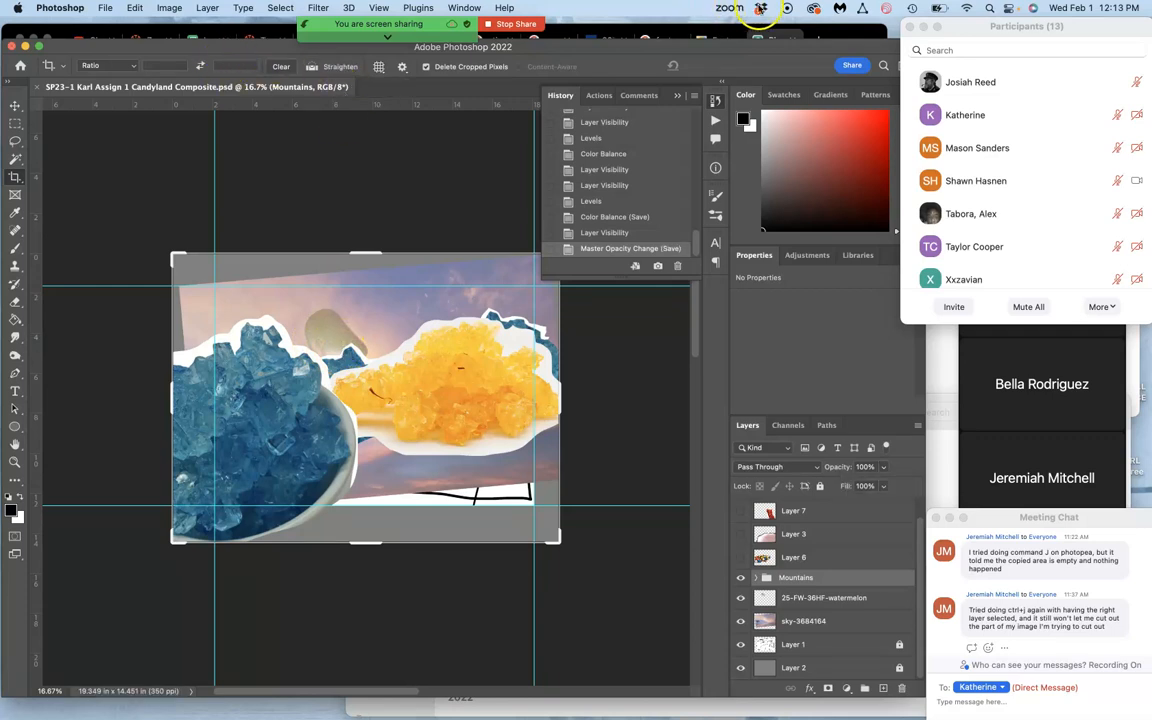
{"action": "mouse_move", "coordinate": [56, 648]}
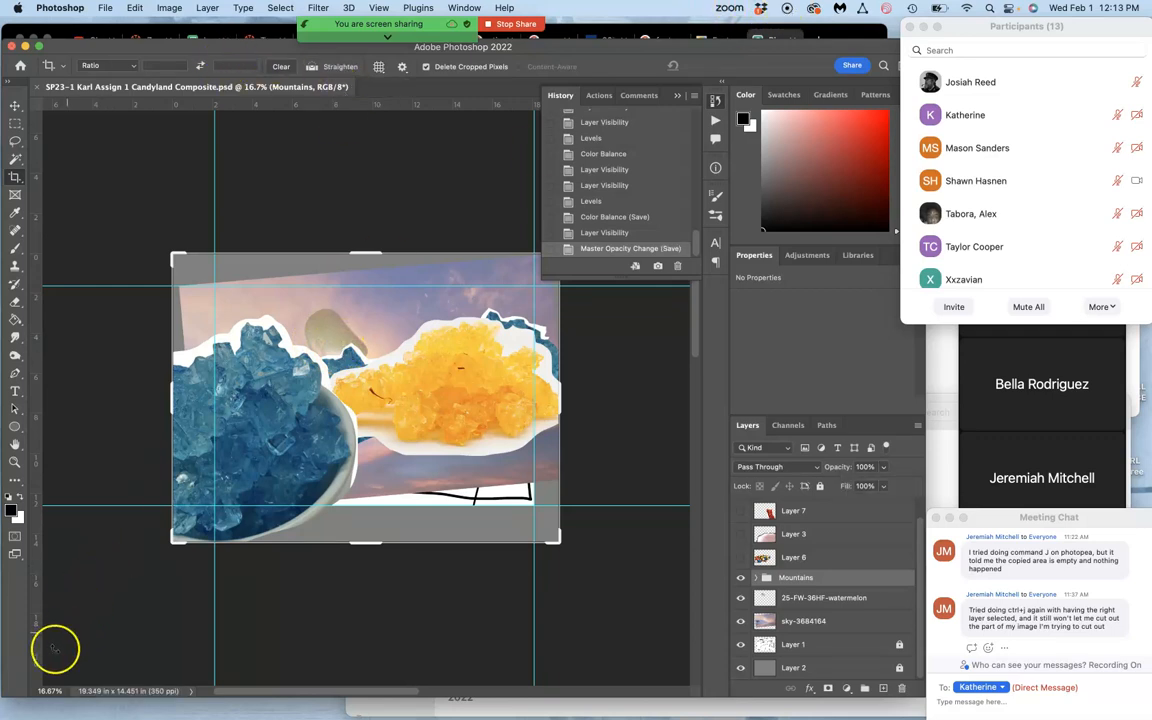